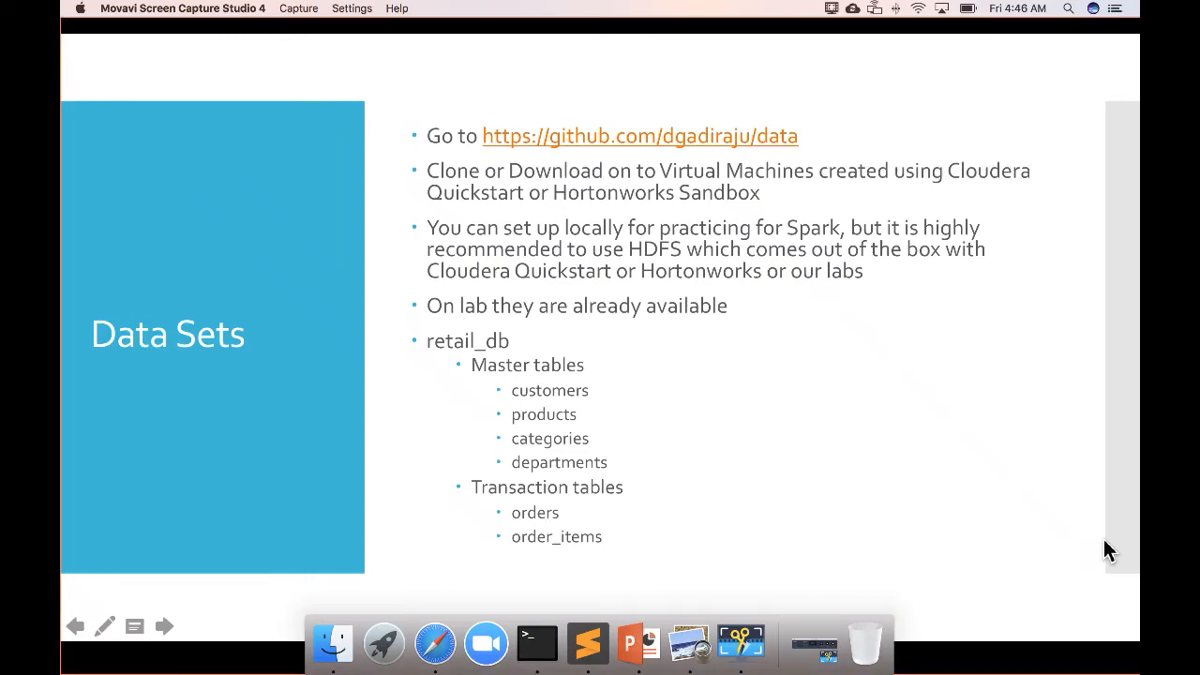
{"action": "mouse_move", "coordinate": [706, 158]}
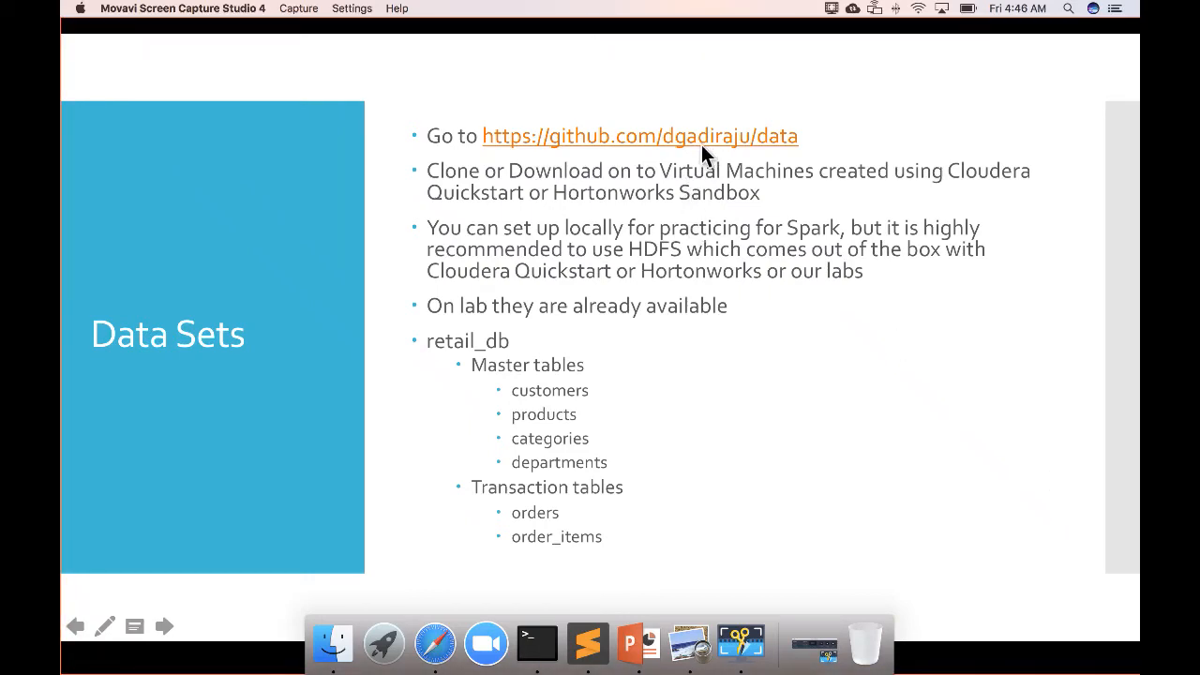
{"action": "mouse_move", "coordinate": [776, 156]}
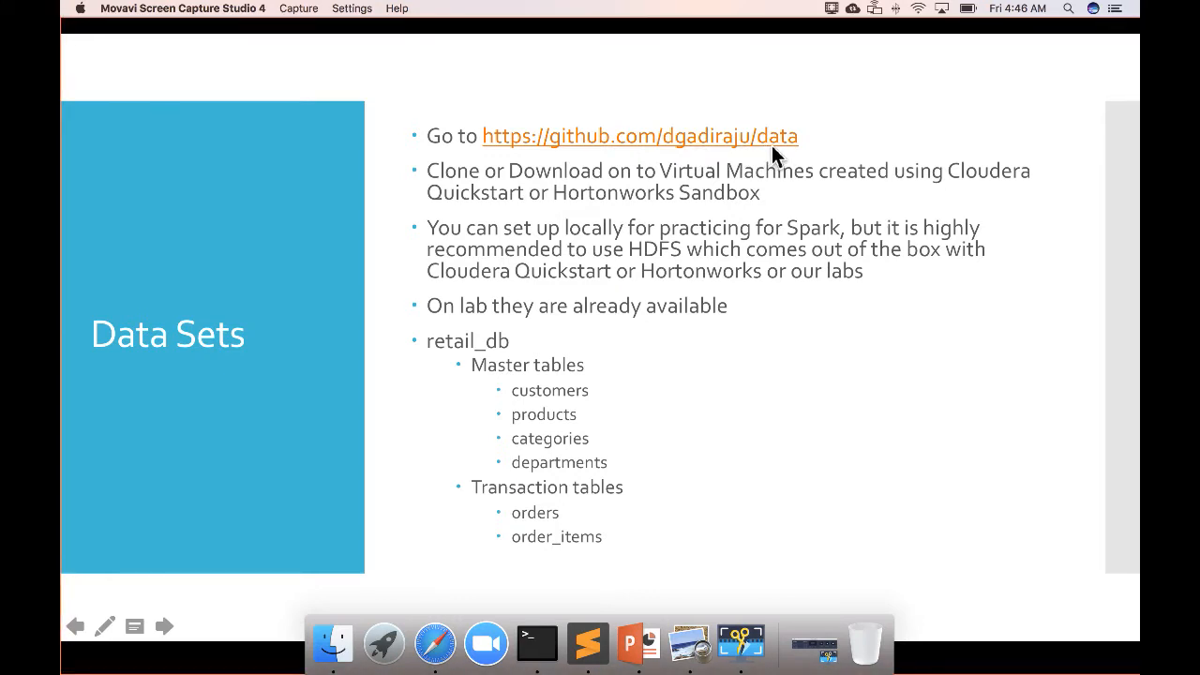
{"action": "mouse_move", "coordinate": [478, 556]}
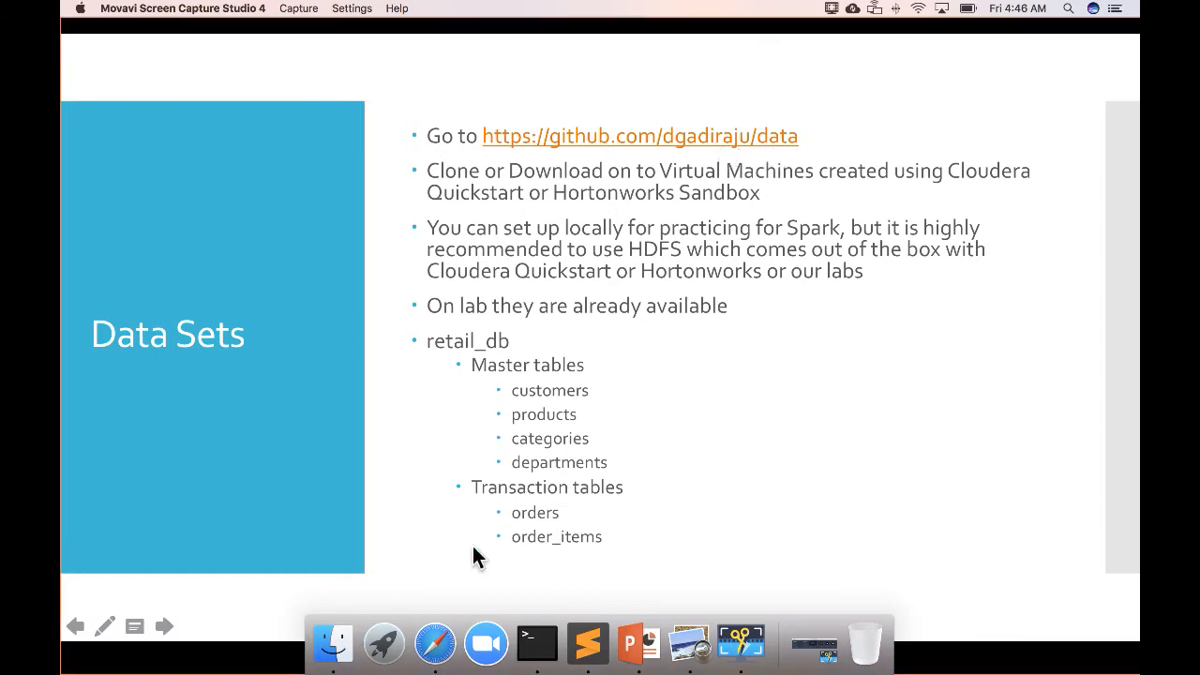
Step: Show Safari's list of open windows from the Dock, including dgadiraju/data
{"action": "right_click", "coordinate": [435, 643]}
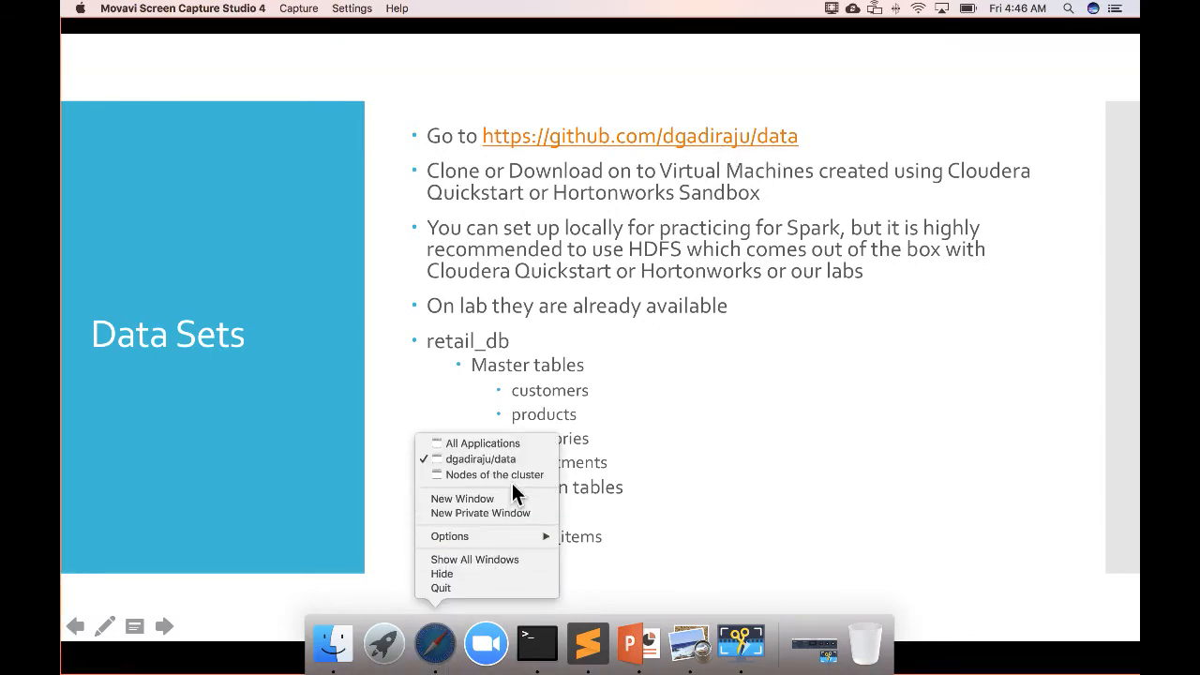
{"action": "left_click", "coordinate": [480, 457]}
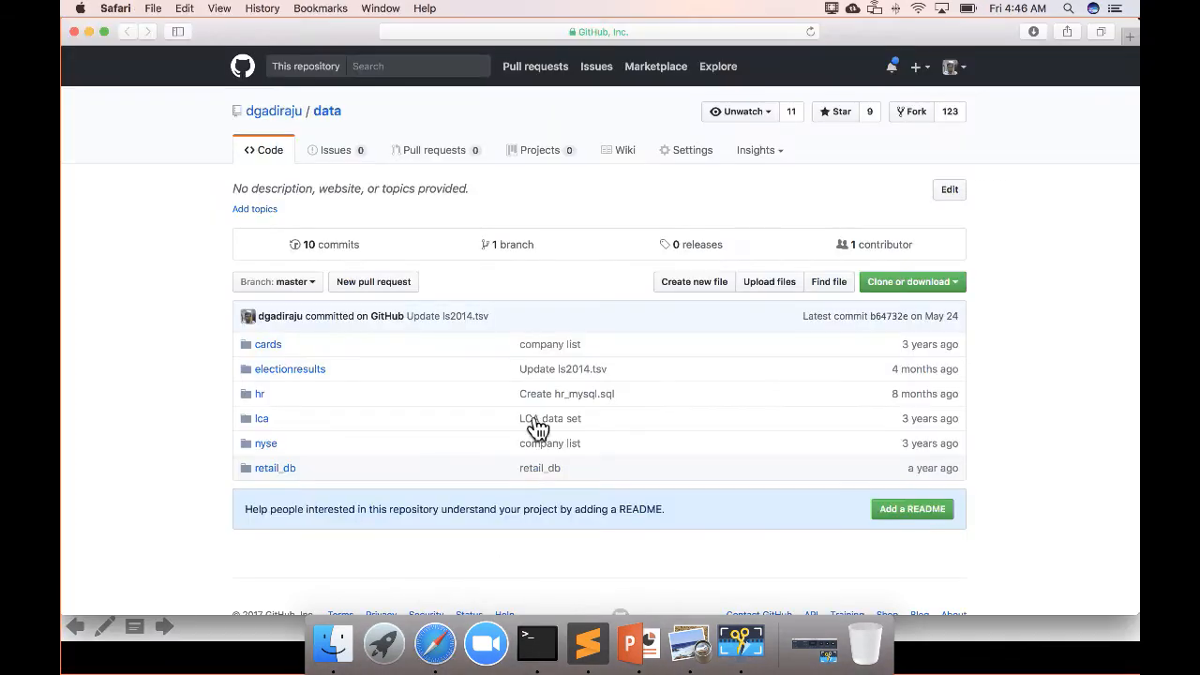
{"action": "left_click", "coordinate": [601, 30]}
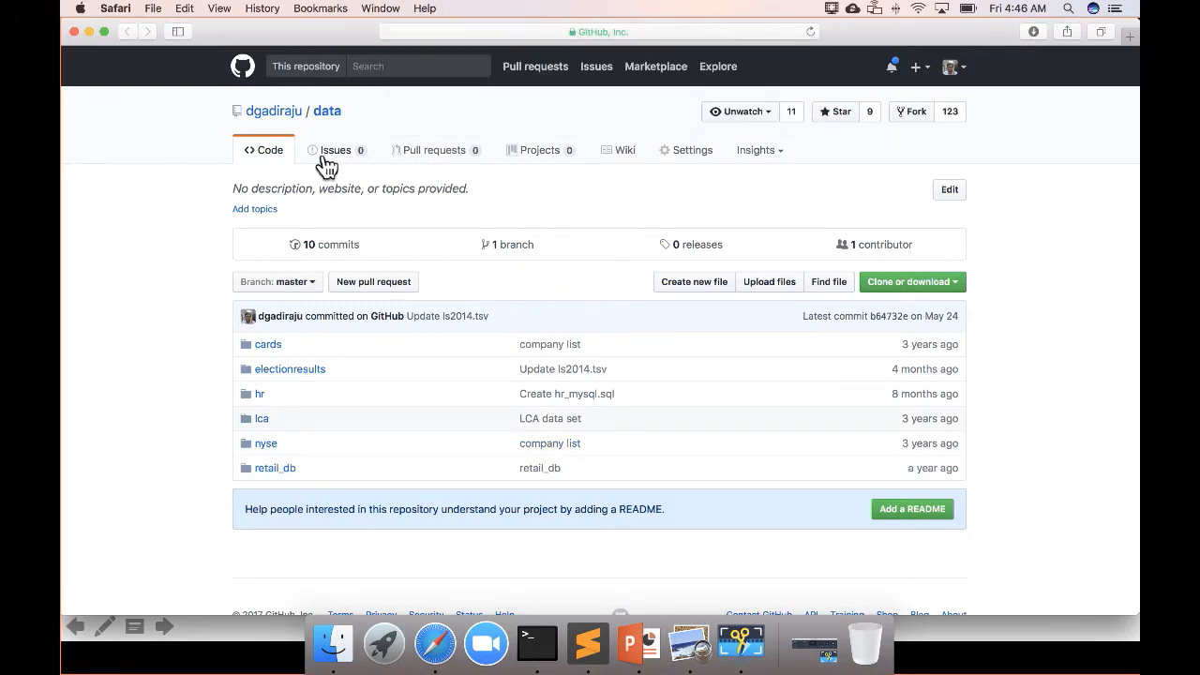
{"action": "mouse_move", "coordinate": [784, 364]}
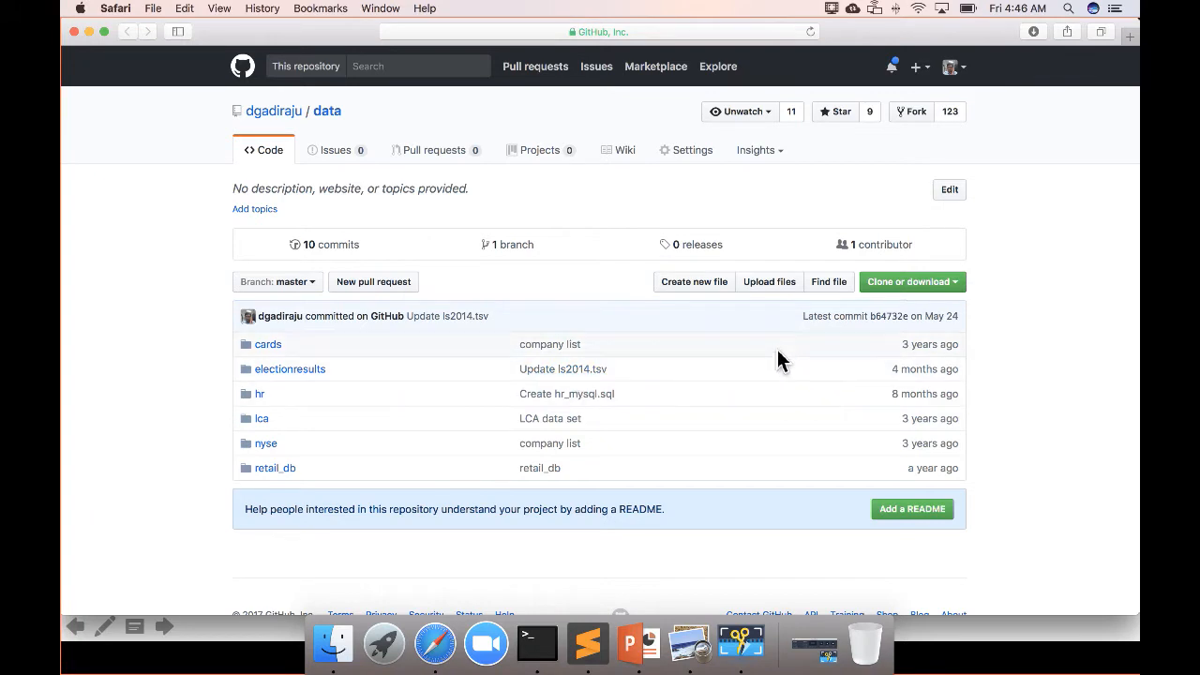
{"action": "mouse_move", "coordinate": [716, 347]}
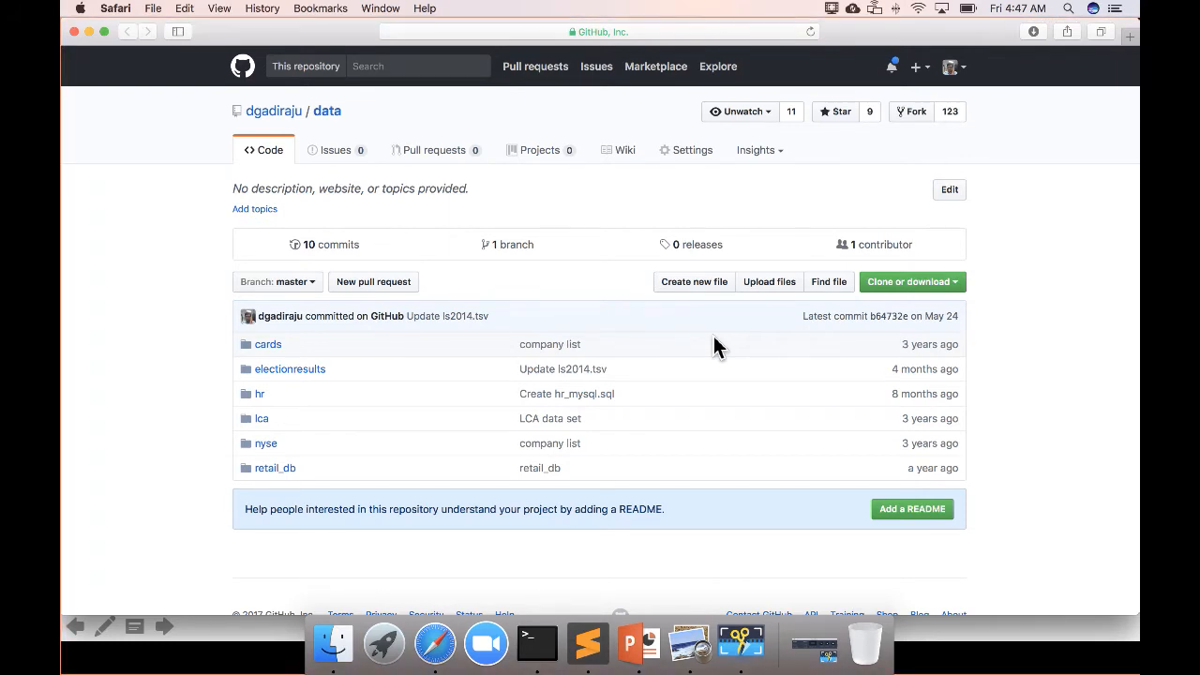
{"action": "mouse_move", "coordinate": [910, 304]}
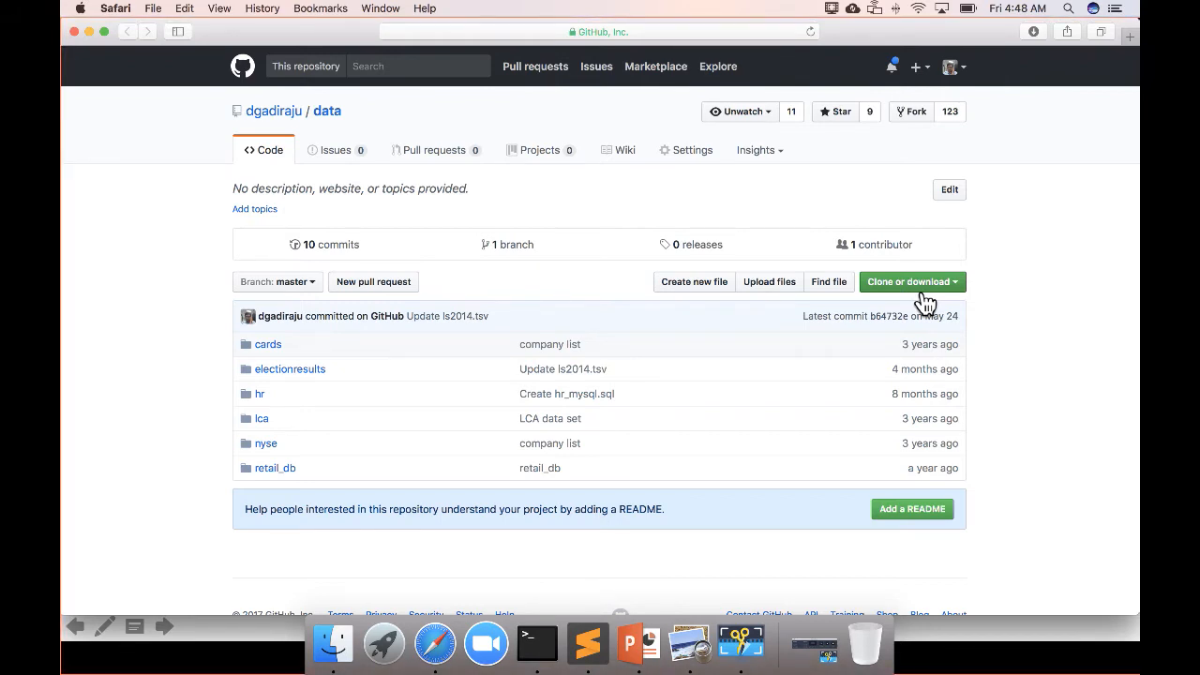
{"action": "left_click", "coordinate": [908, 282]}
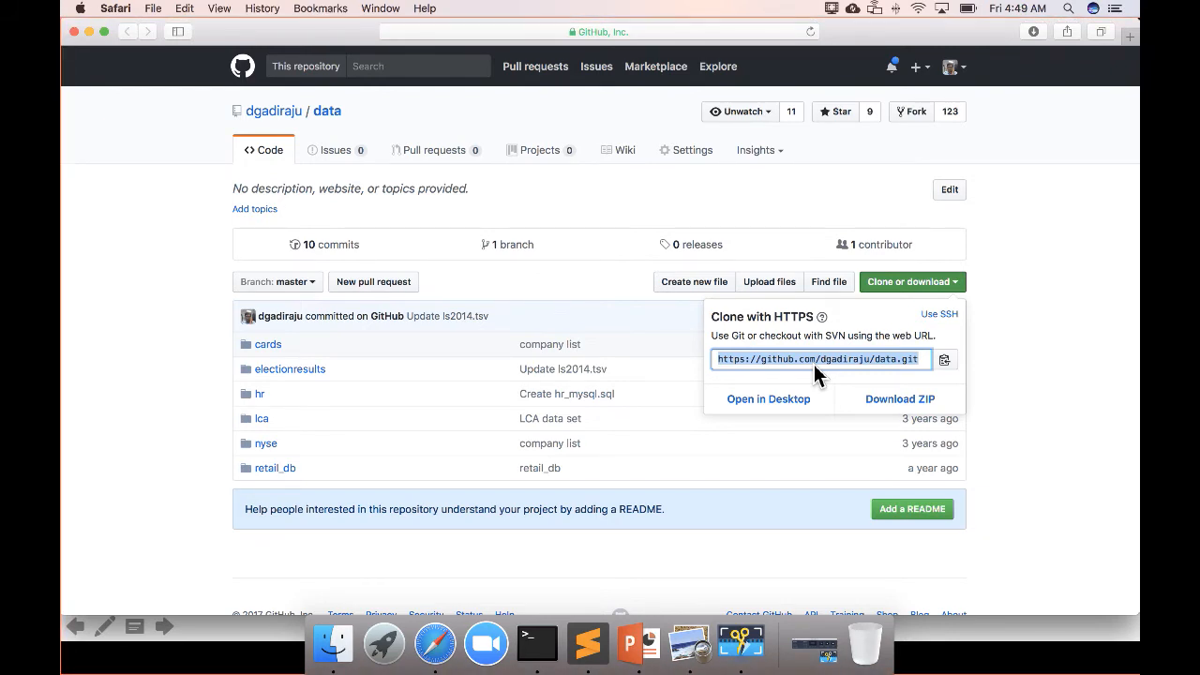
{"action": "mouse_move", "coordinate": [848, 379]}
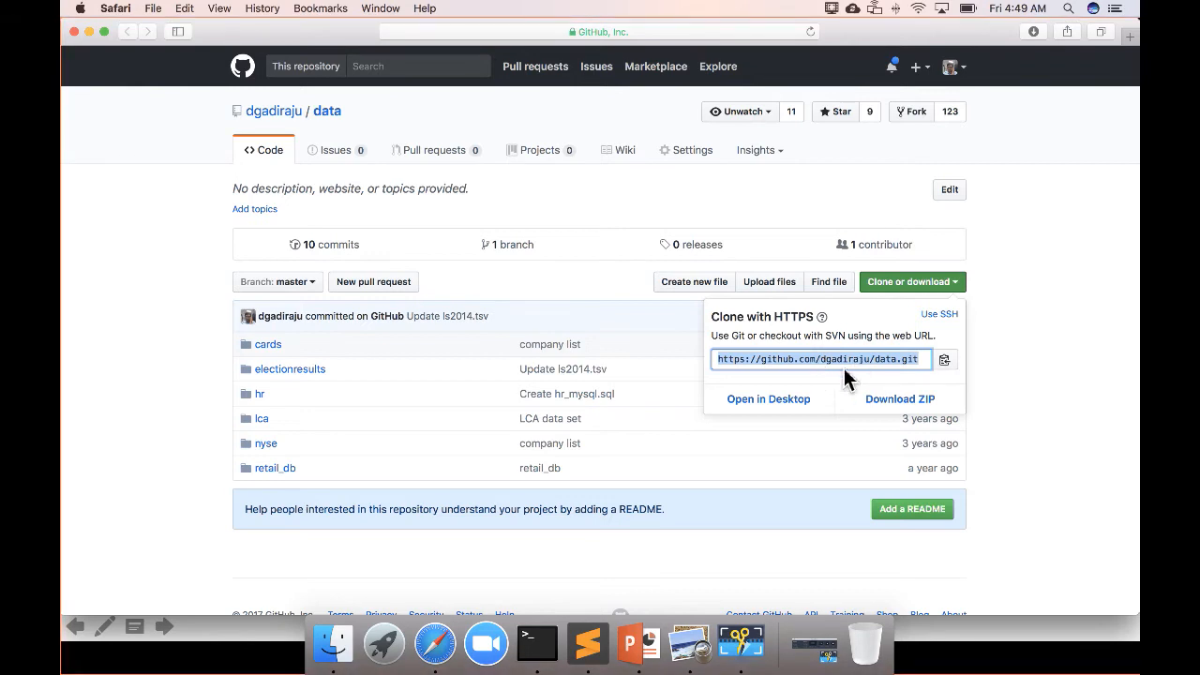
{"action": "mouse_move", "coordinate": [703, 570]}
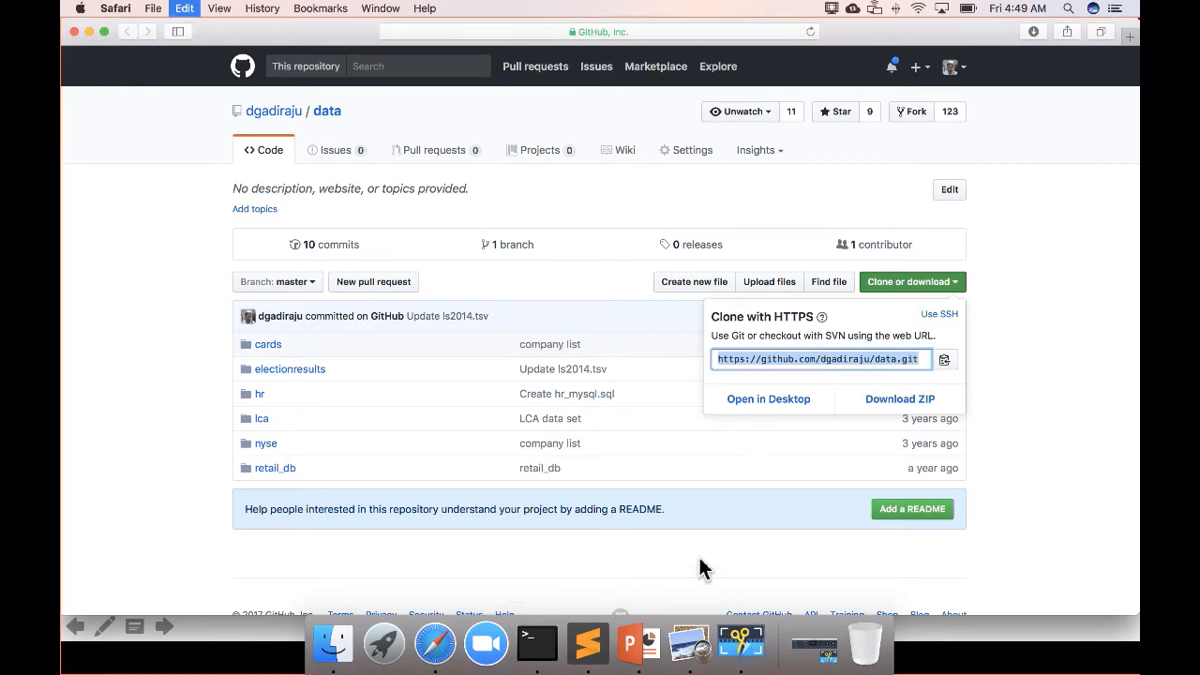
{"action": "left_click", "coordinate": [537, 643]}
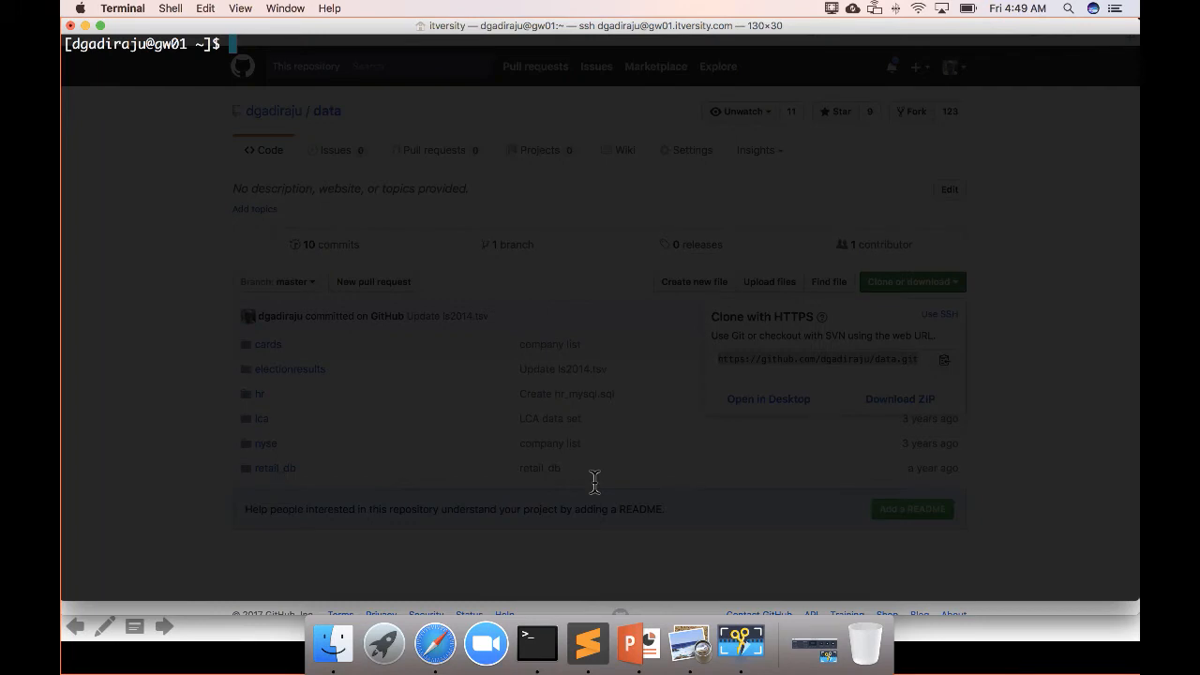
{"action": "type", "text": "git c"}
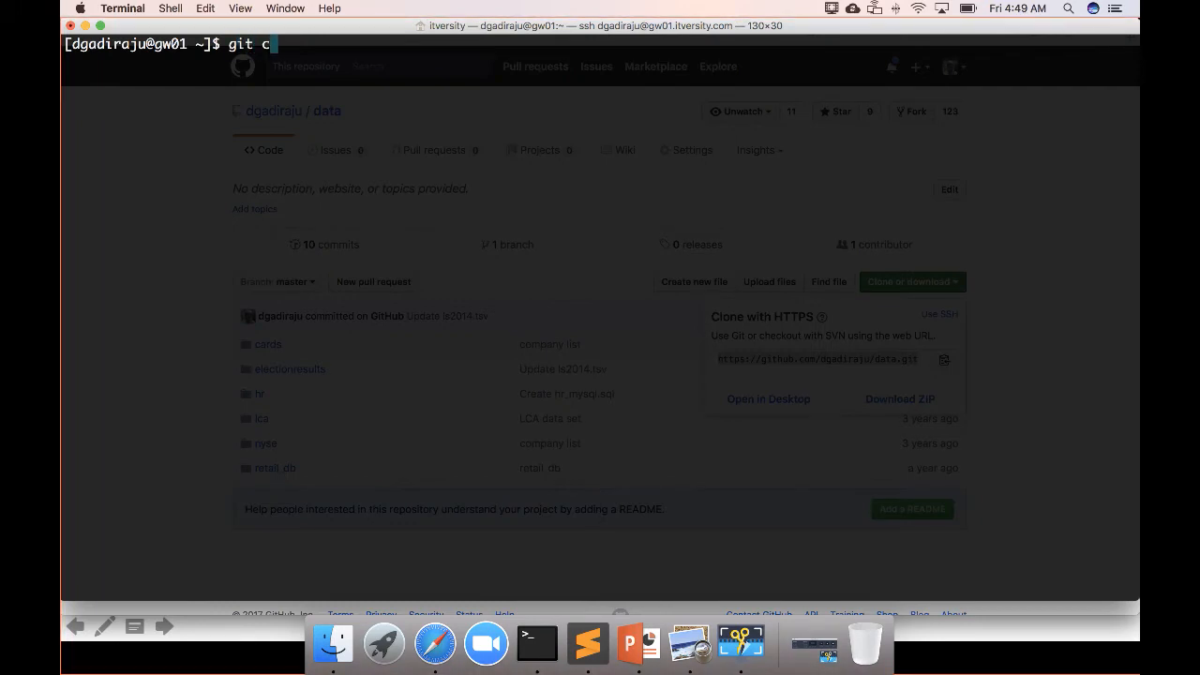
{"action": "type", "text": "lone"}
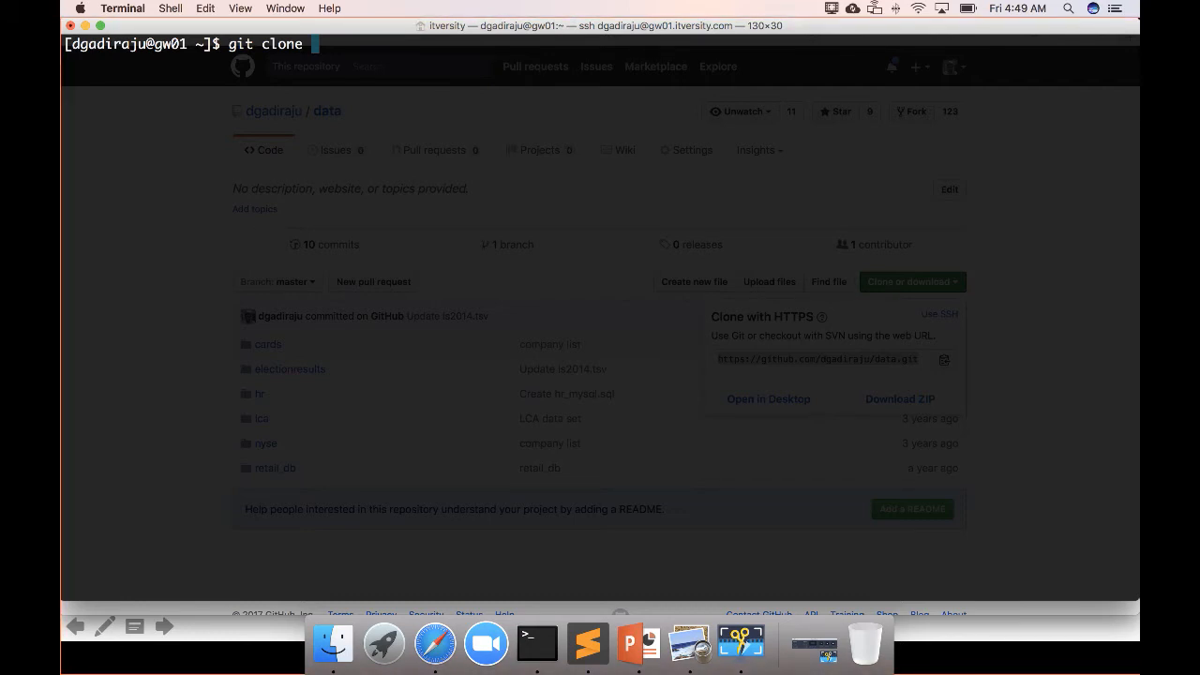
{"action": "type", "text": "https://github.com/dgadiraju/data.git"}
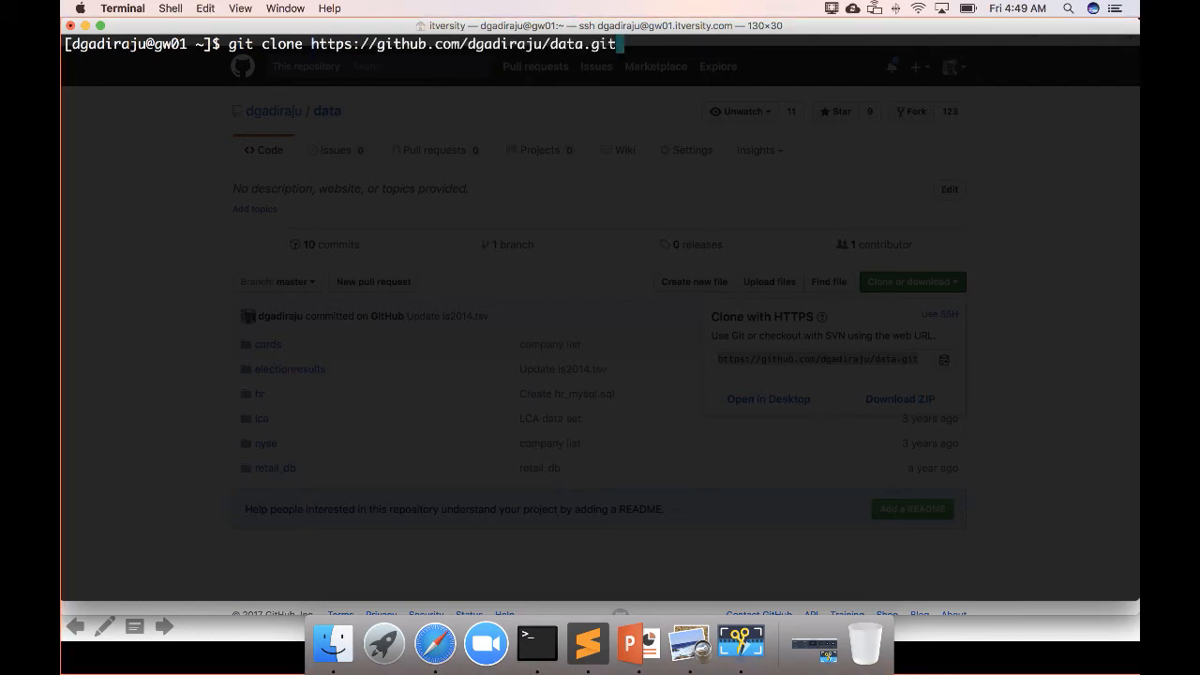
{"action": "key", "text": "BackSpace"}
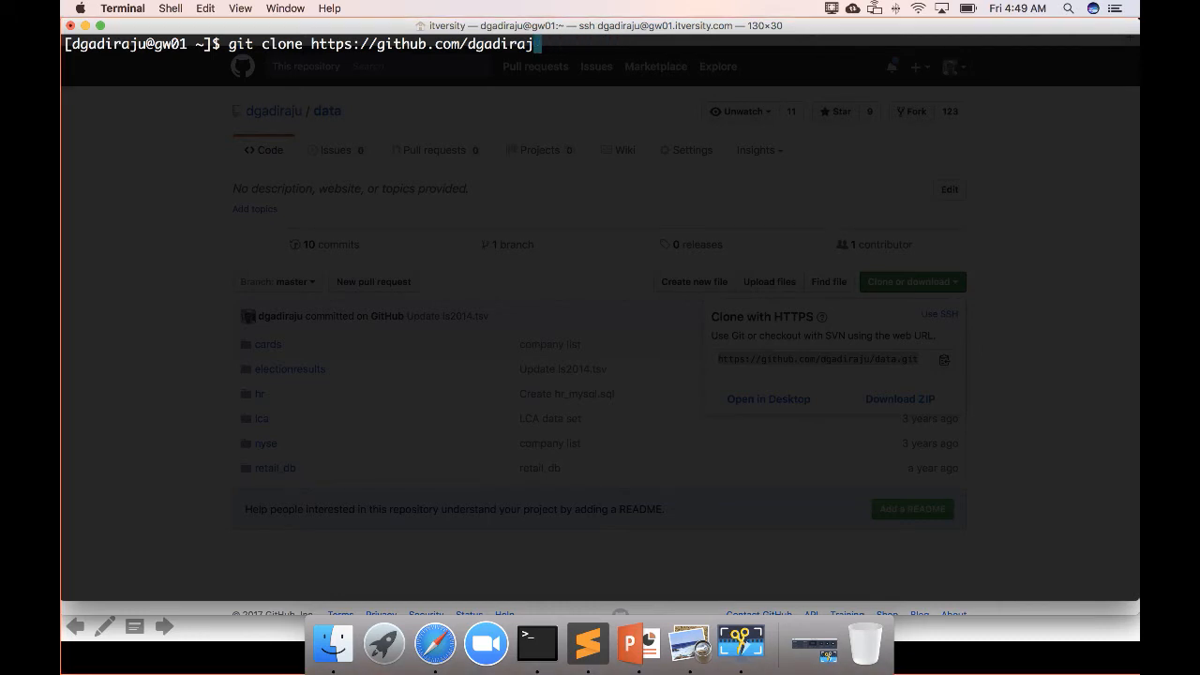
{"action": "key", "text": "BackSpace"}
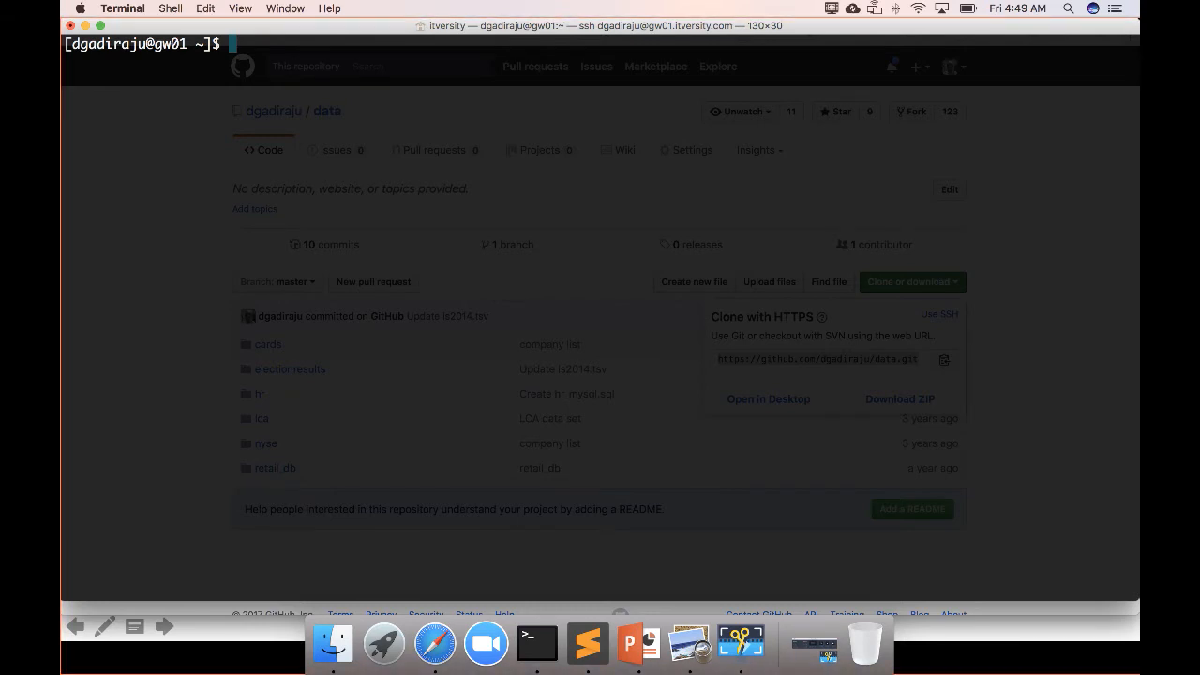
{"action": "left_click", "coordinate": [435, 644]}
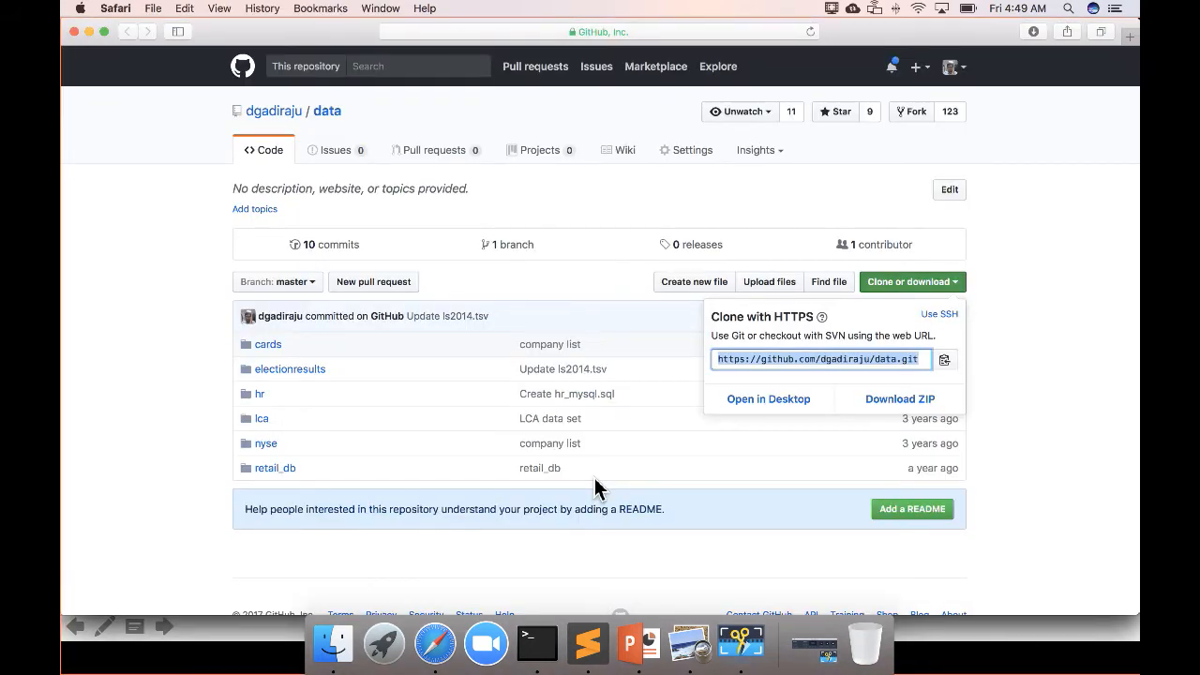
Step: Review the clone options again, then bring the Terminal session back to the front
{"action": "left_click", "coordinate": [1070, 330]}
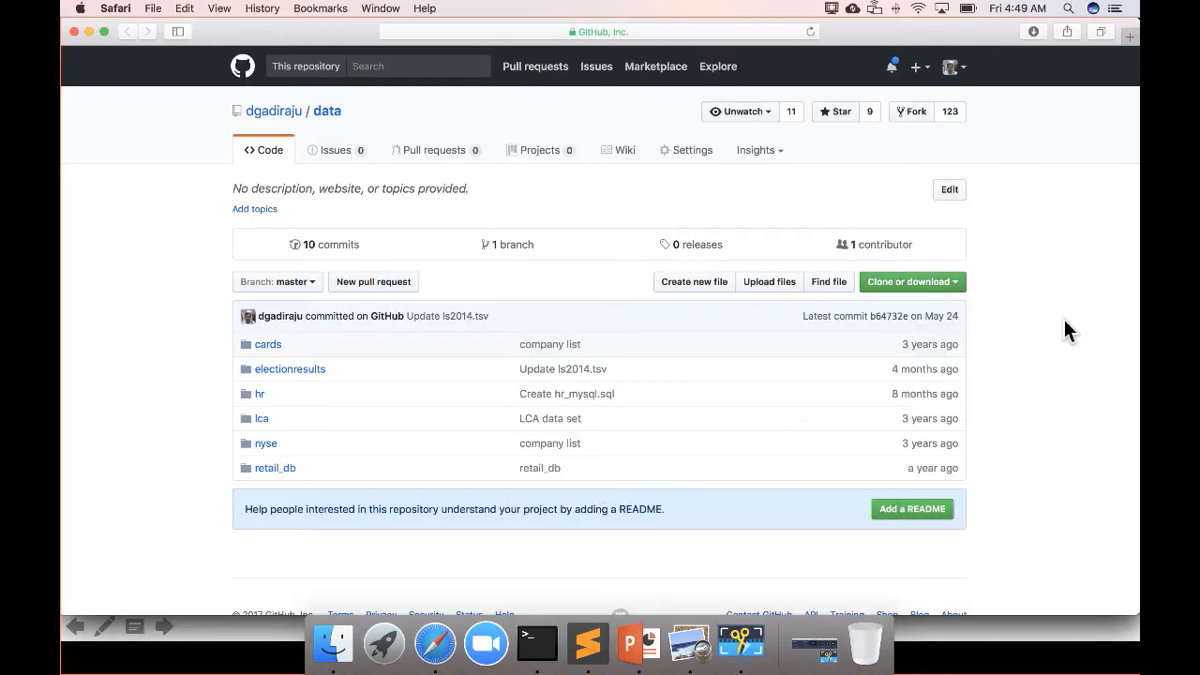
{"action": "left_click", "coordinate": [908, 281]}
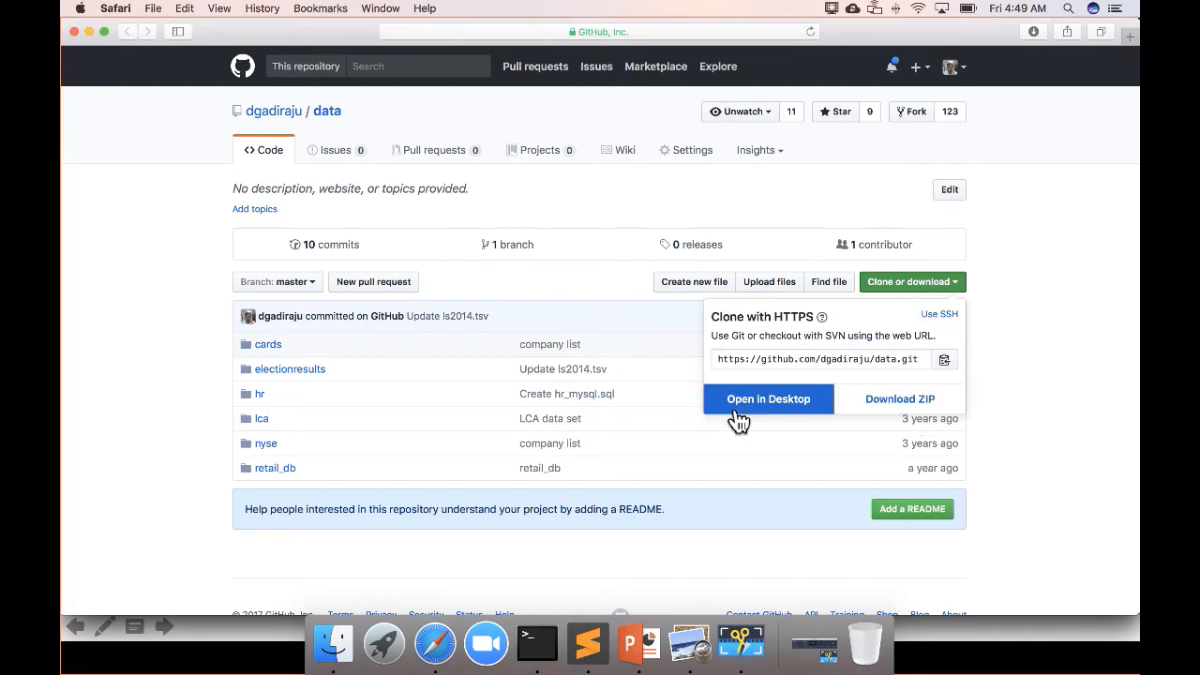
{"action": "mouse_move", "coordinate": [769, 397]}
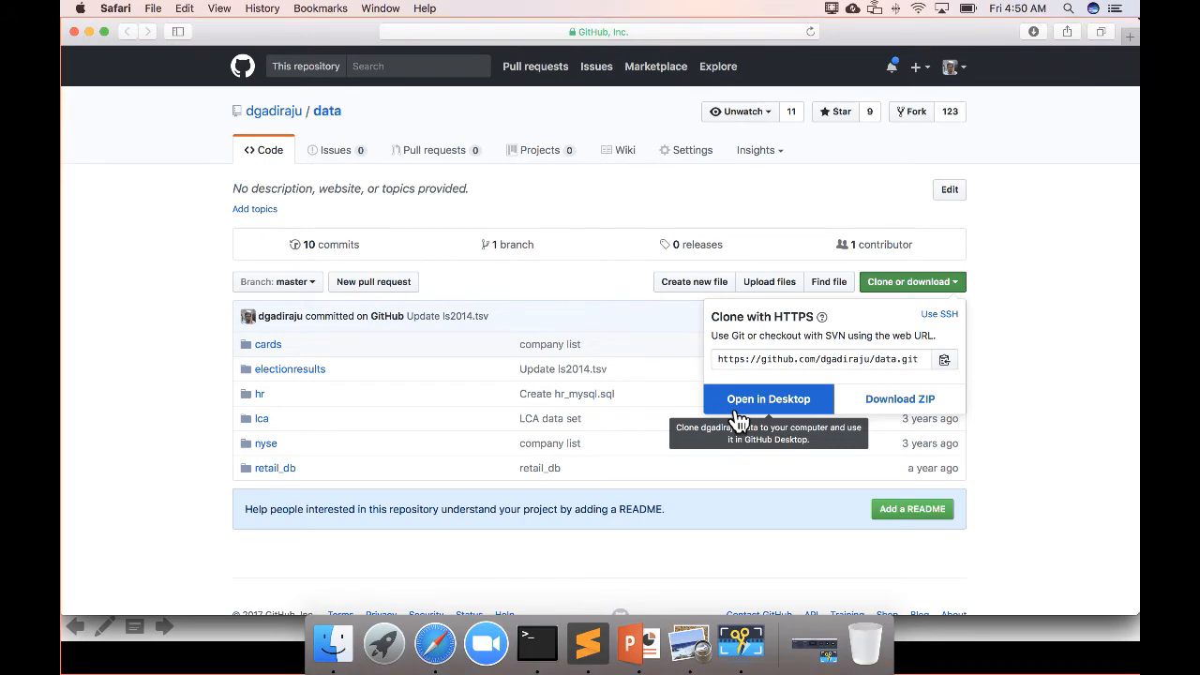
{"action": "mouse_move", "coordinate": [574, 604]}
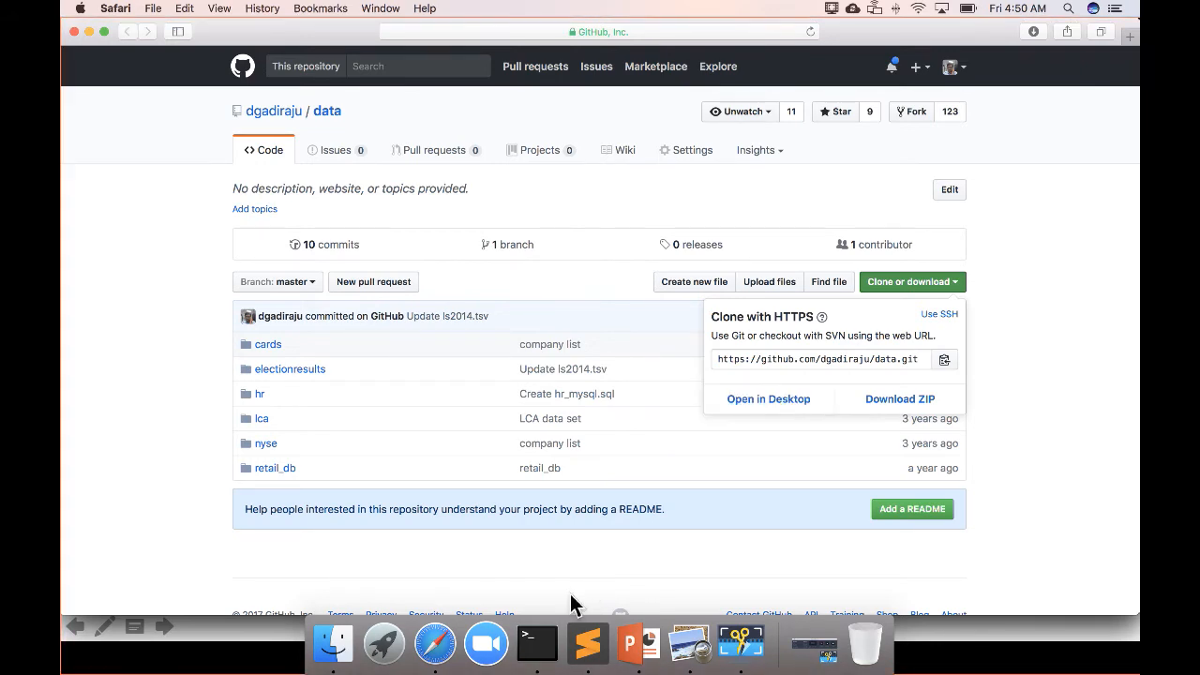
{"action": "left_click", "coordinate": [536, 643]}
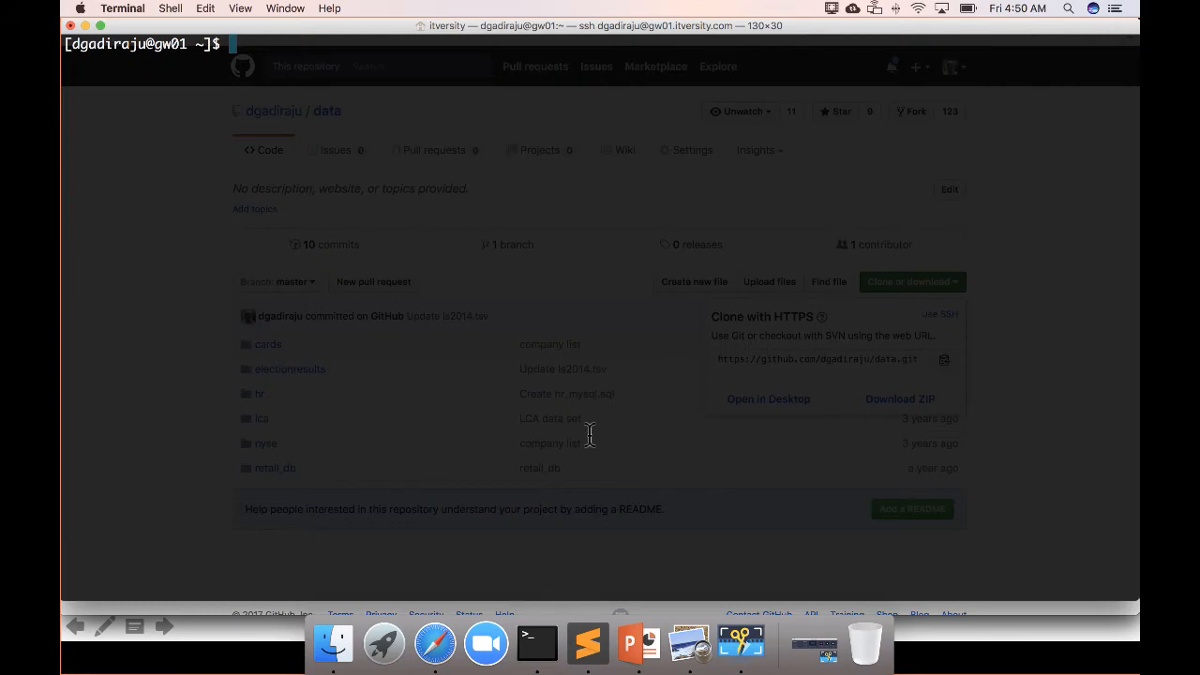
Step: List the local /data directory with ls -ltr, showing retail_db among the datasets
{"action": "type", "text": "ls -ltr"}
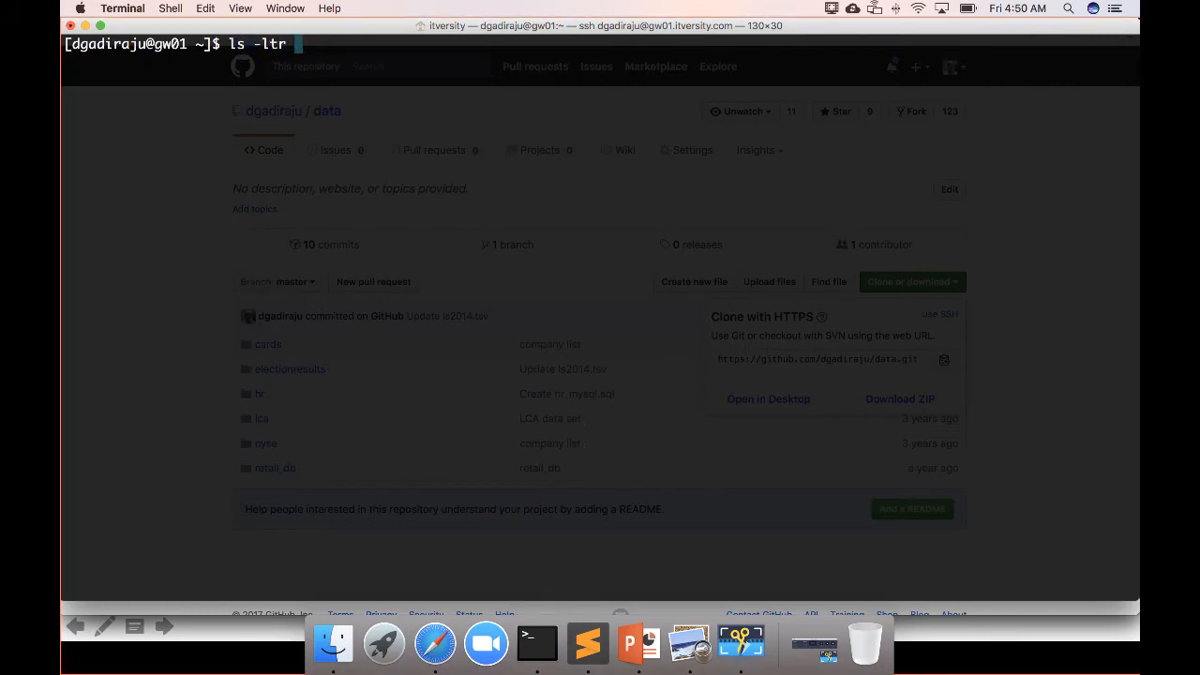
{"action": "type", "text": "/data/"}
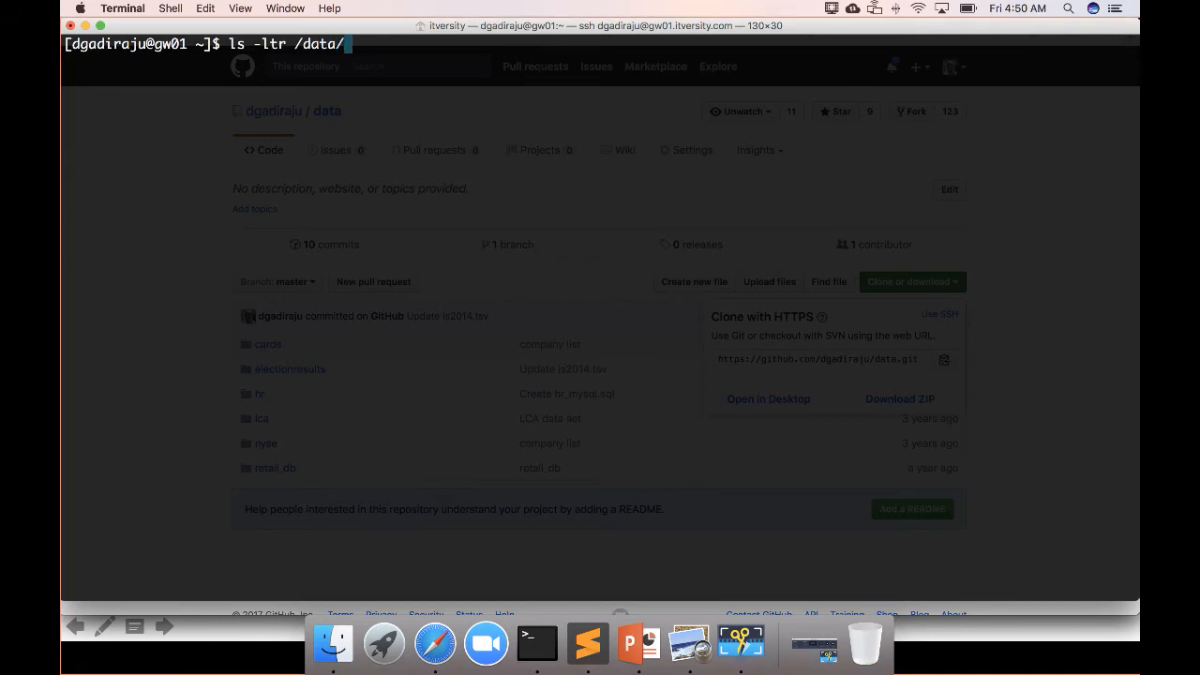
{"action": "key", "text": "Return"}
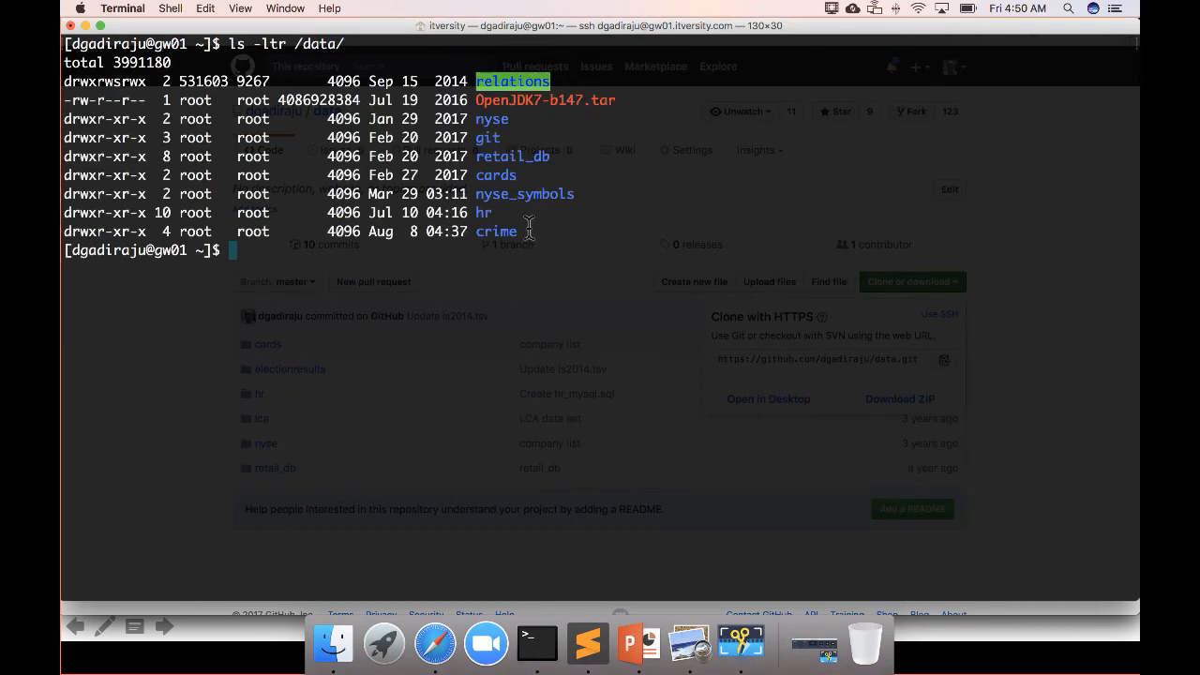
{"action": "mouse_move", "coordinate": [512, 266]}
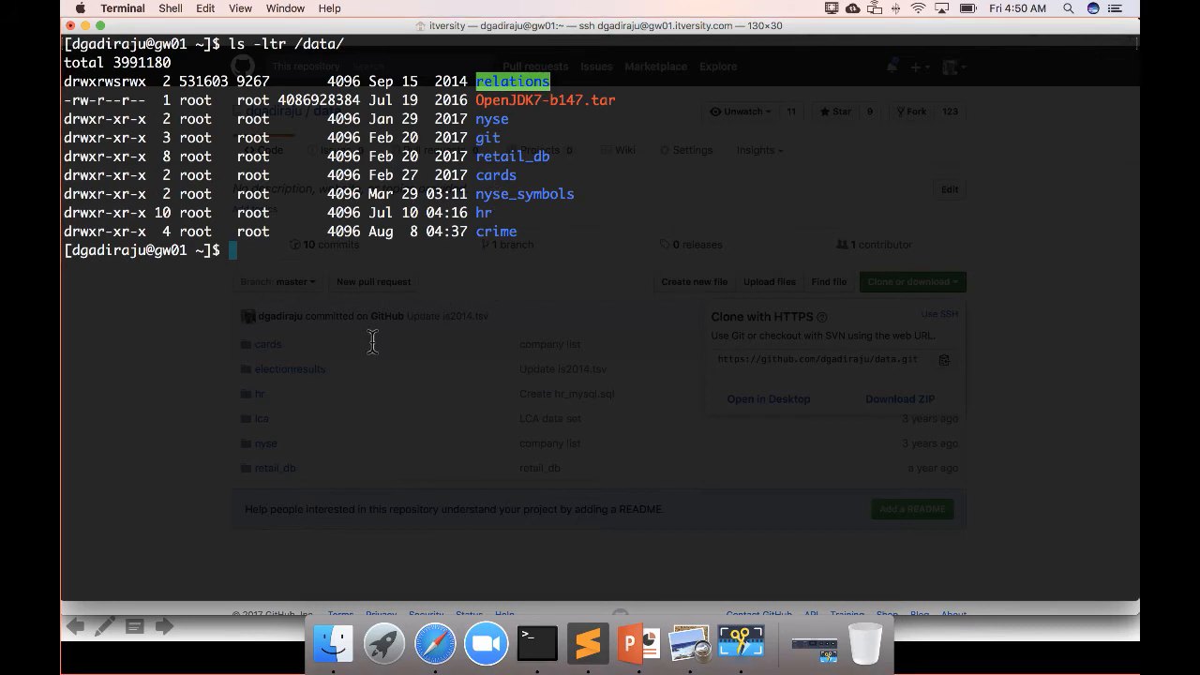
{"action": "mouse_move", "coordinate": [551, 172]}
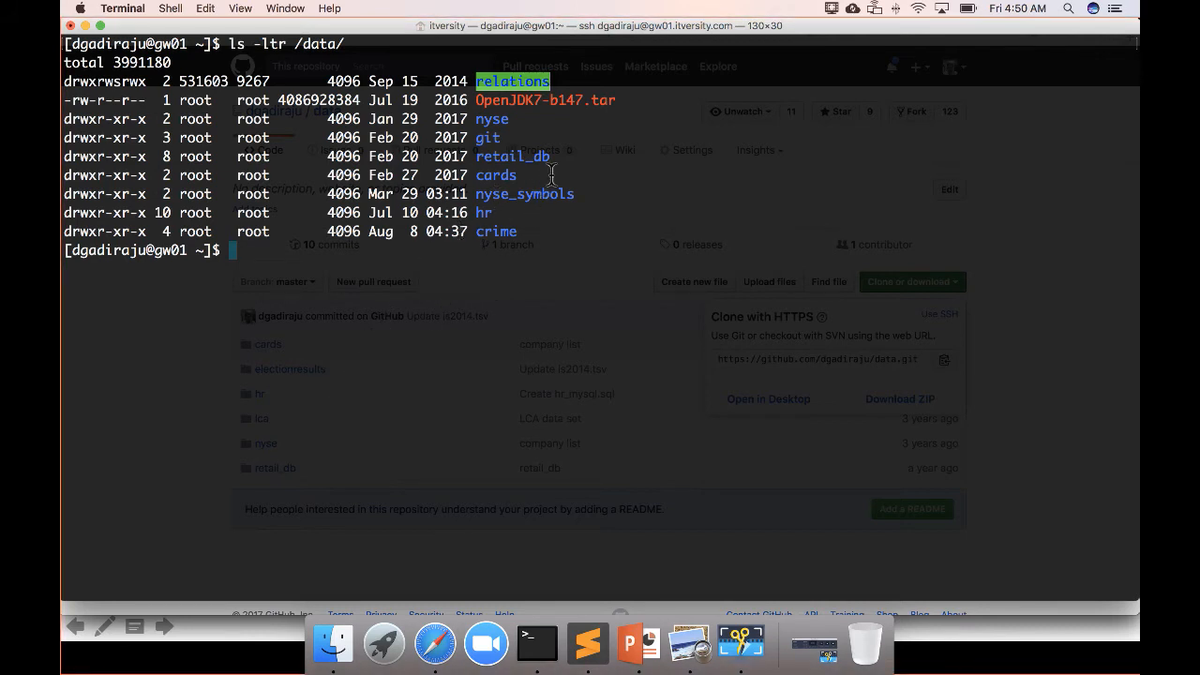
{"action": "mouse_move", "coordinate": [540, 174]}
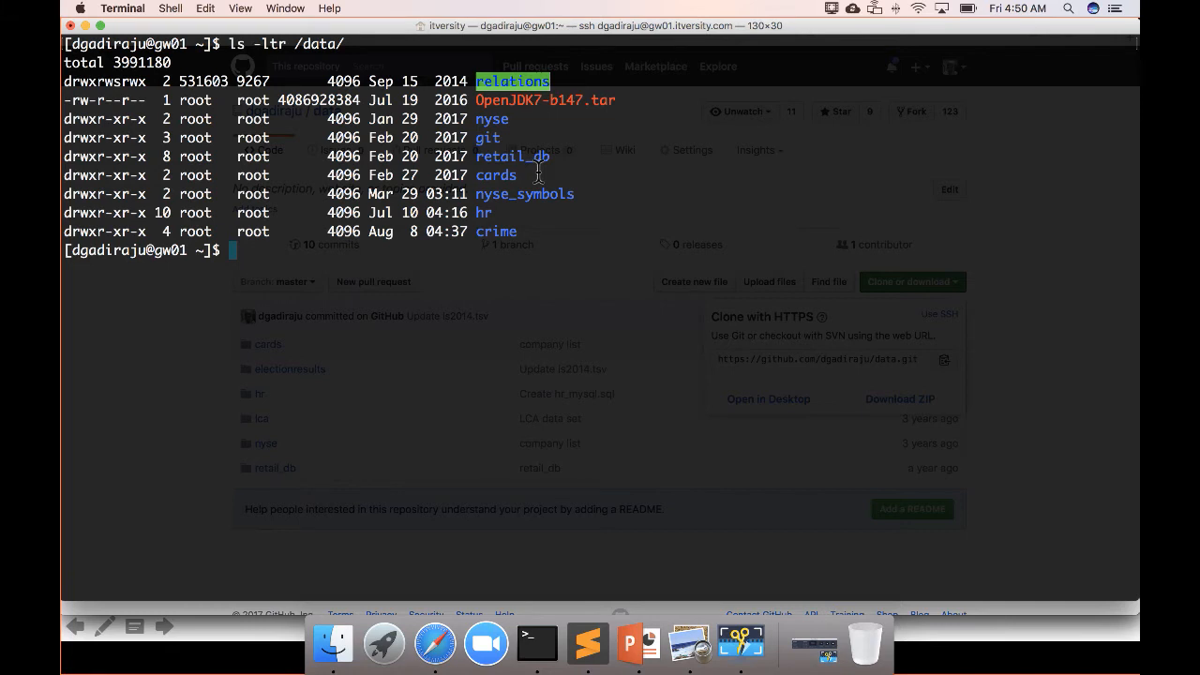
Step: Start a hadoop fs -ls command and erase the mistyped /data and /user paths
{"action": "type", "text": "hado"}
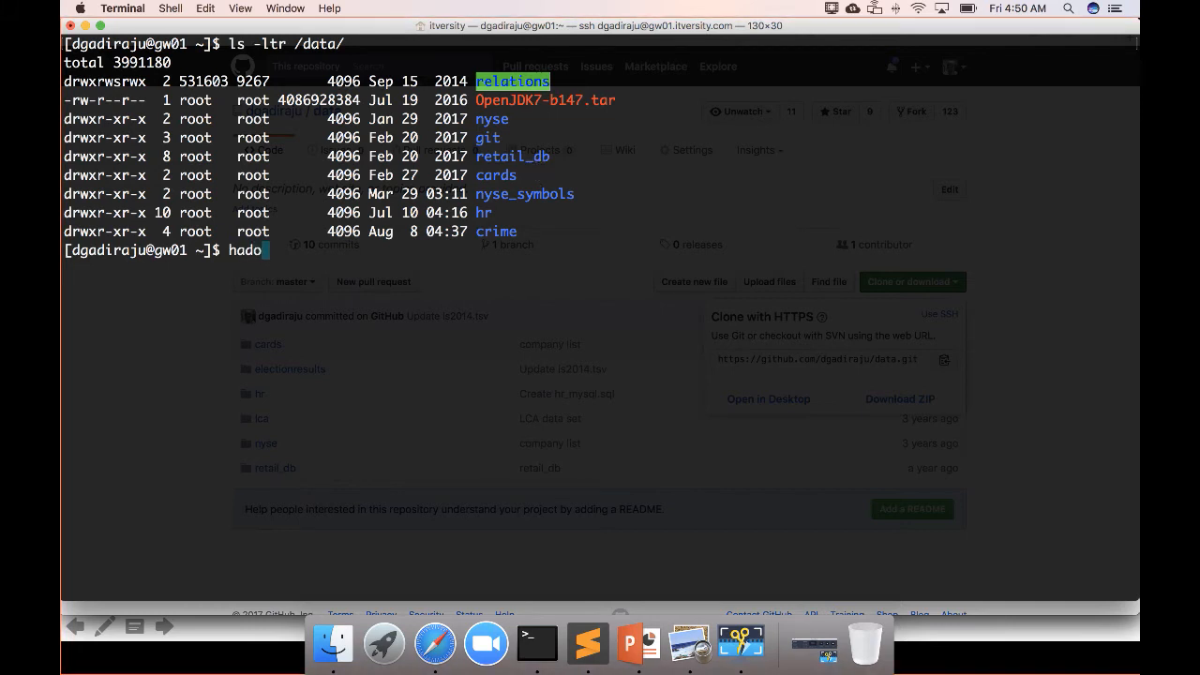
{"action": "type", "text": "op fs -ls"}
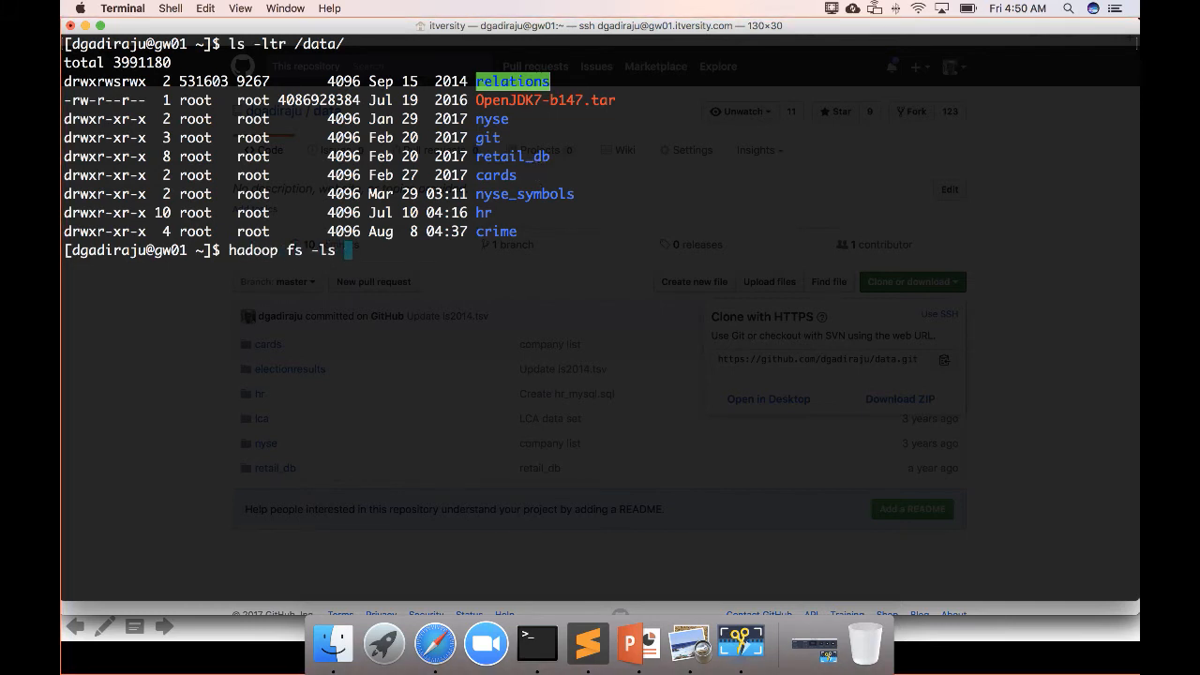
{"action": "type", "text": "/data/"}
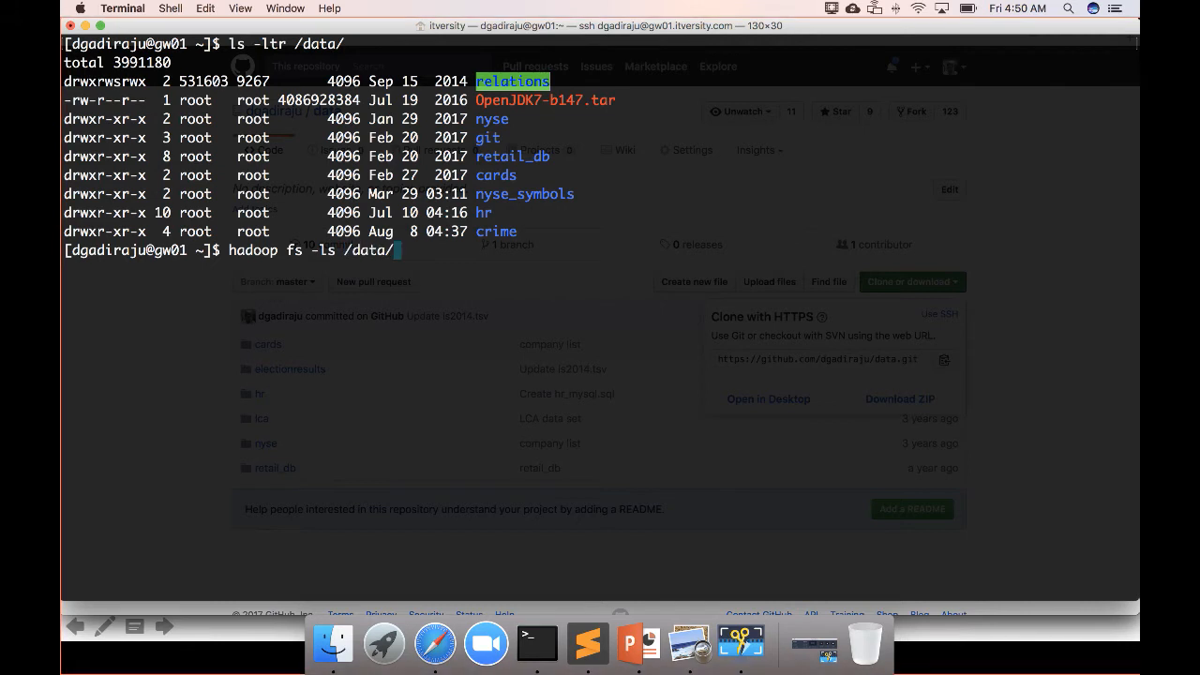
{"action": "type", "text": "rea"}
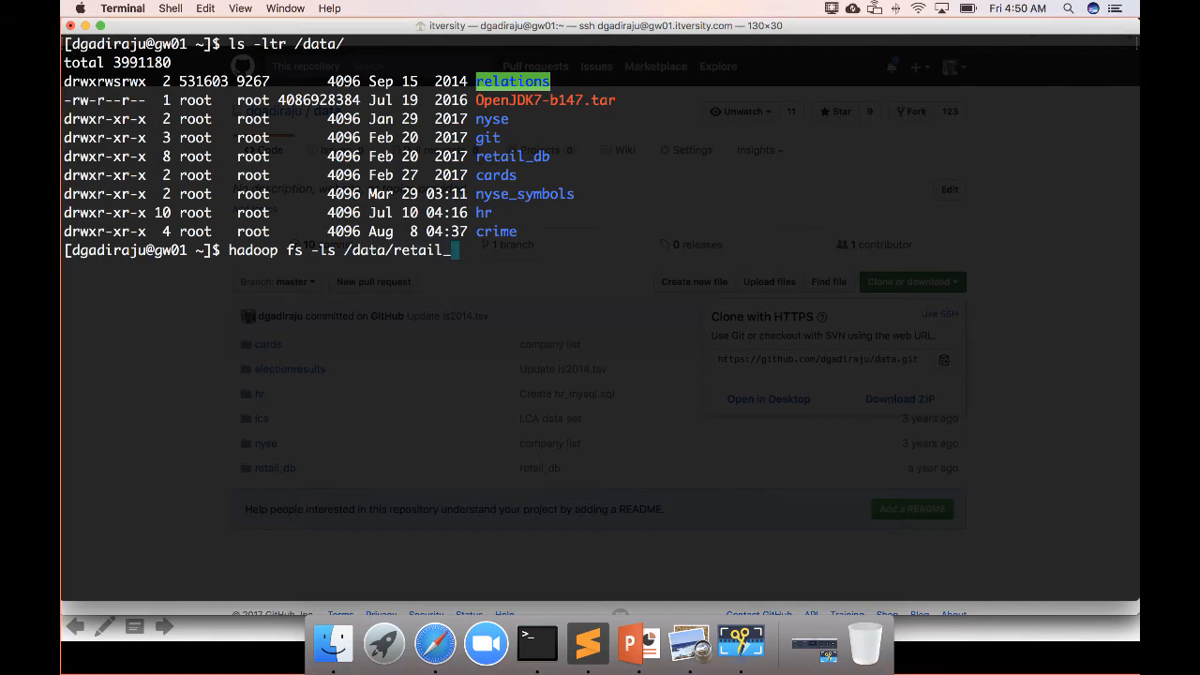
{"action": "type", "text": "db"}
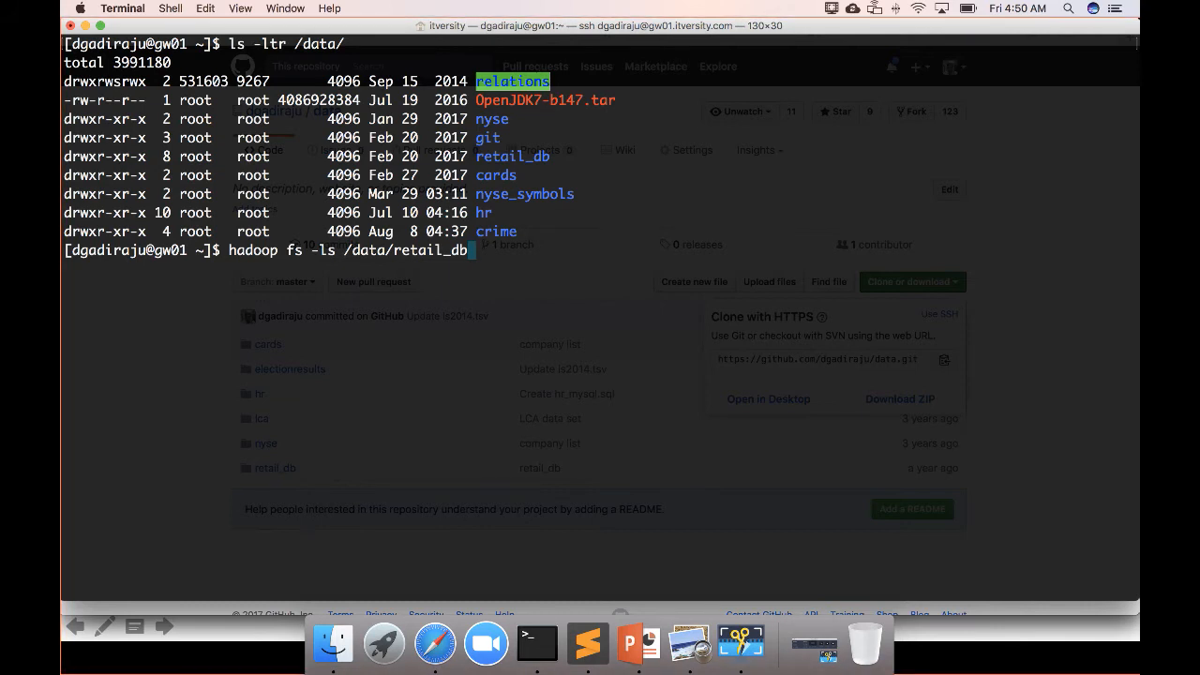
{"action": "mouse_move", "coordinate": [349, 260]}
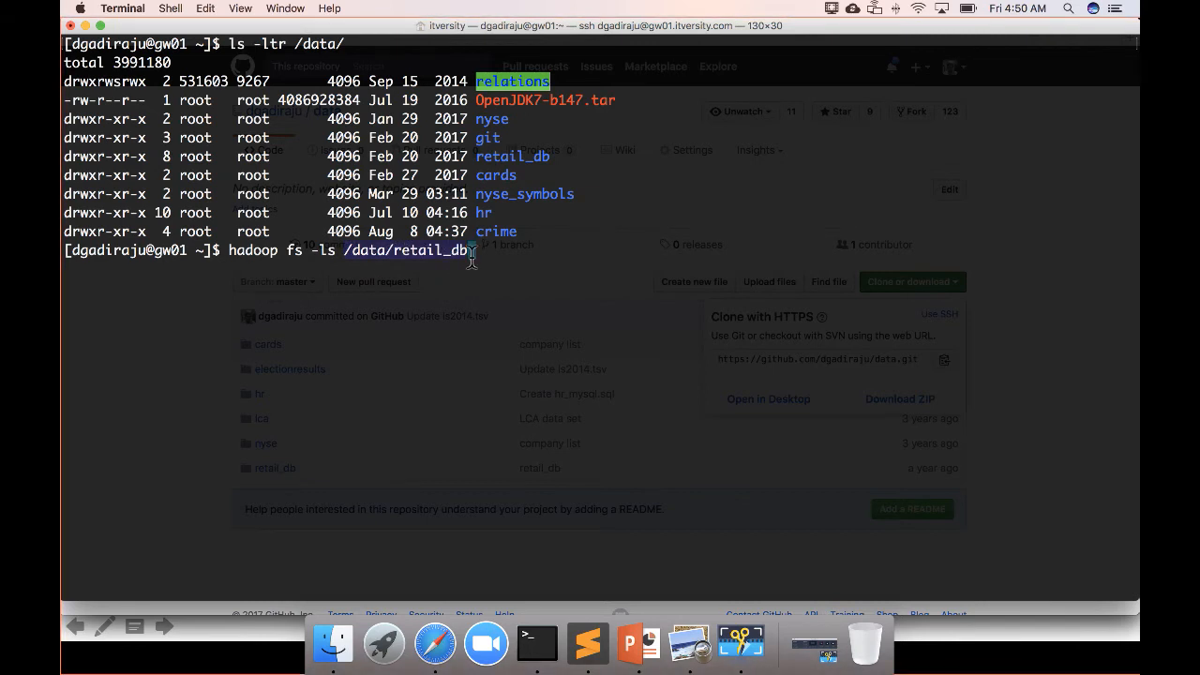
{"action": "mouse_move", "coordinate": [468, 266]}
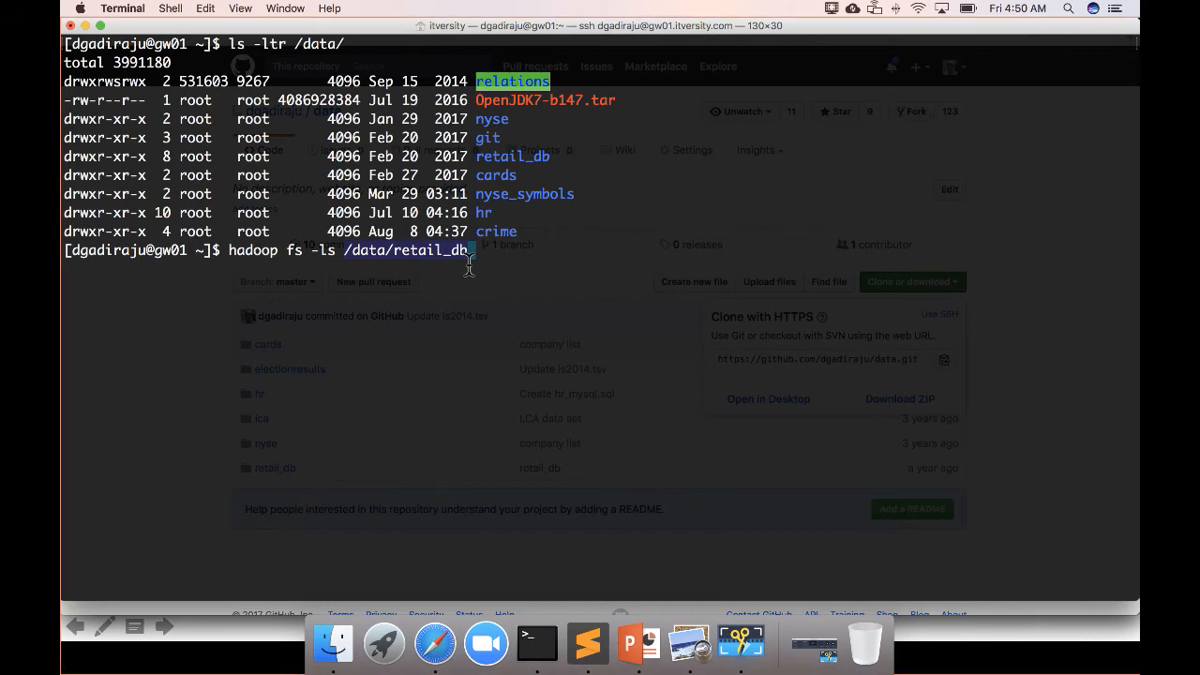
{"action": "mouse_move", "coordinate": [525, 191]}
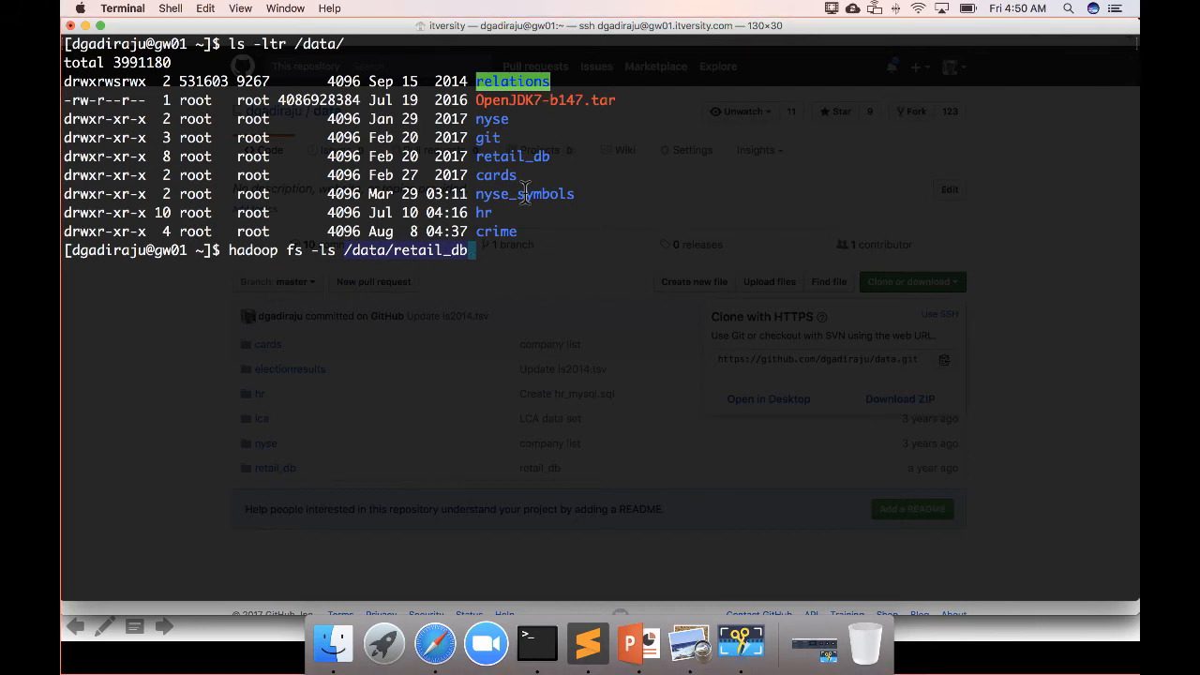
{"action": "type", "text": "/use"}
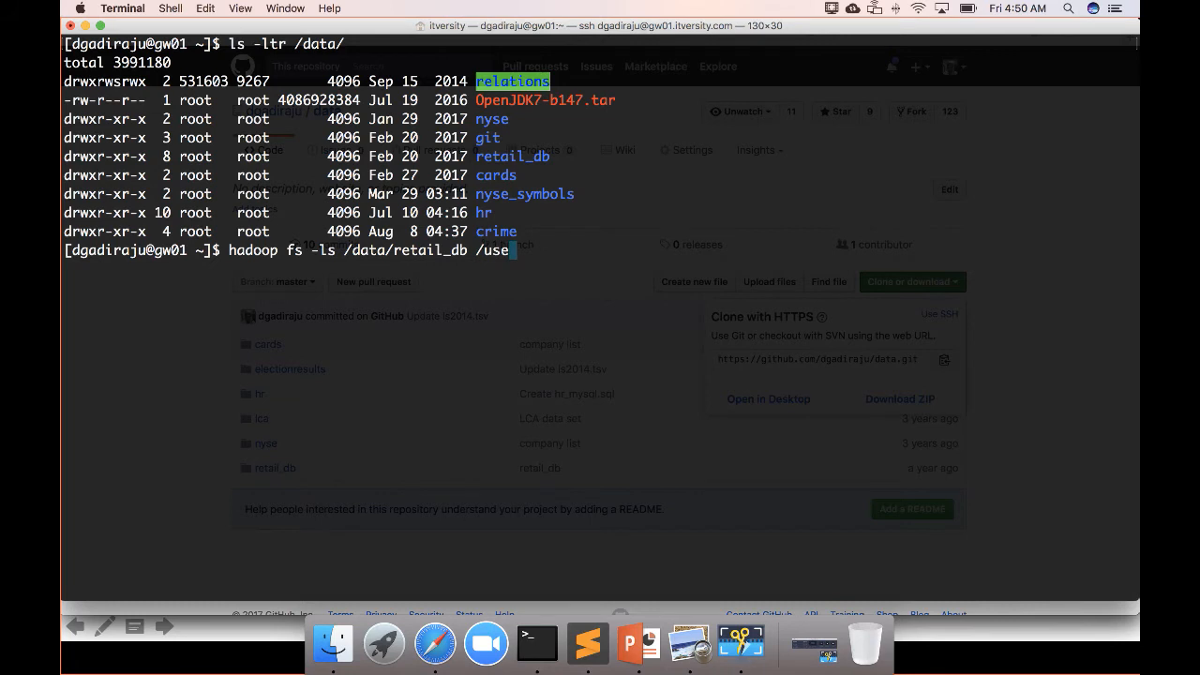
{"action": "type", "text": "r/dgadira"}
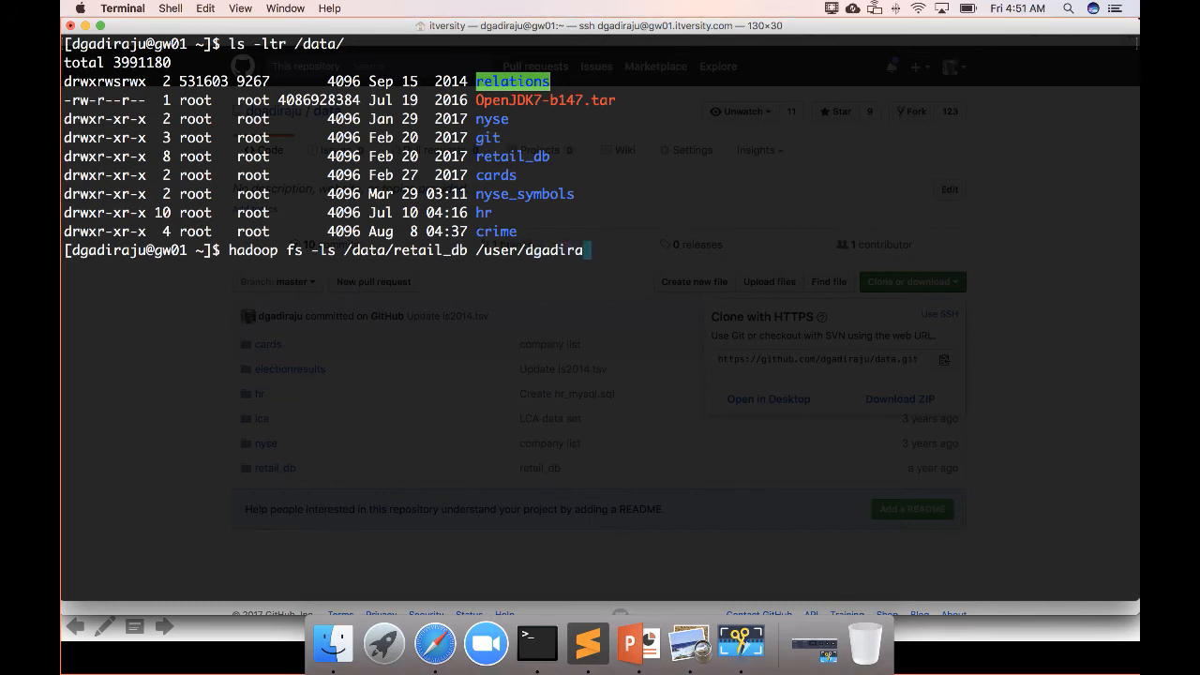
{"action": "type", "text": "ju"}
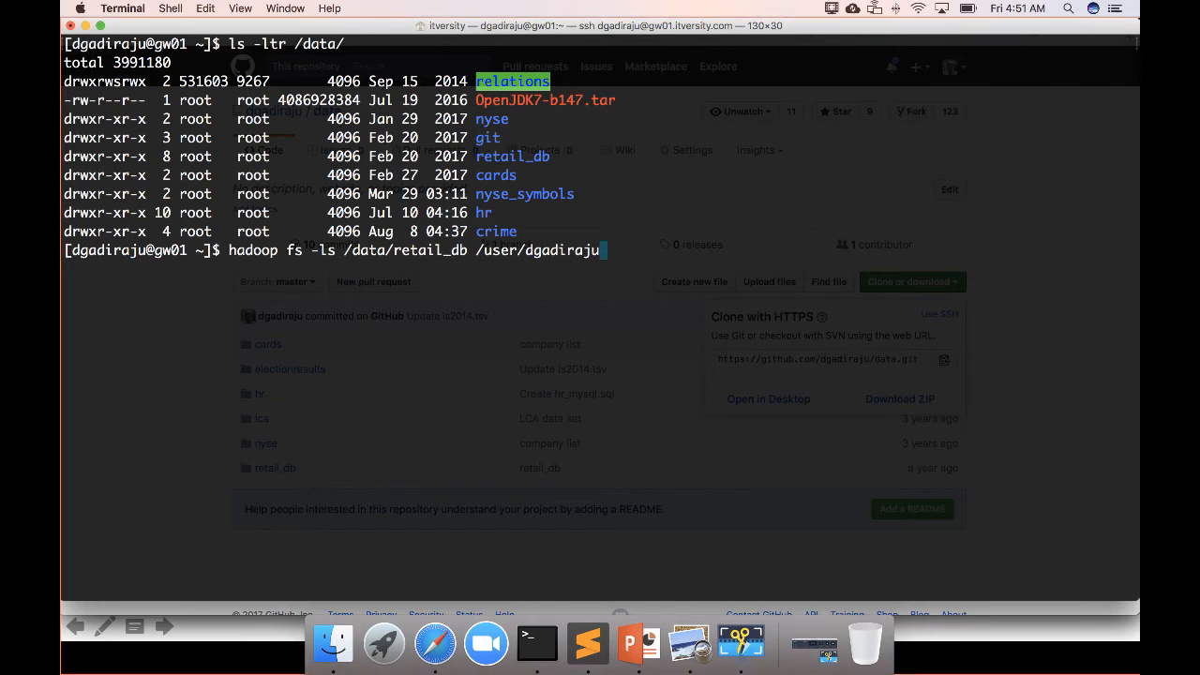
{"action": "key", "text": "Backspace"}
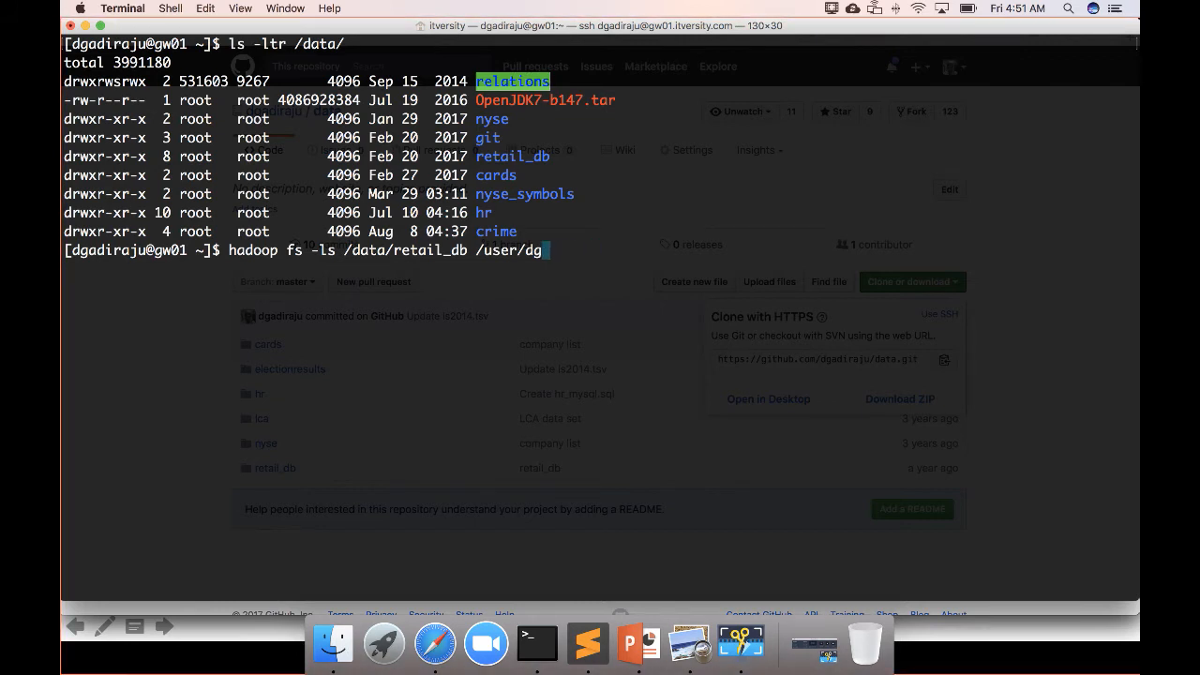
{"action": "key", "text": "backspace"}
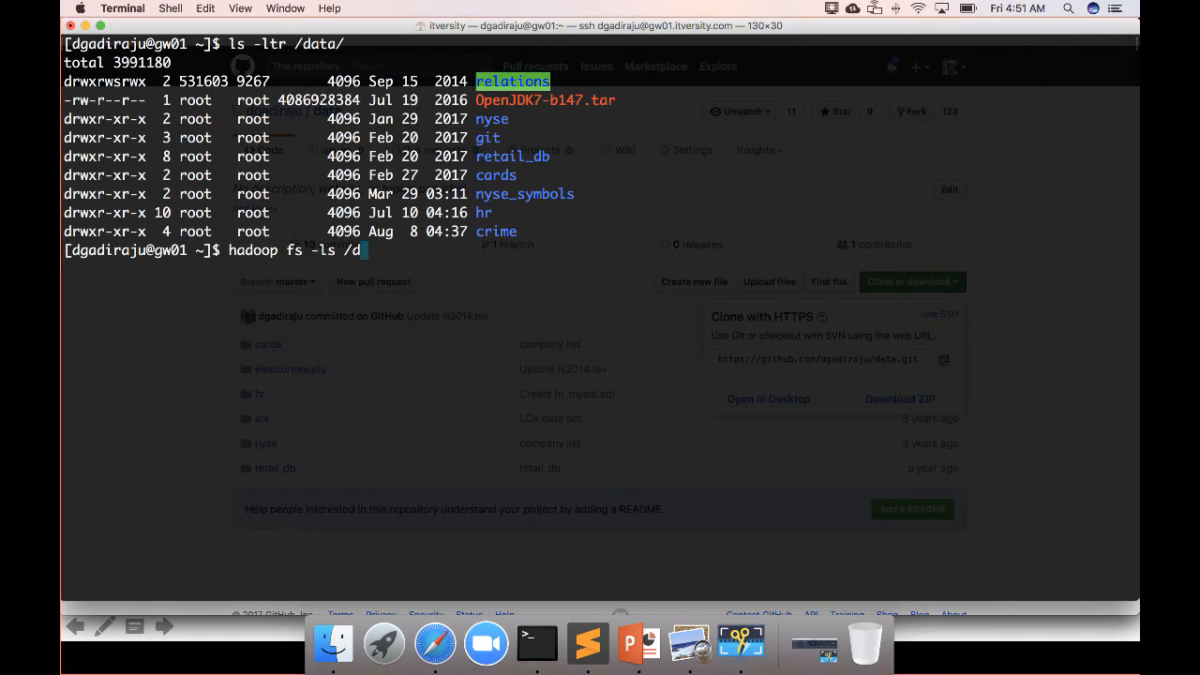
{"action": "key", "text": "backspace"}
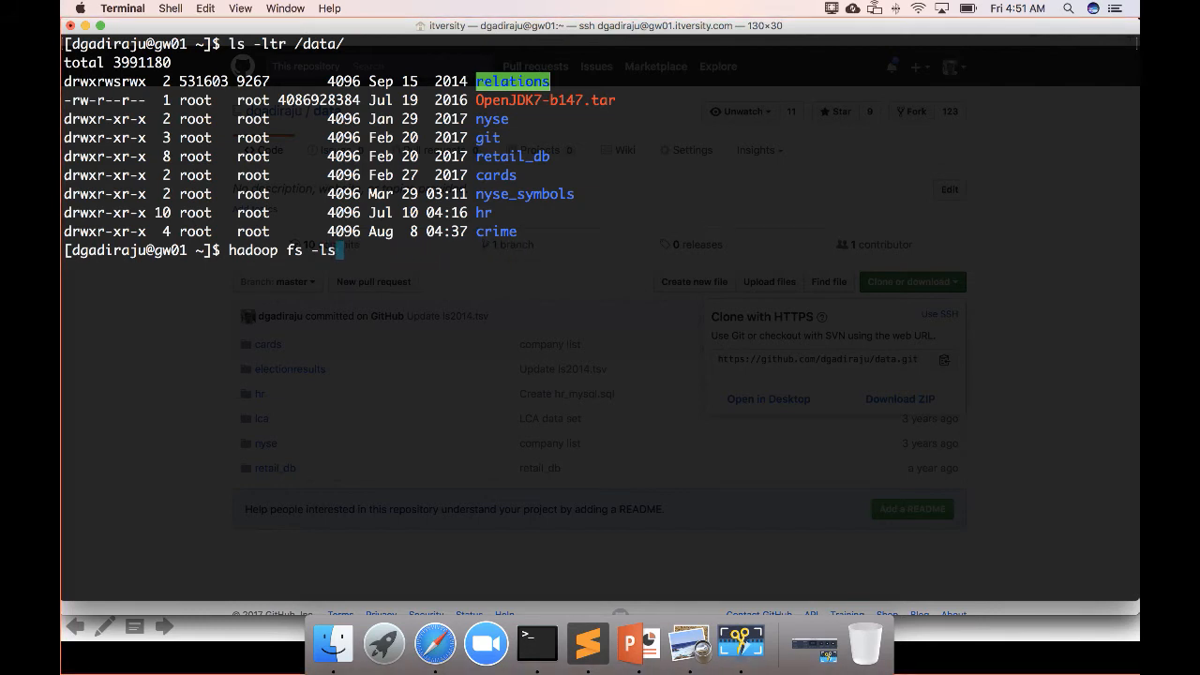
Step: Run hadoop fs -ls /user/dgadiraju/retail_db to list the six table directories in HDFS
{"action": "type", "text": "/"}
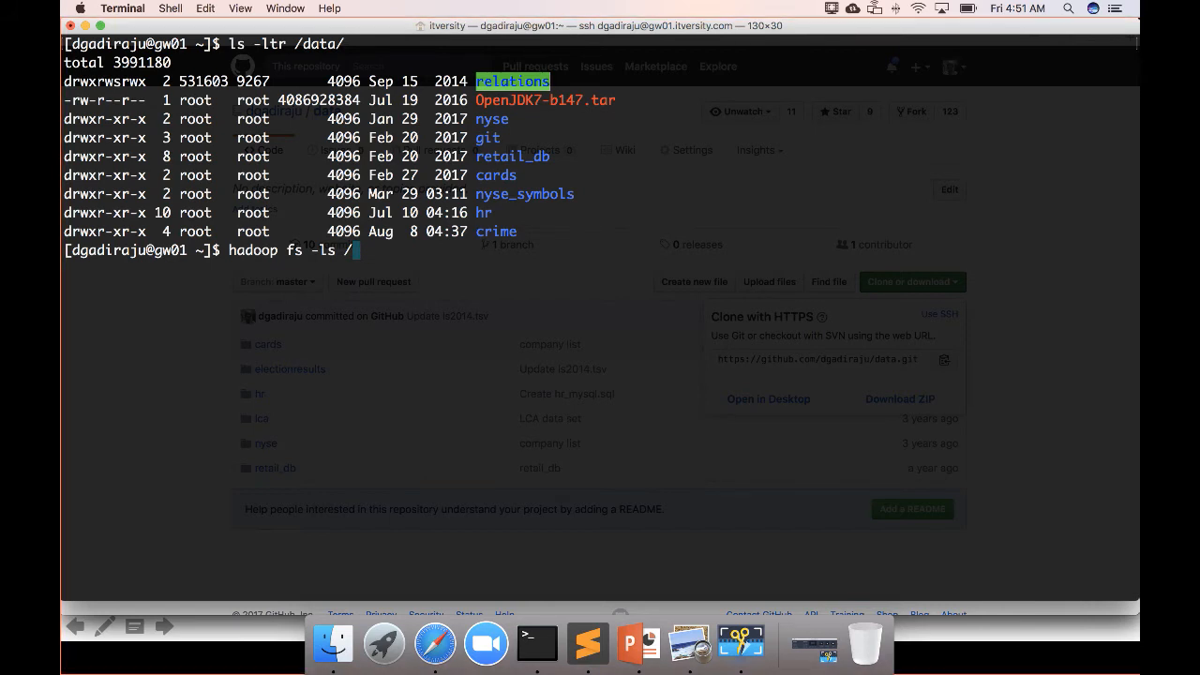
{"action": "type", "text": "user/d"}
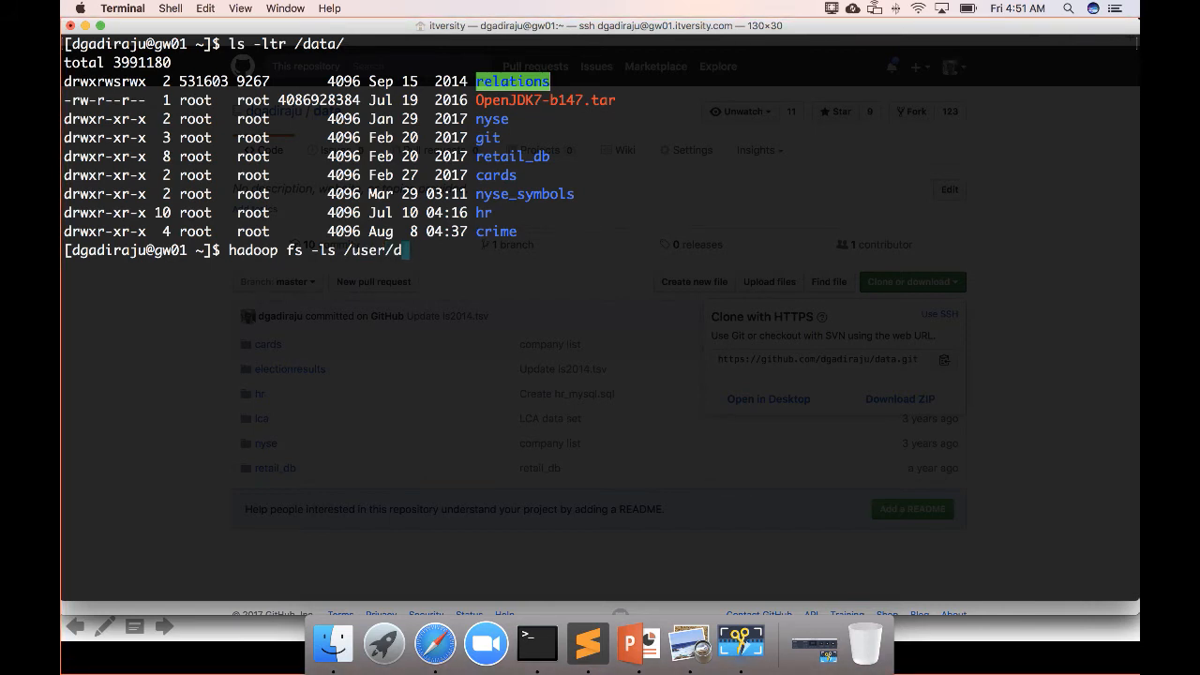
{"action": "type", "text": "gadiraju/retail"}
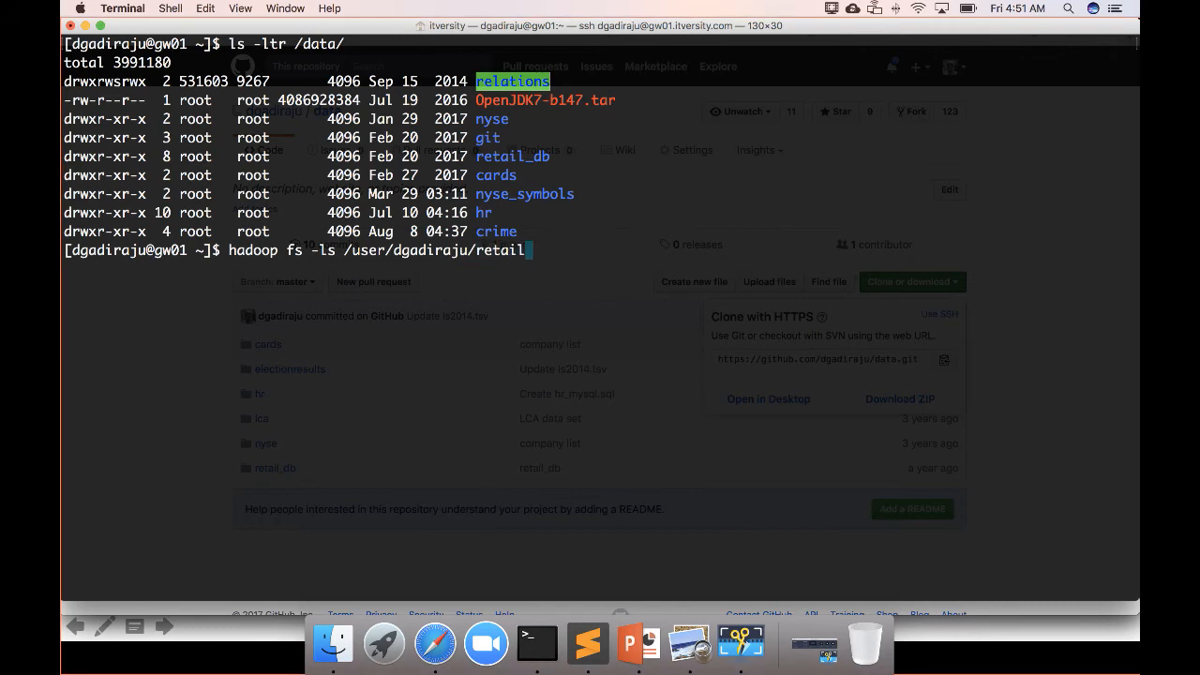
{"action": "type", "text": "_db"}
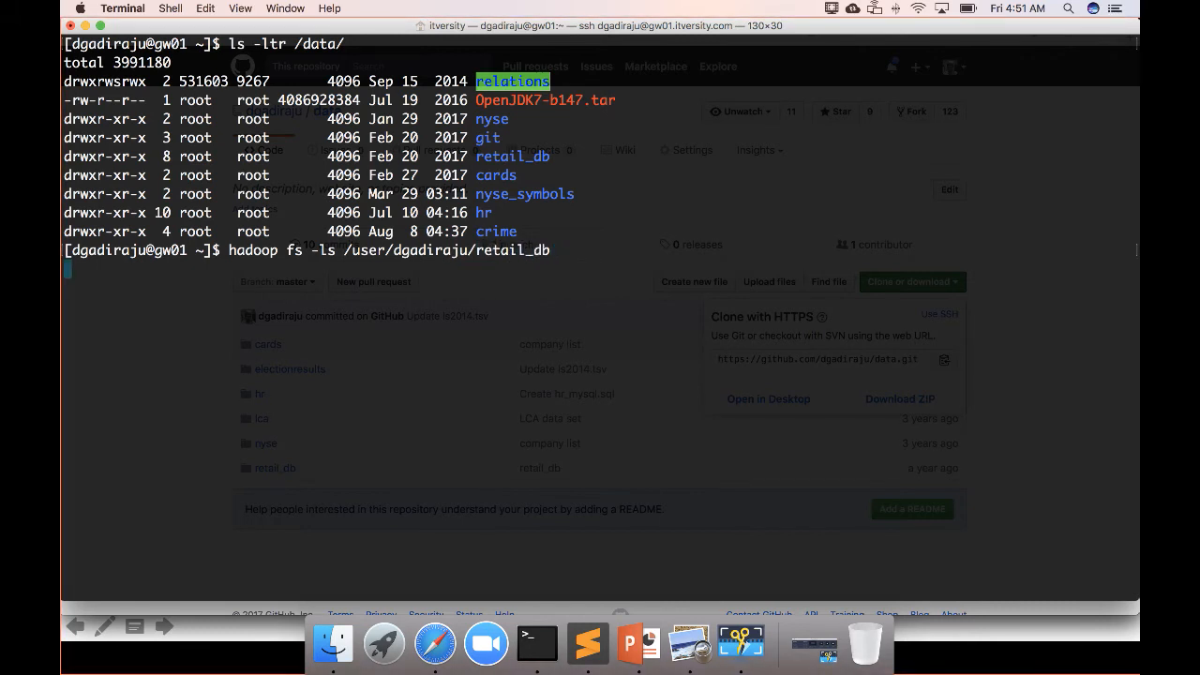
{"action": "key", "text": "Return"}
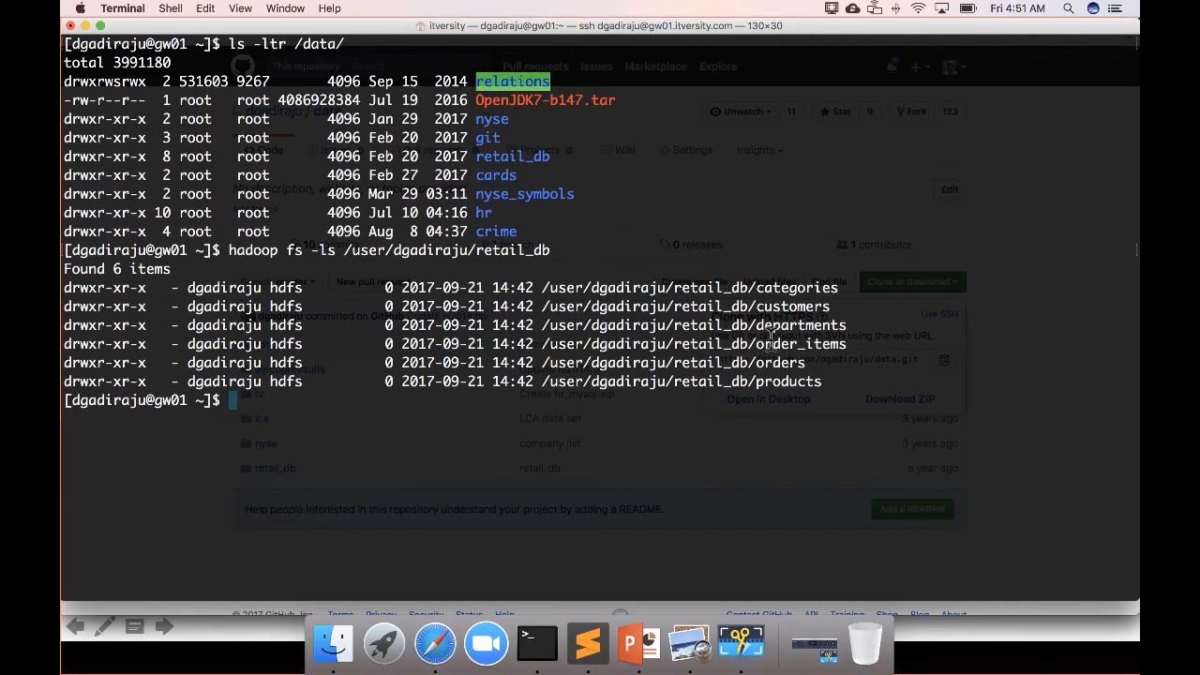
Step: Run hadoop fs -du -s -h /user/dgadiraju/retail_db to report its total size, 9.1 M
{"action": "type", "text": "hadoop f"}
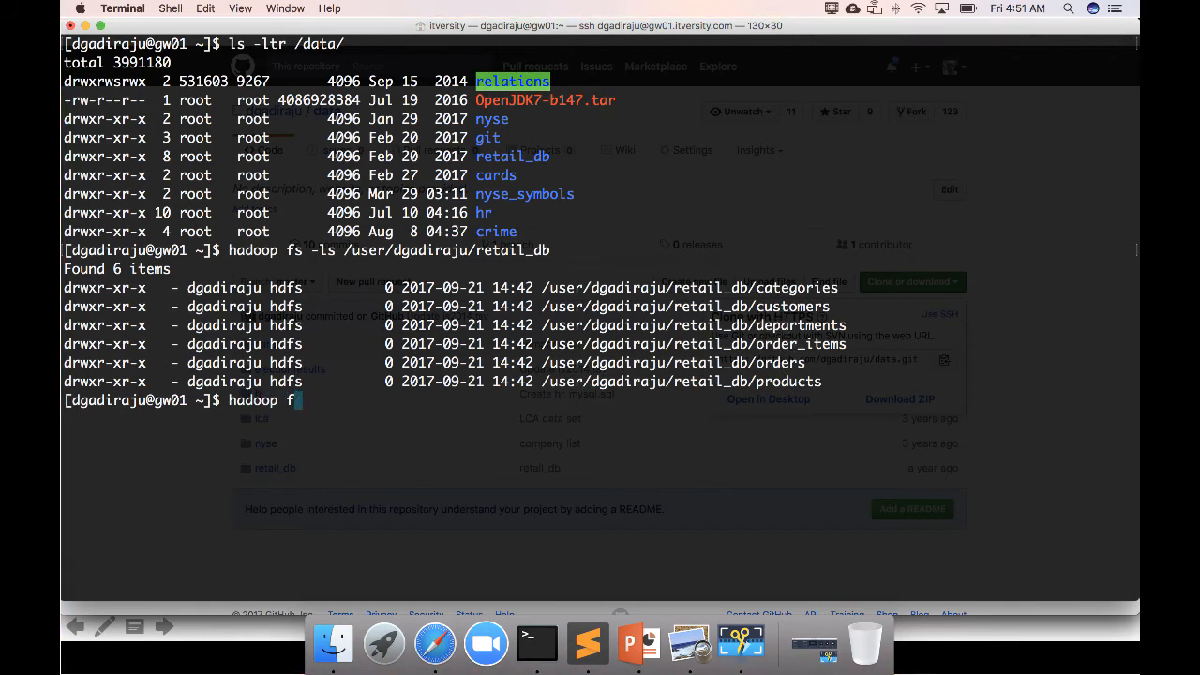
{"action": "type", "text": "s -du -"}
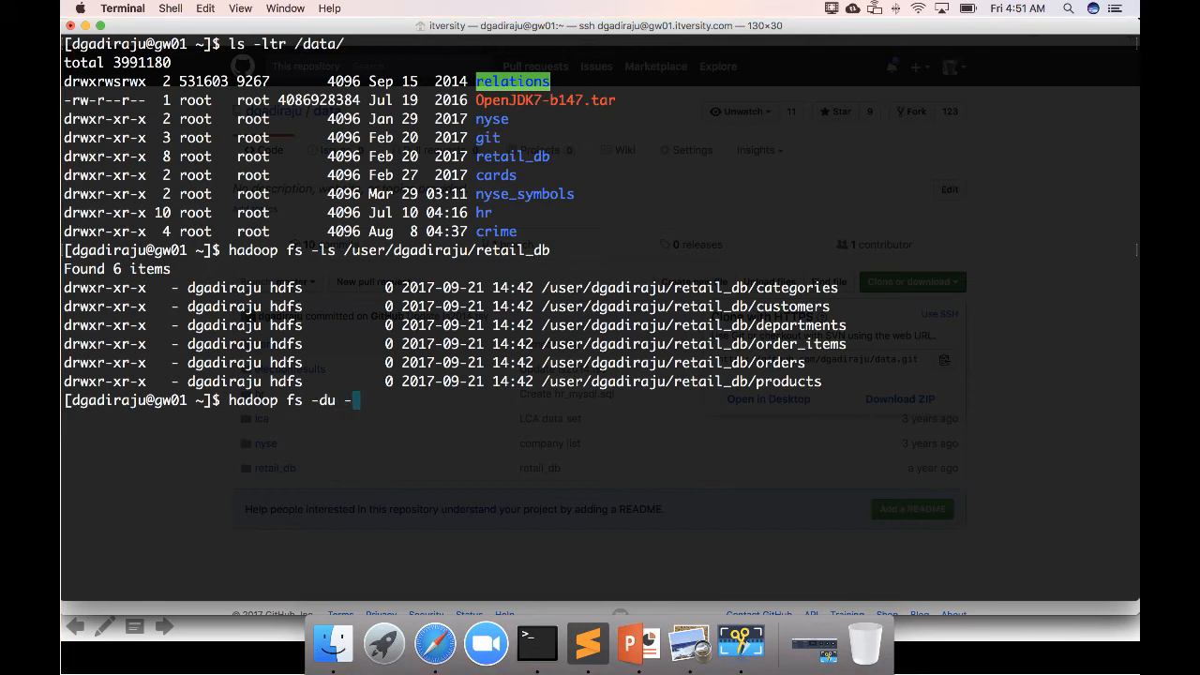
{"action": "type", "text": "s"}
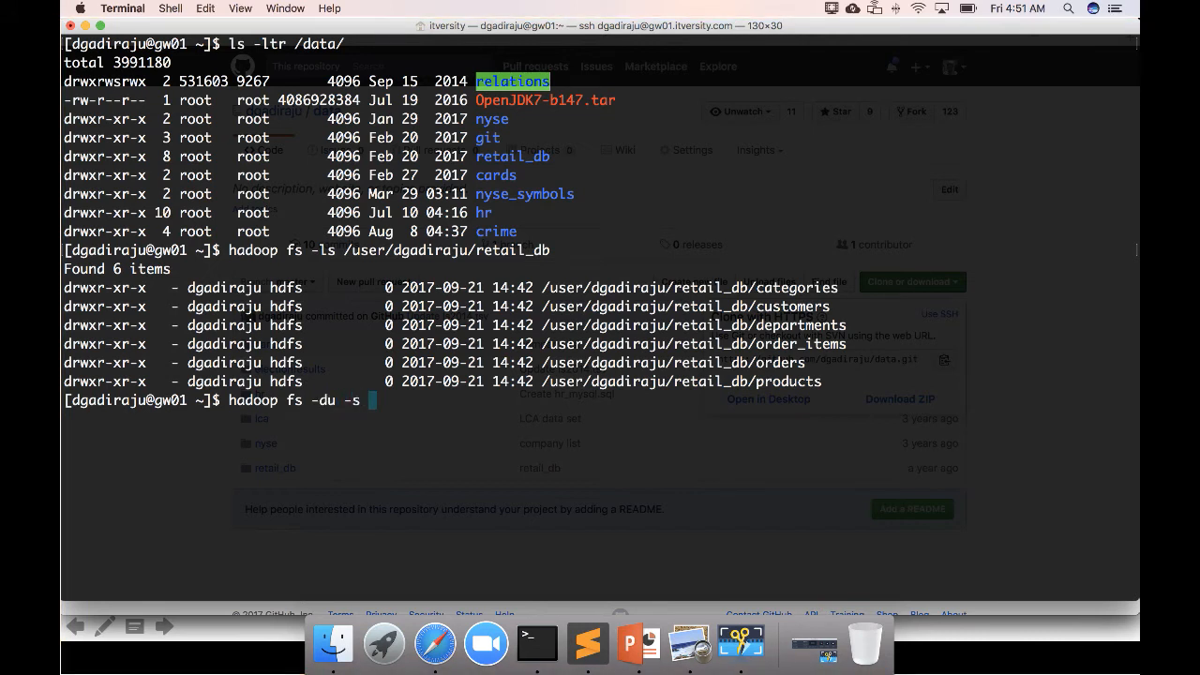
{"action": "type", "text": "-h"}
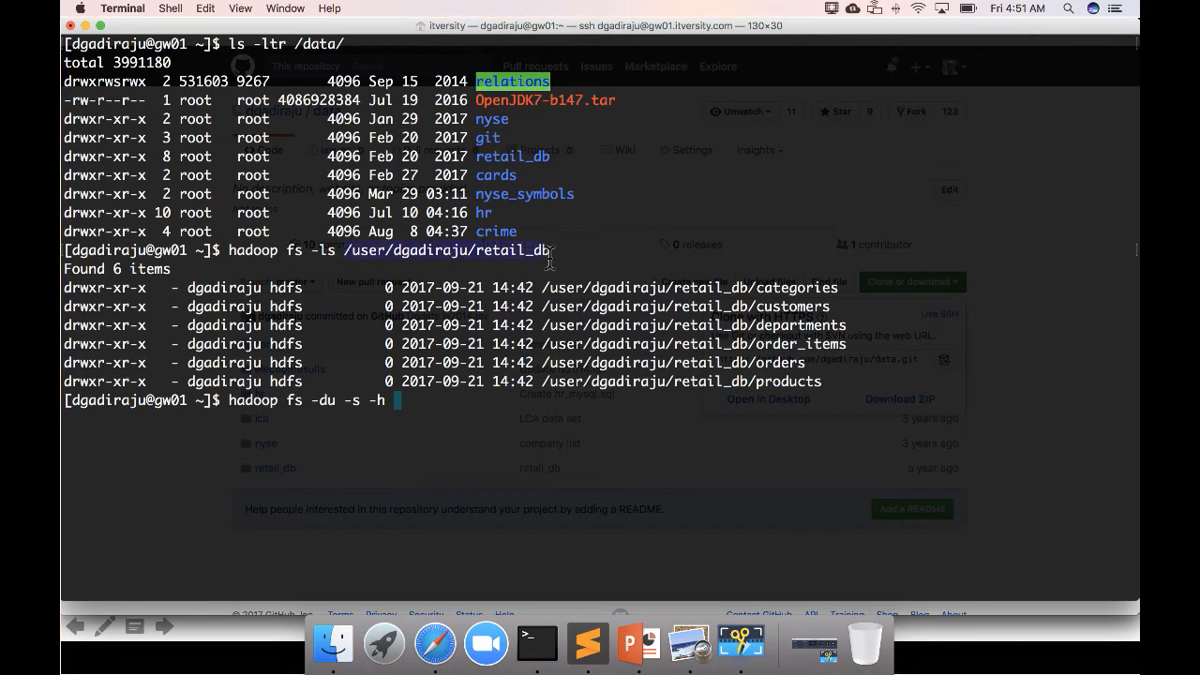
{"action": "type", "text": "/user/dgadiraju/retail_db"}
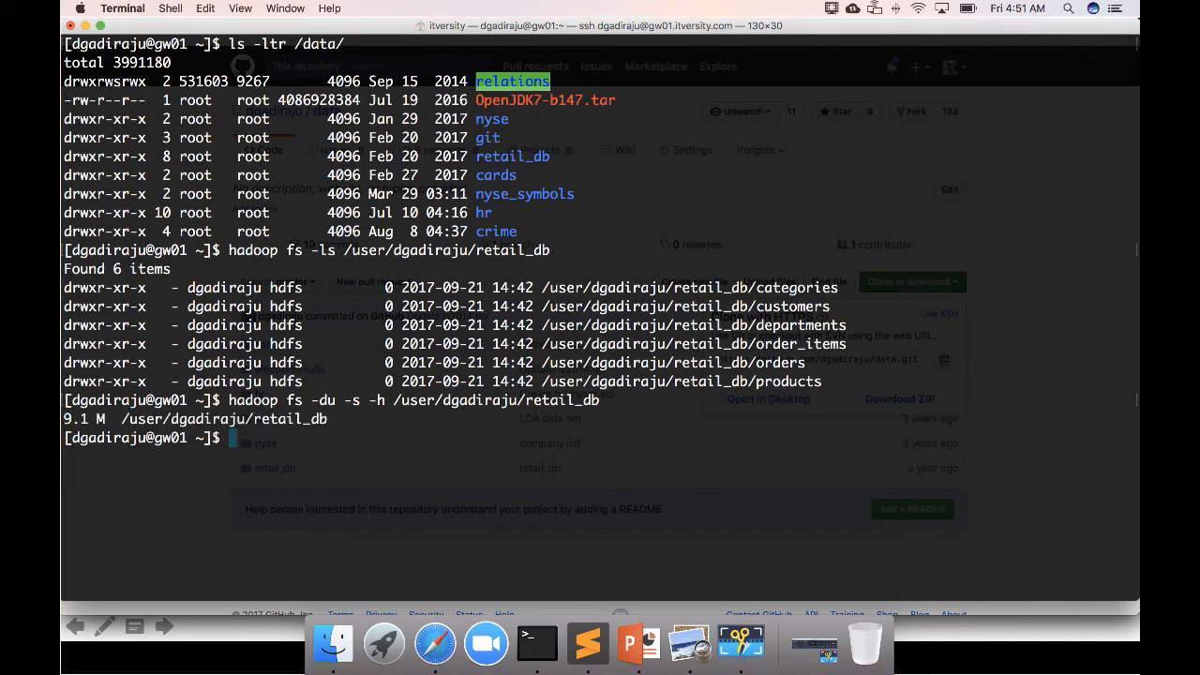
{"action": "mouse_move", "coordinate": [788, 315]}
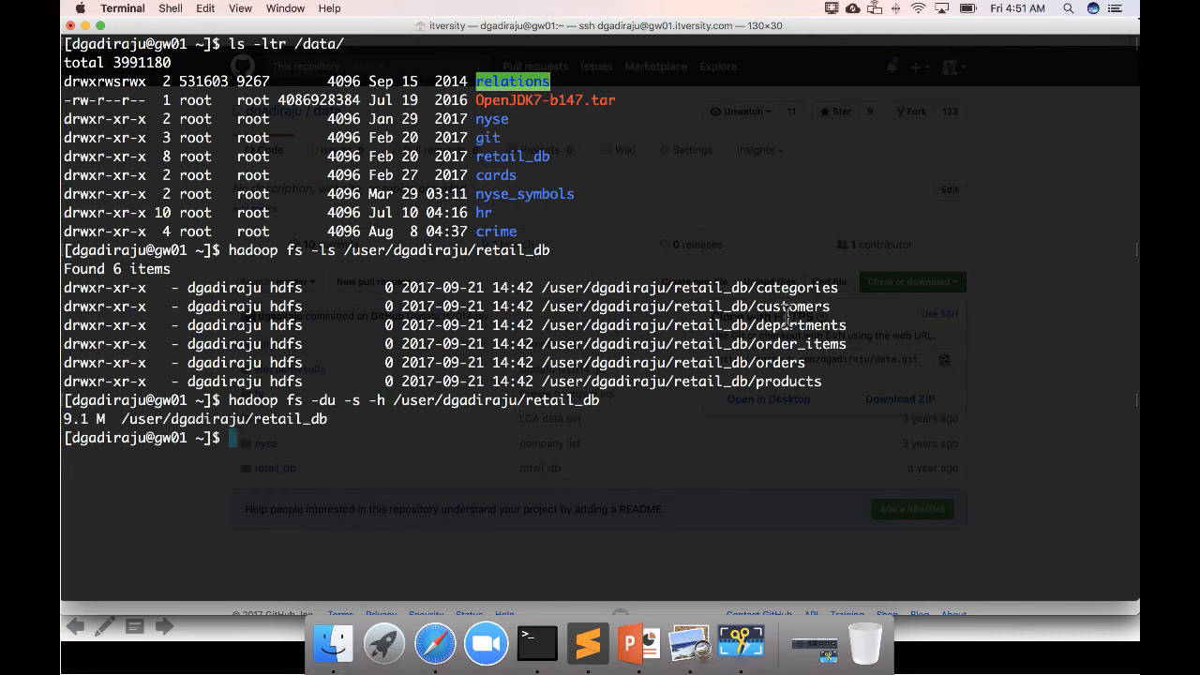
{"action": "mouse_move", "coordinate": [802, 319]}
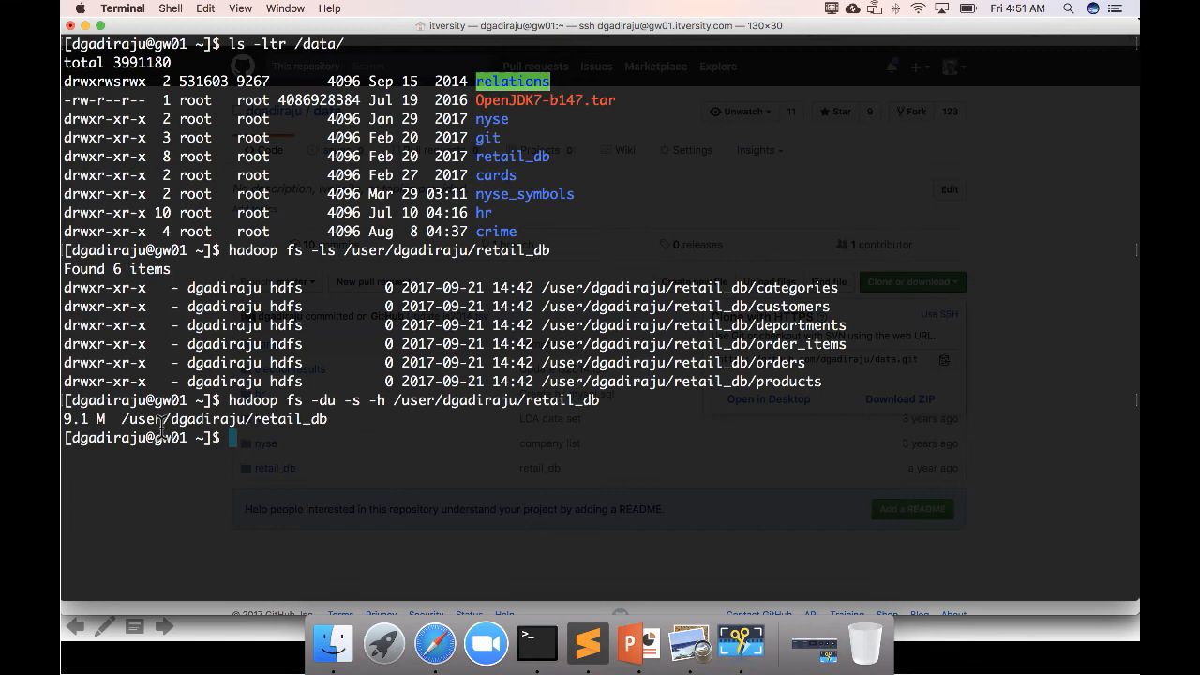
{"action": "mouse_move", "coordinate": [461, 518]}
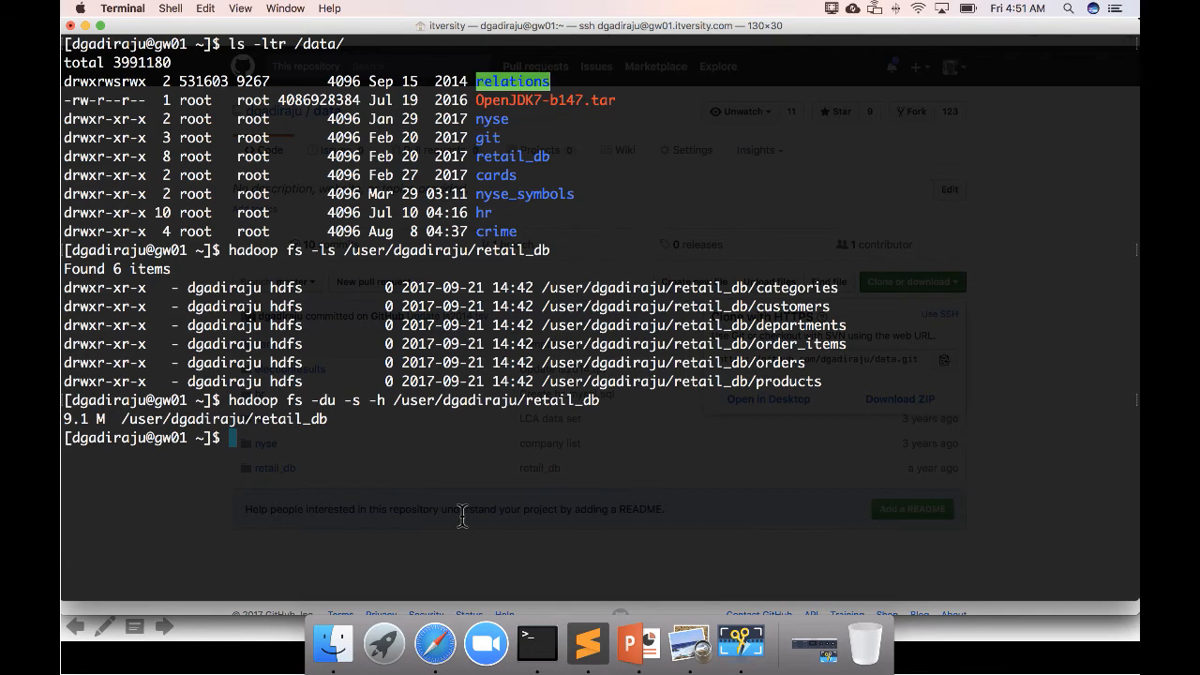
{"action": "mouse_move", "coordinate": [530, 578]}
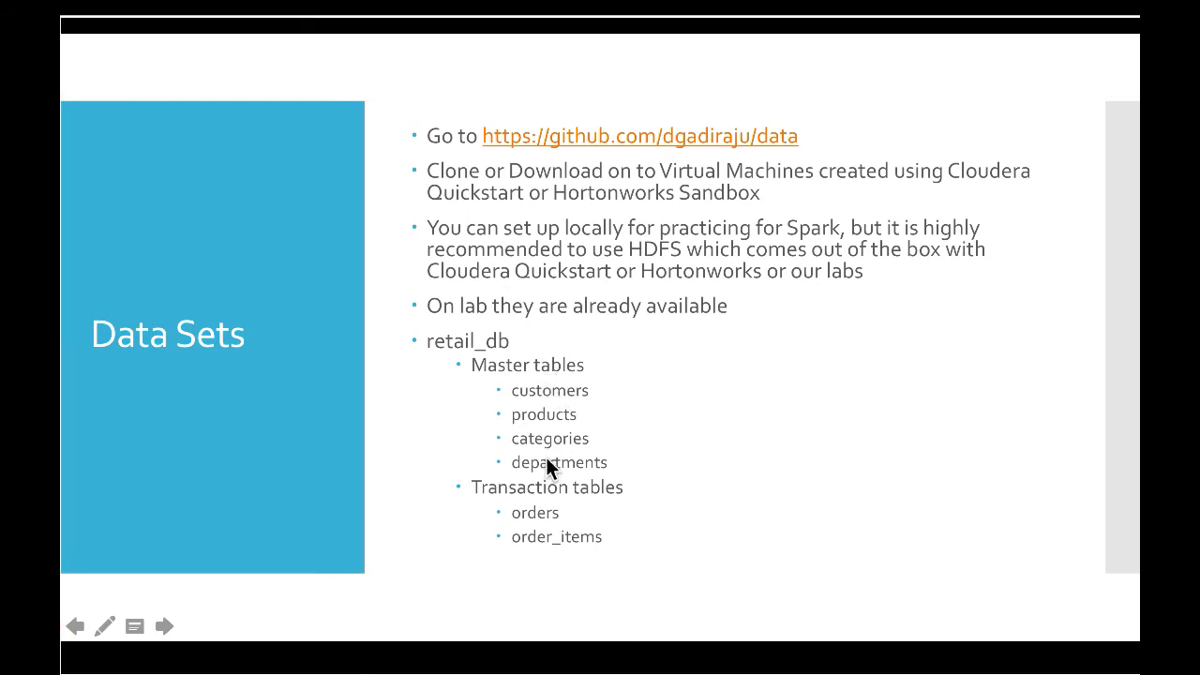
Step: Return to the slideshow's Data Sets slide listing retail_db master and transaction tables
{"action": "left_click", "coordinate": [536, 643]}
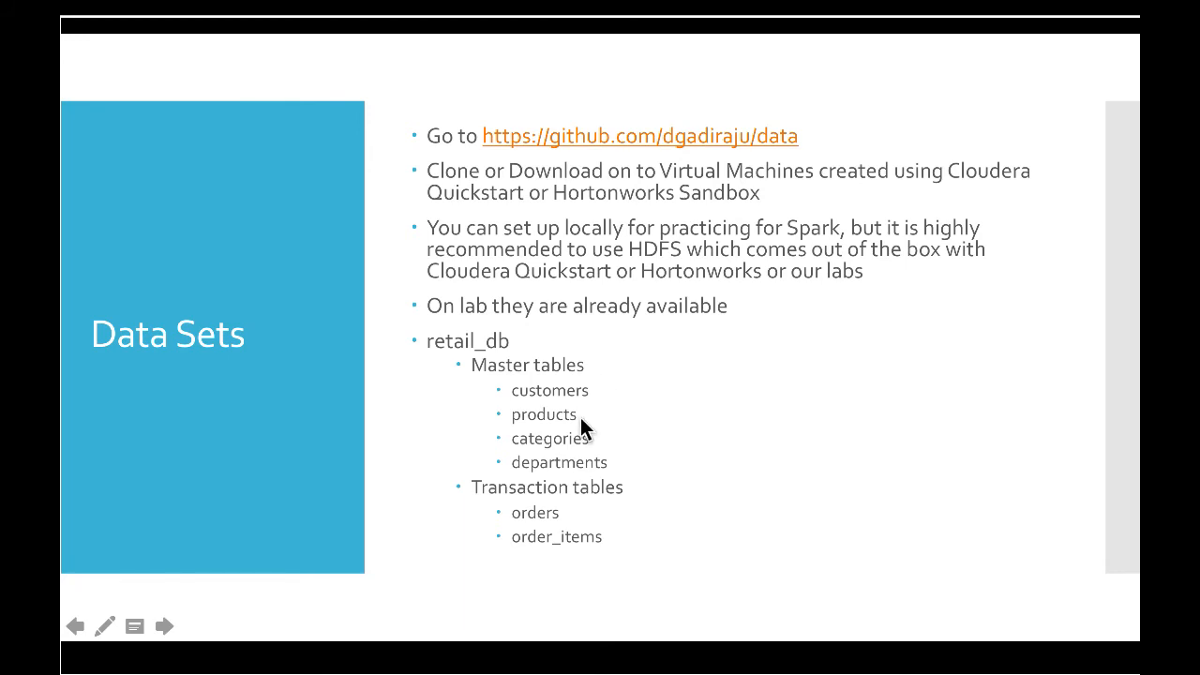
{"action": "mouse_move", "coordinate": [585, 447]}
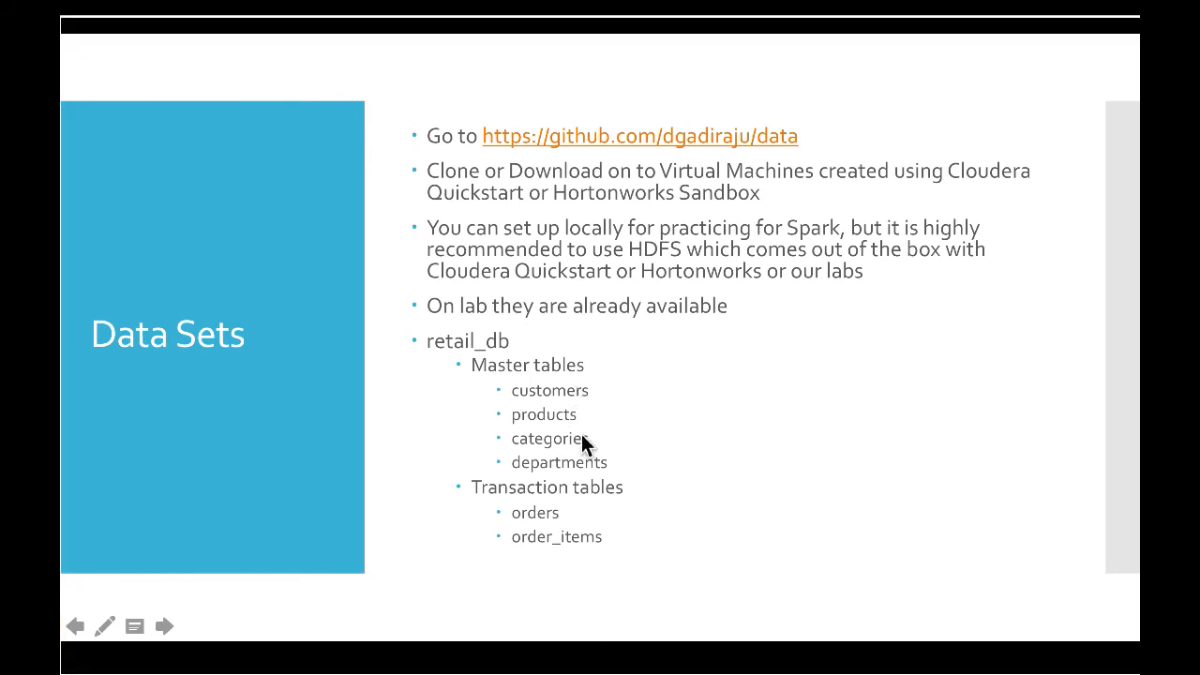
{"action": "mouse_move", "coordinate": [593, 499]}
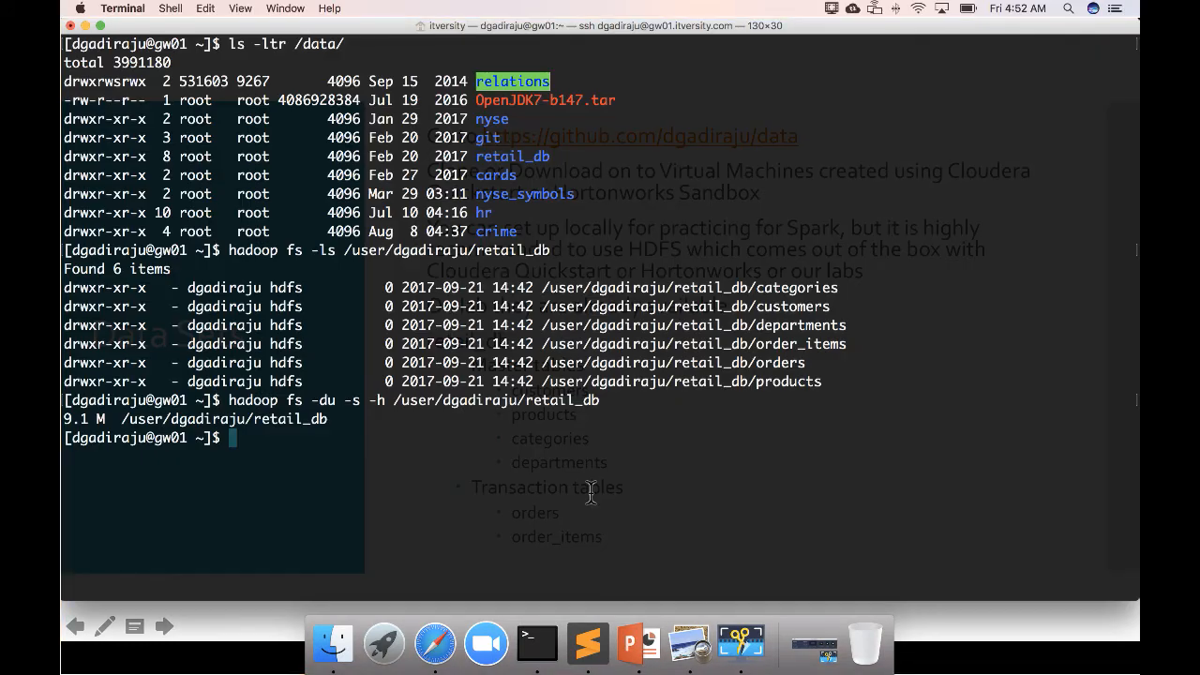
Step: Count lines in the local retail_db files with wc -l: orders 68883, order_items 172198, 254925 total
{"action": "type", "text": "wc"}
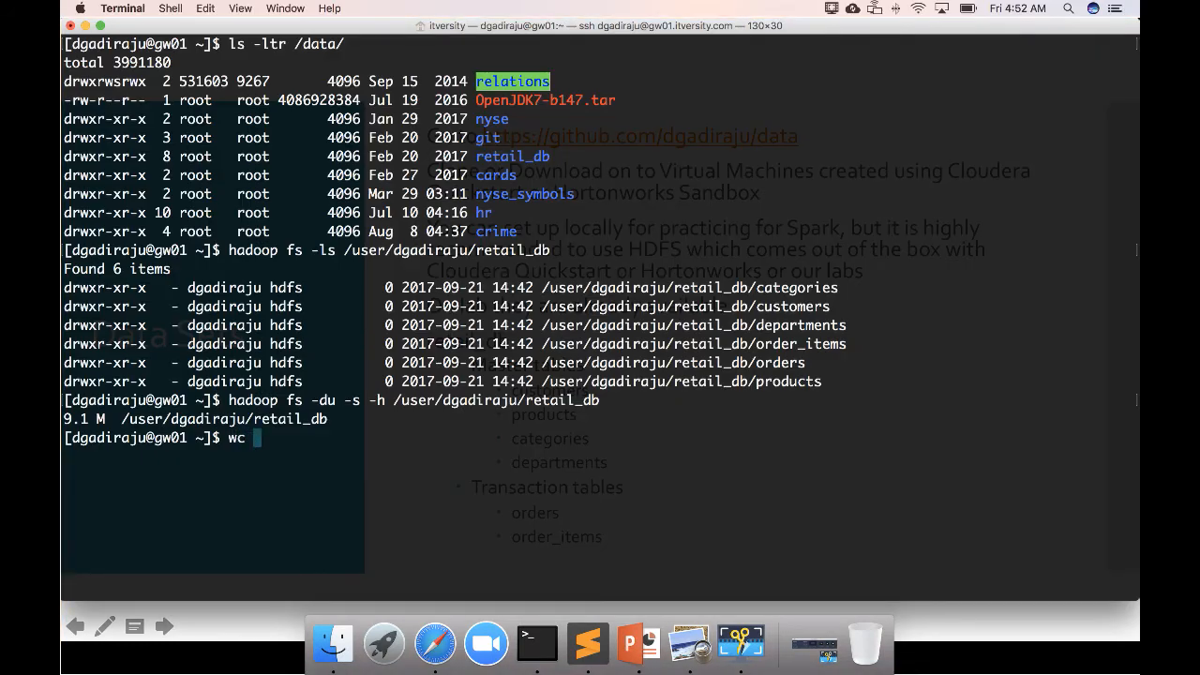
{"action": "type", "text": "-l /data/retail_db/"}
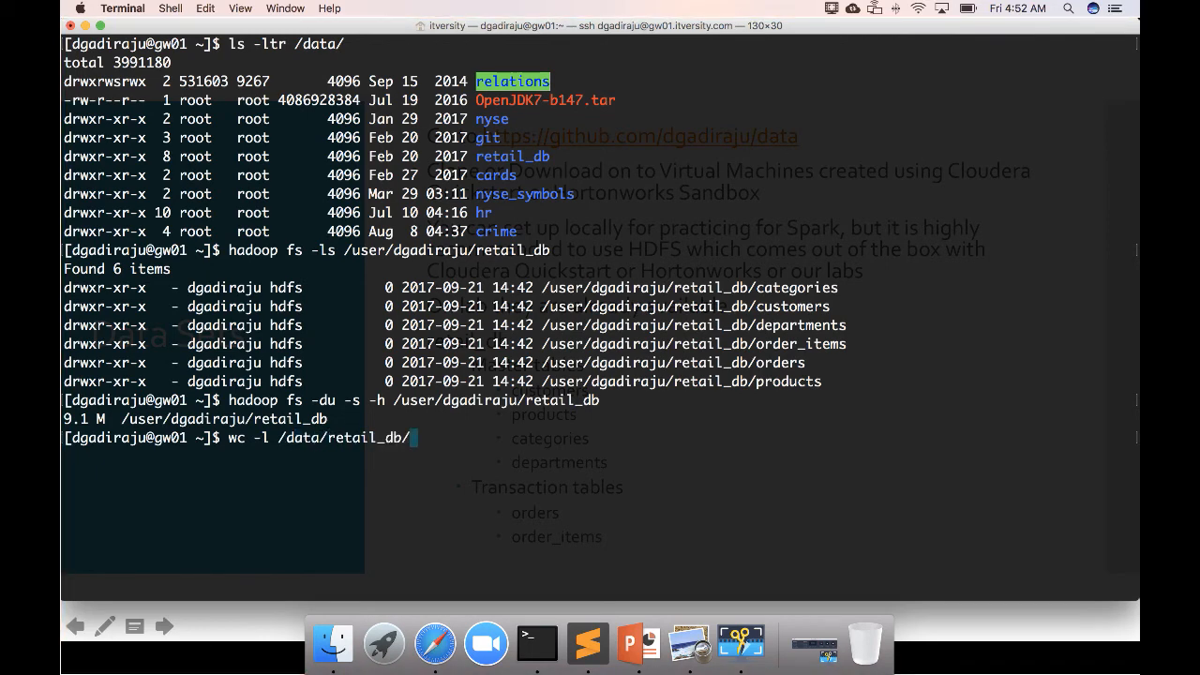
{"action": "key", "text": "Return"}
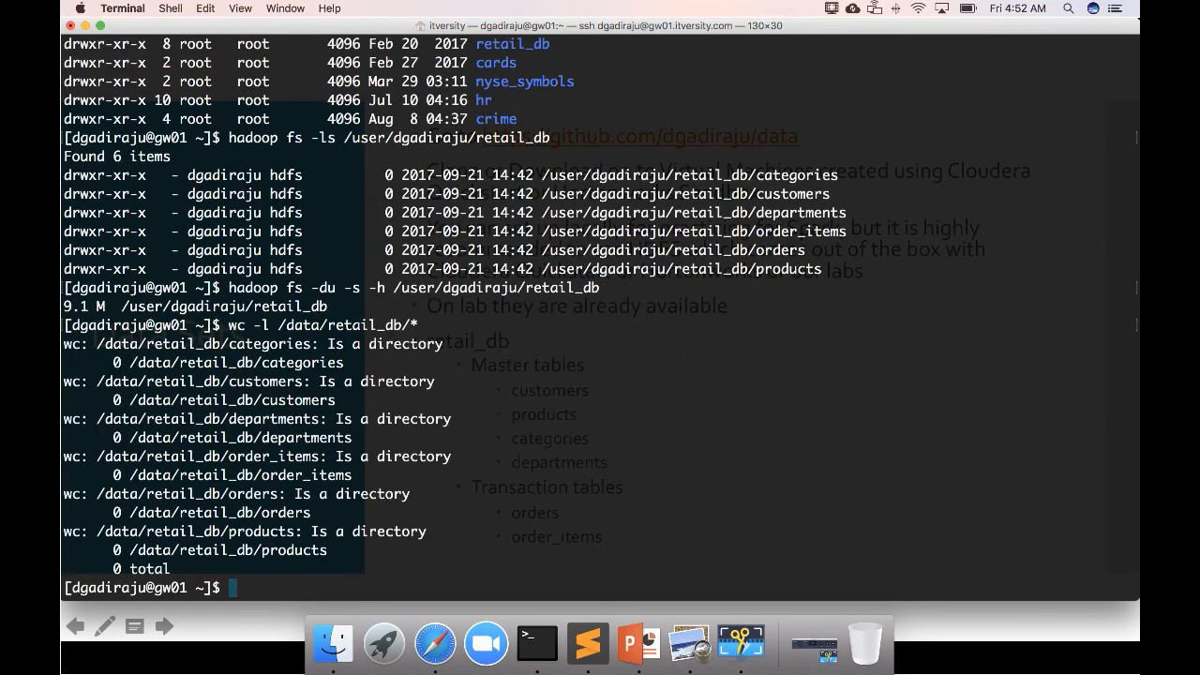
{"action": "type", "text": "wc -l /data/retail_db/*/*"}
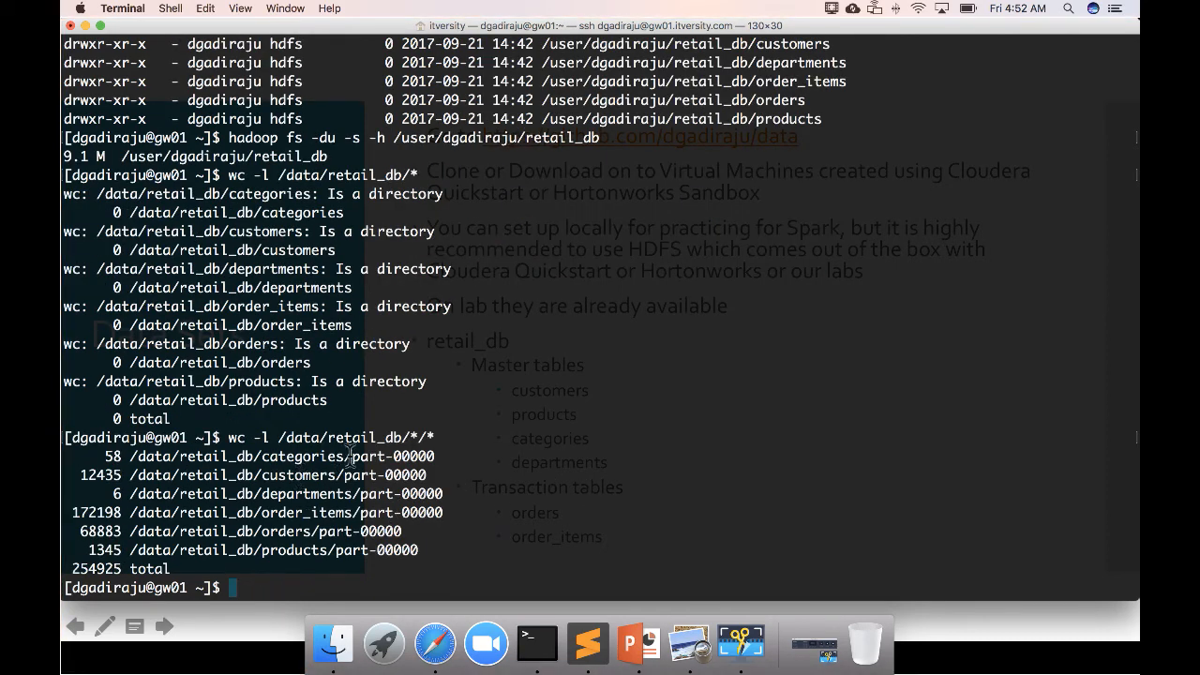
{"action": "mouse_move", "coordinate": [221, 516]}
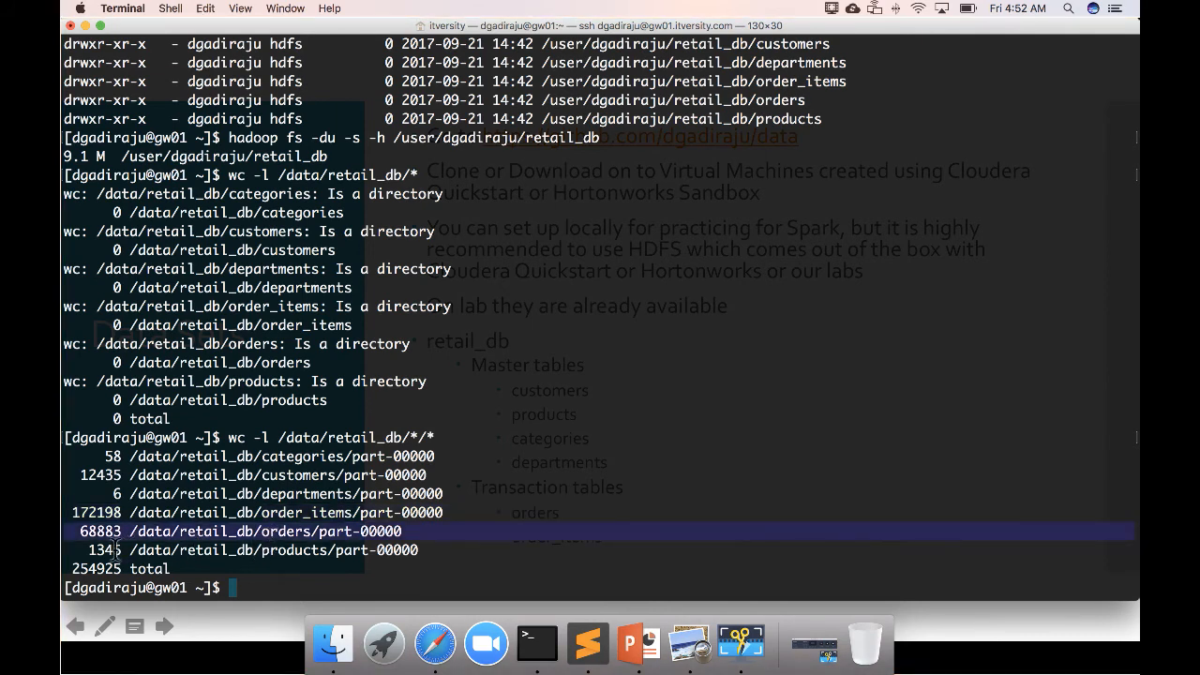
{"action": "mouse_move", "coordinate": [131, 495]}
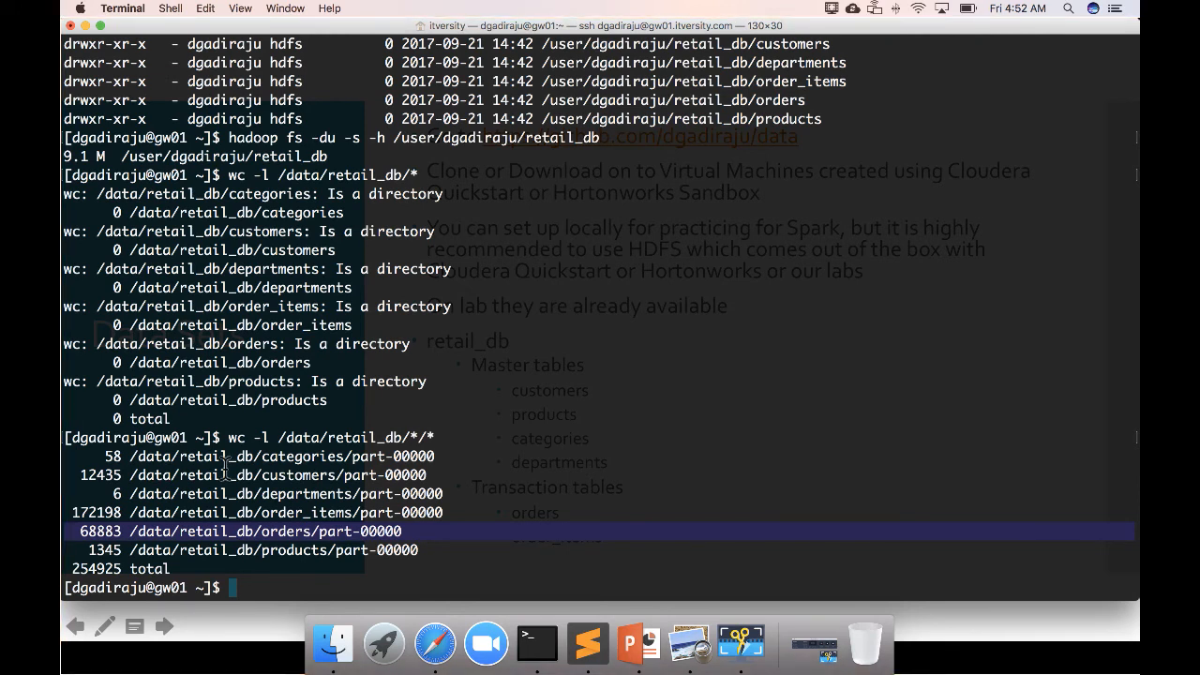
{"action": "mouse_move", "coordinate": [248, 506]}
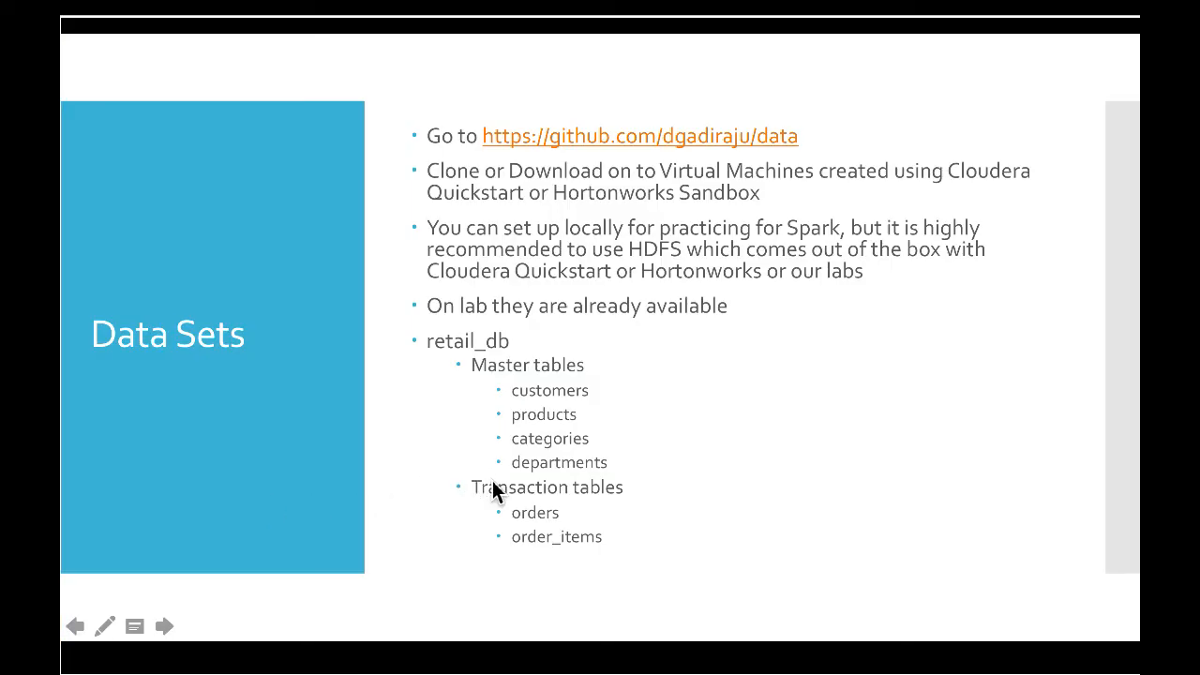
{"action": "mouse_move", "coordinate": [527, 518]}
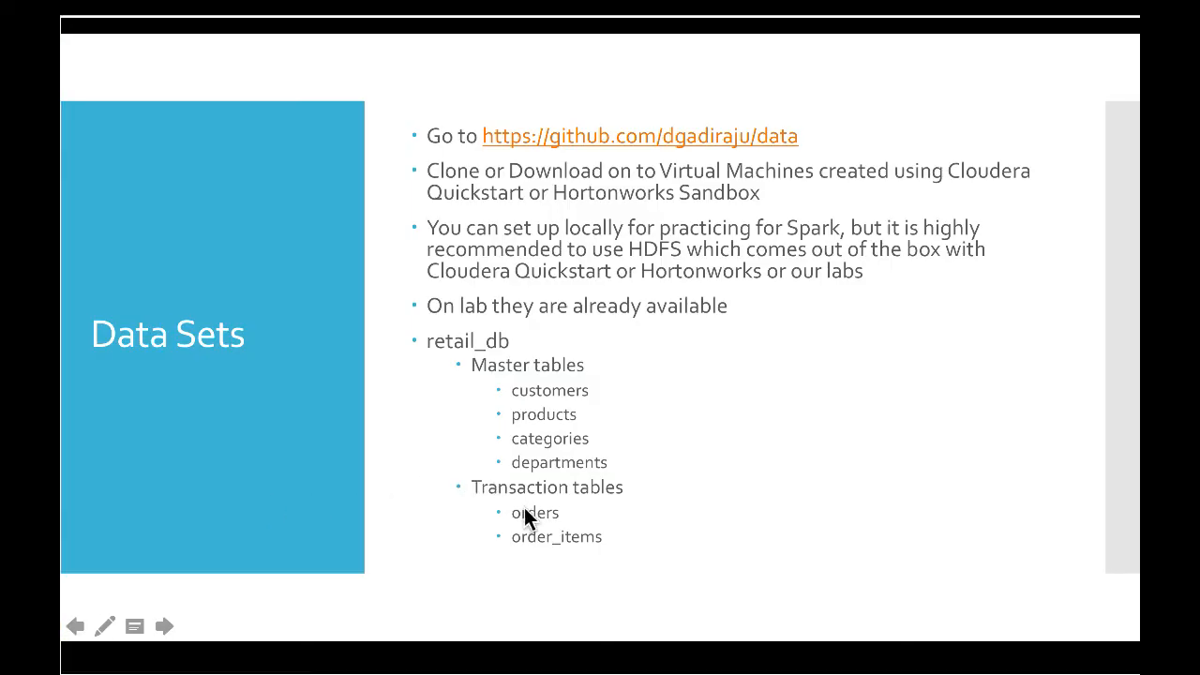
Step: Advance the slideshow to the retail_db data model diagram
{"action": "left_click", "coordinate": [164, 627]}
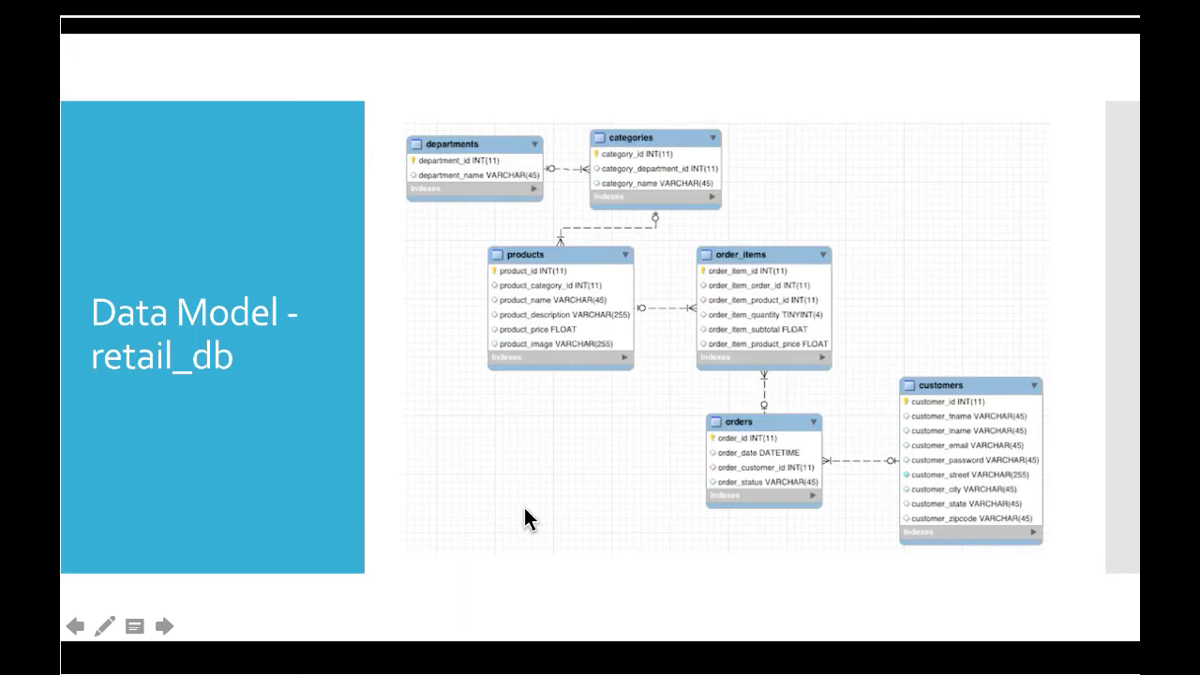
{"action": "mouse_move", "coordinate": [716, 259]}
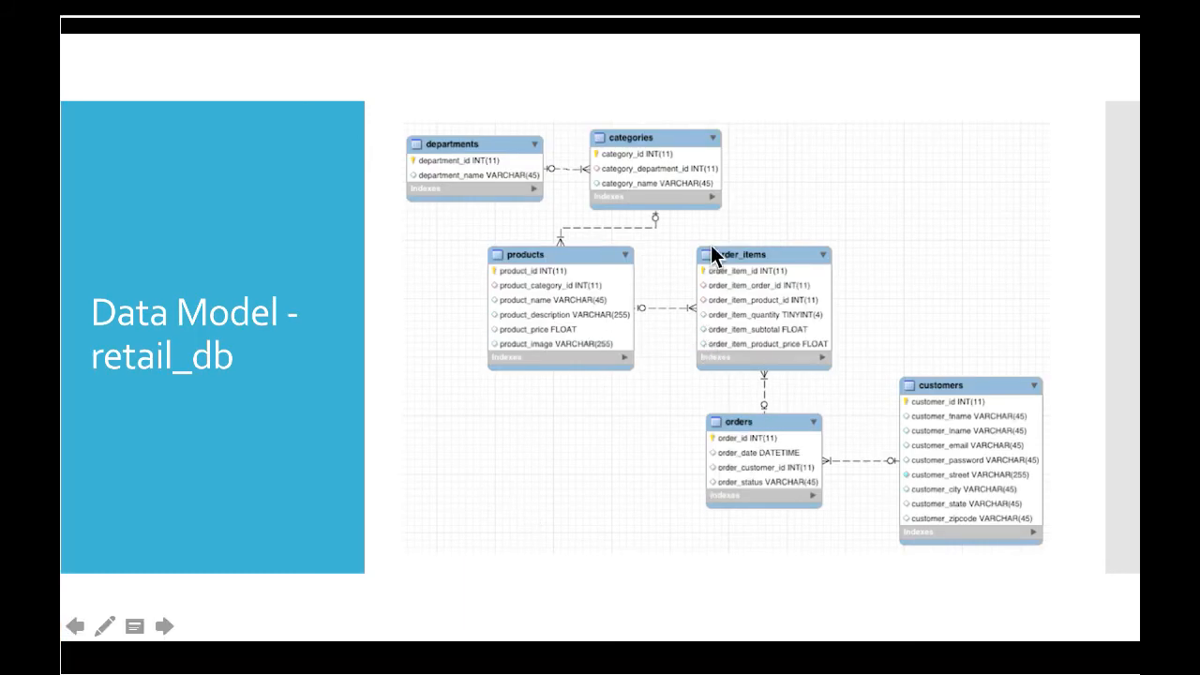
{"action": "mouse_move", "coordinate": [750, 448]}
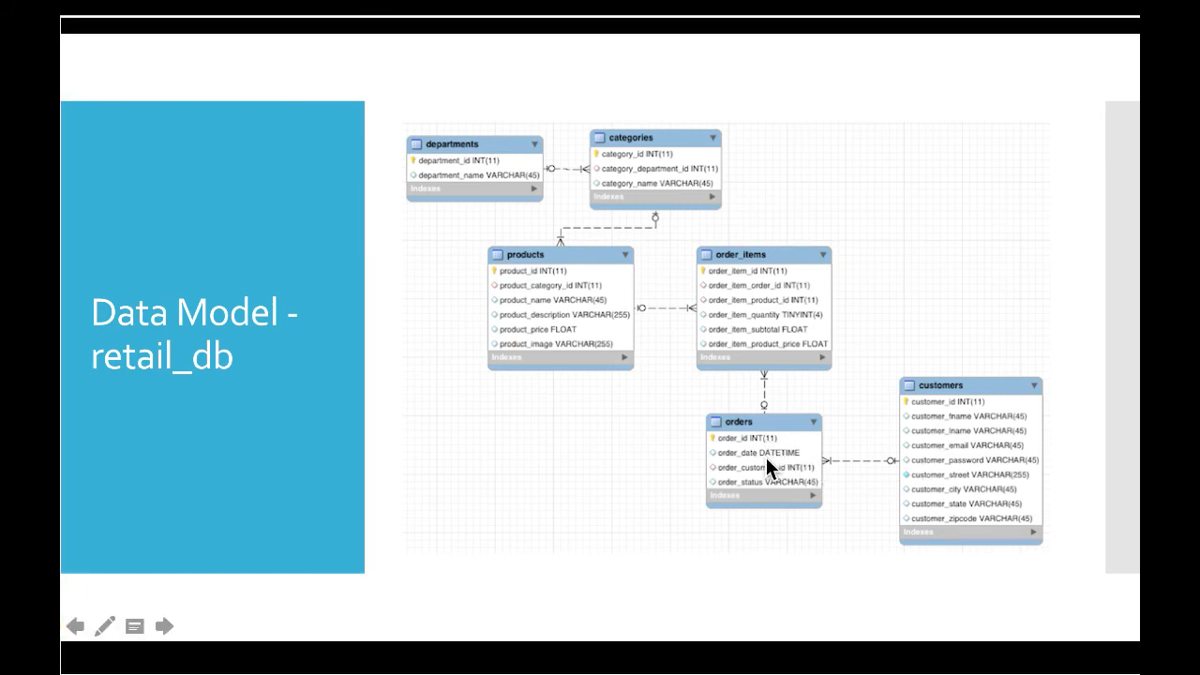
{"action": "mouse_move", "coordinate": [750, 492]}
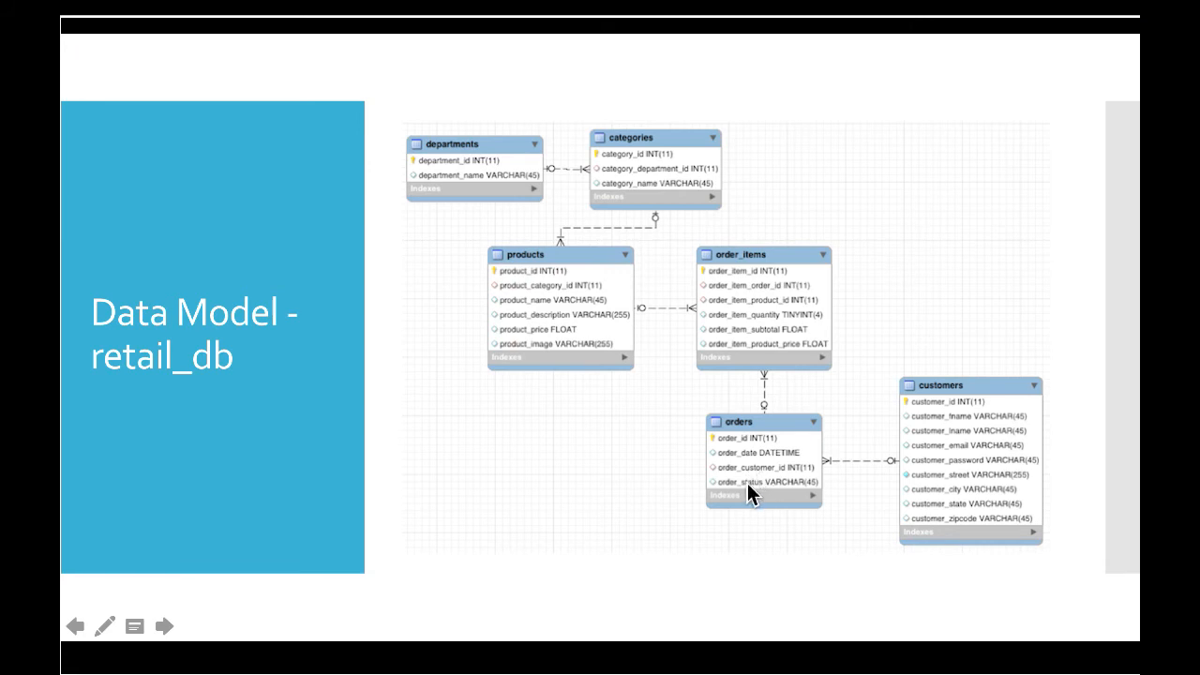
{"action": "mouse_move", "coordinate": [751, 485]}
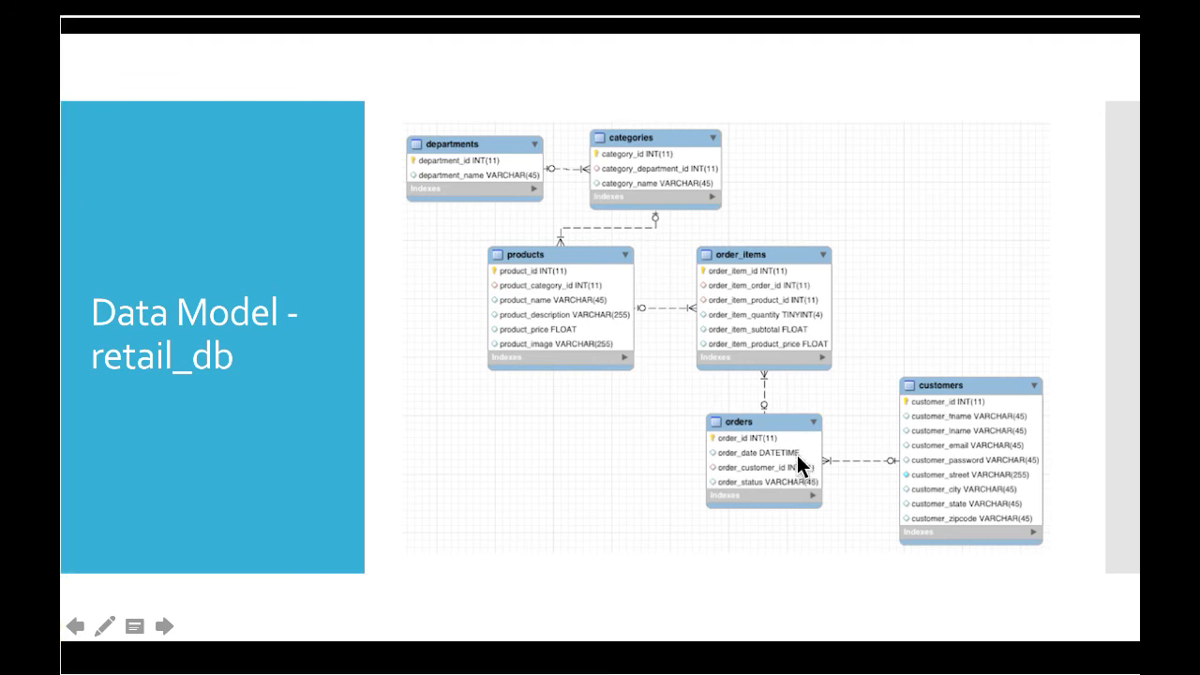
{"action": "mouse_move", "coordinate": [777, 480]}
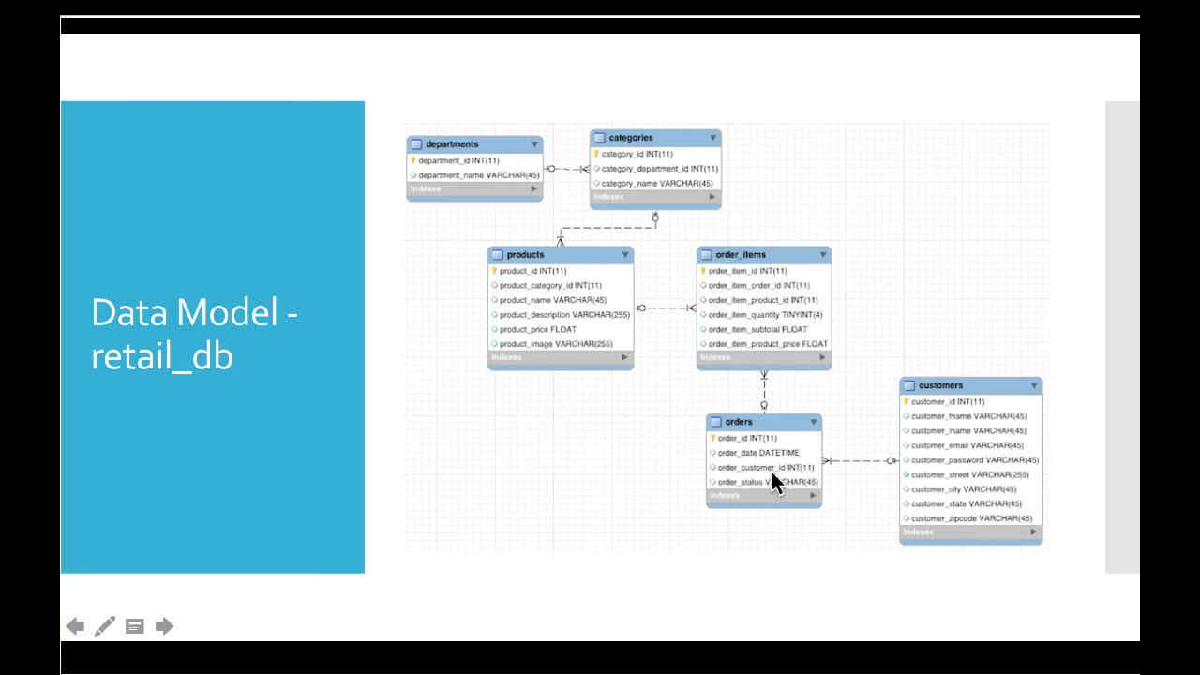
{"action": "mouse_move", "coordinate": [760, 347]}
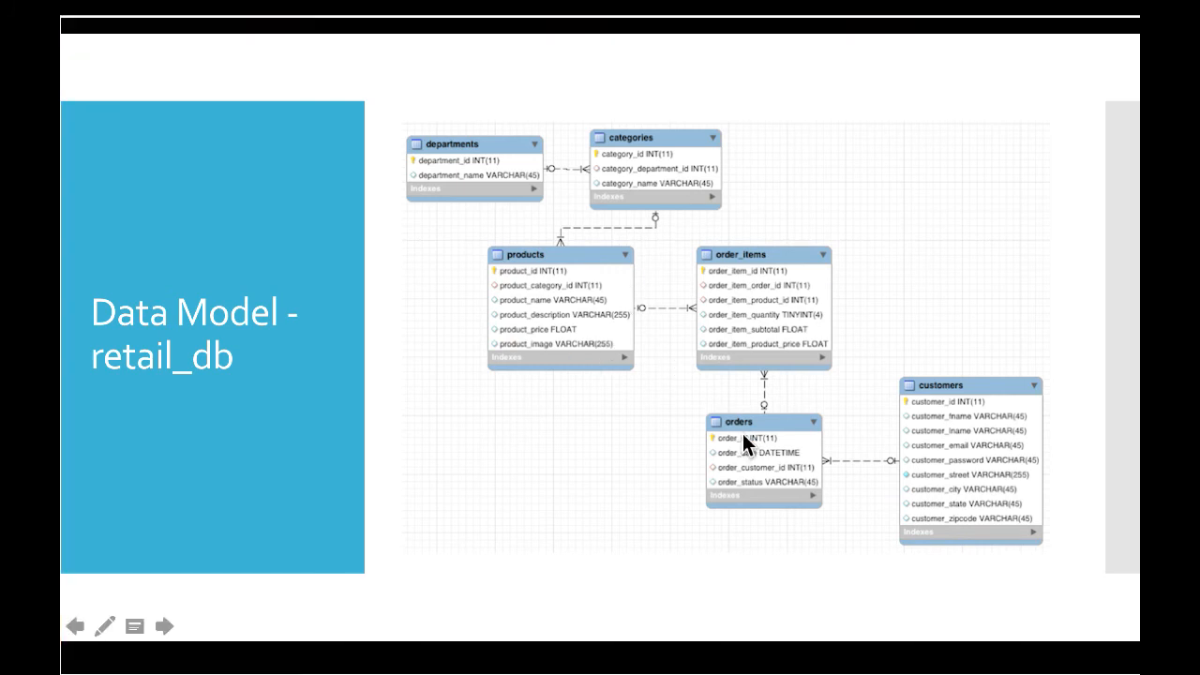
{"action": "mouse_move", "coordinate": [750, 310]}
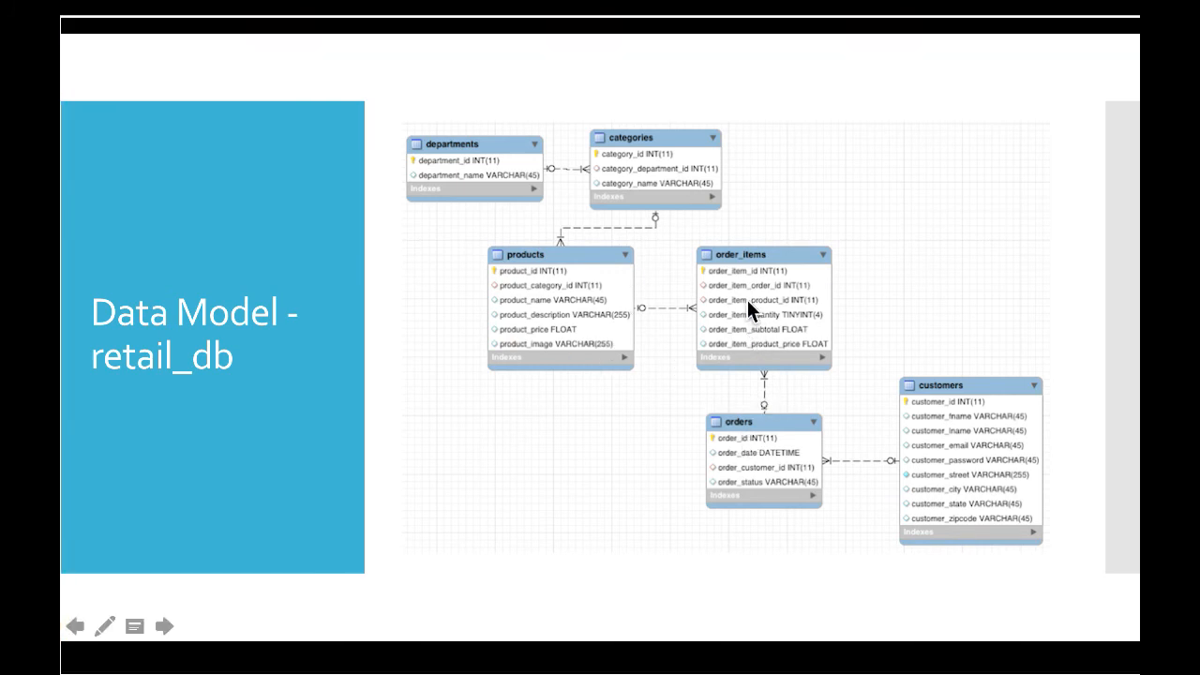
{"action": "mouse_move", "coordinate": [760, 353]}
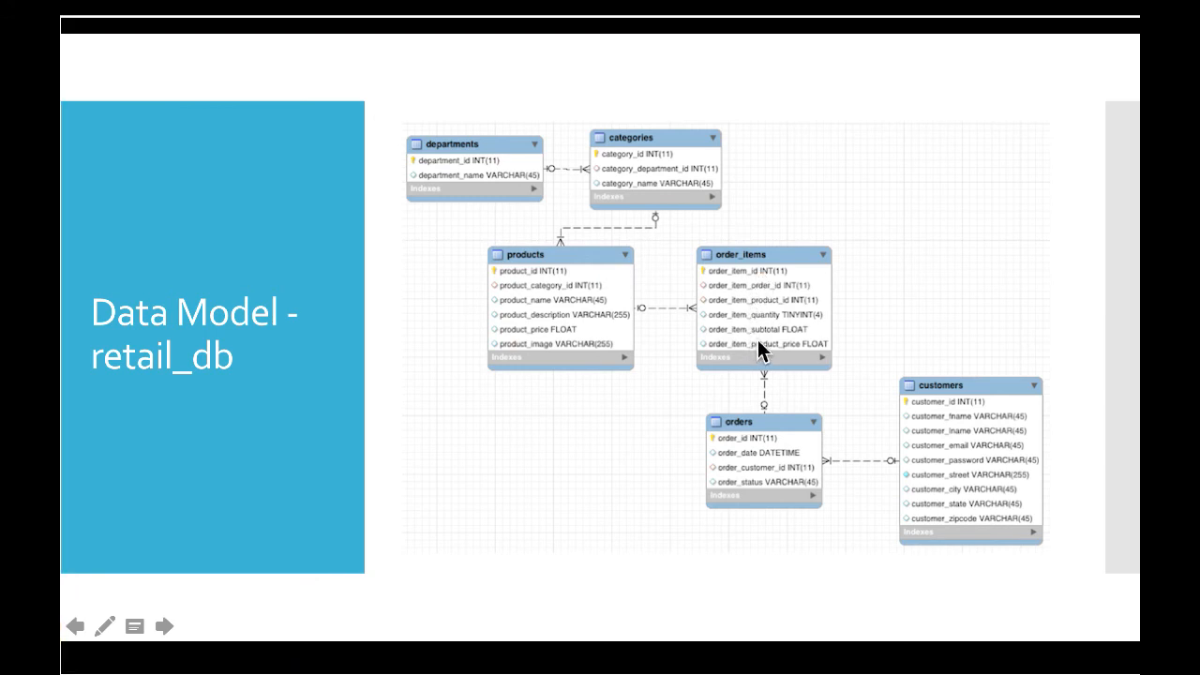
{"action": "mouse_move", "coordinate": [767, 394]}
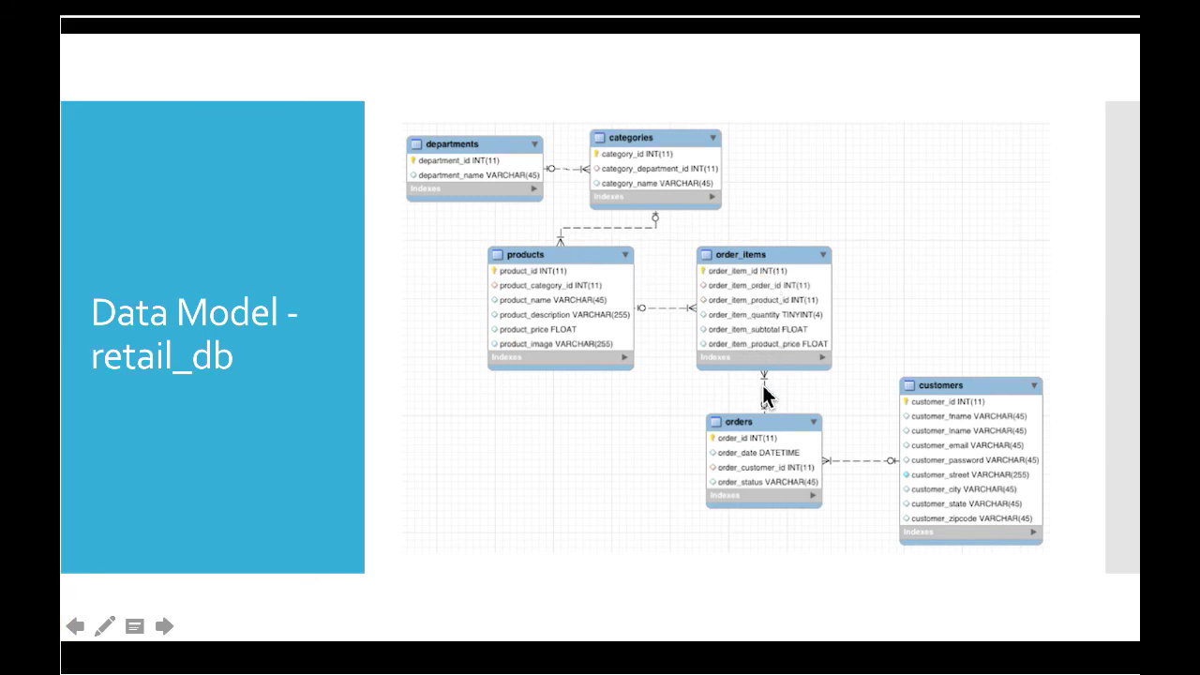
{"action": "mouse_move", "coordinate": [750, 455]}
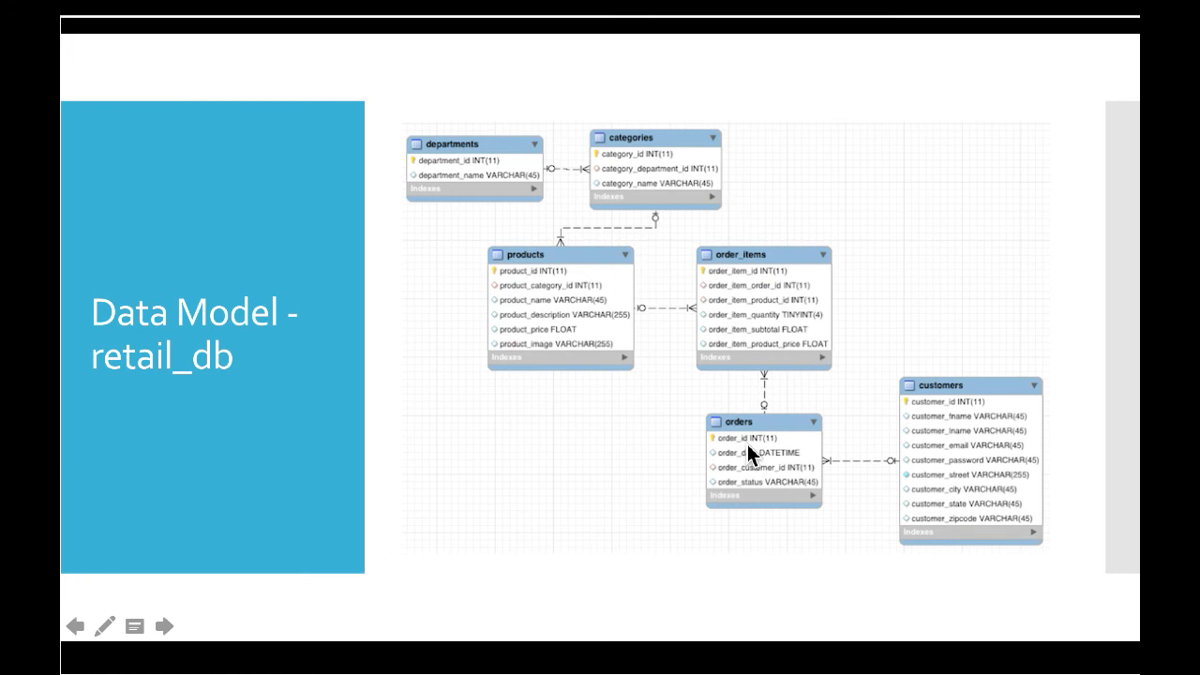
{"action": "mouse_move", "coordinate": [767, 321]}
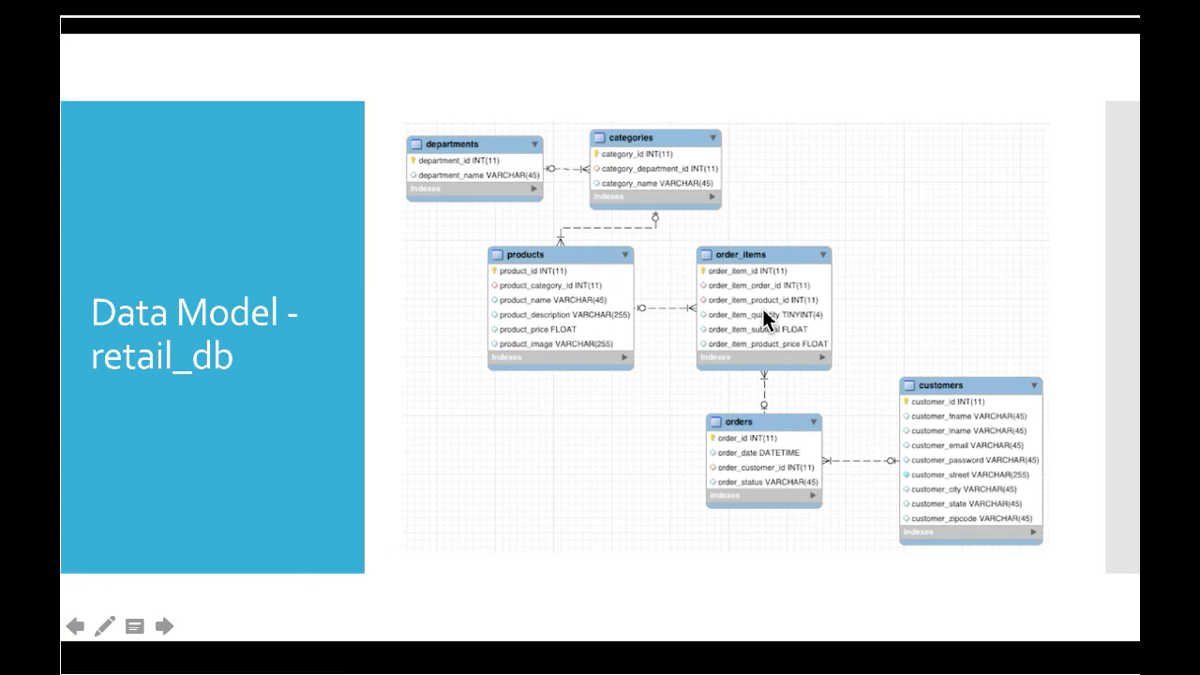
{"action": "mouse_move", "coordinate": [704, 307]}
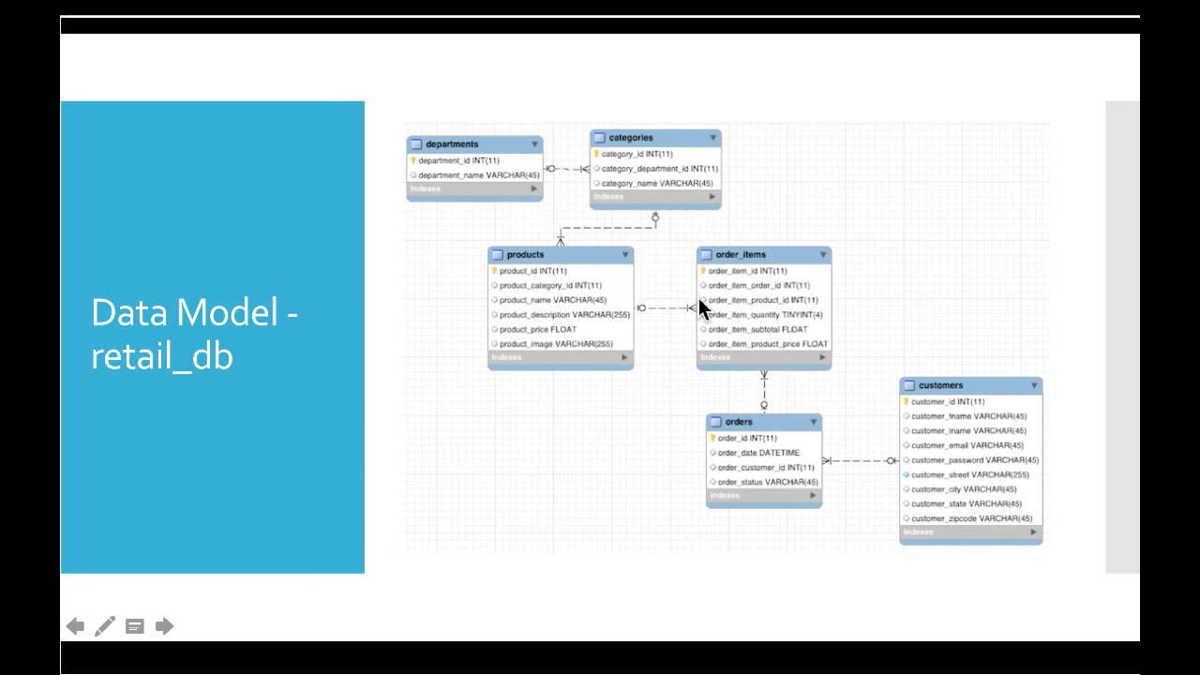
{"action": "mouse_move", "coordinate": [656, 317]}
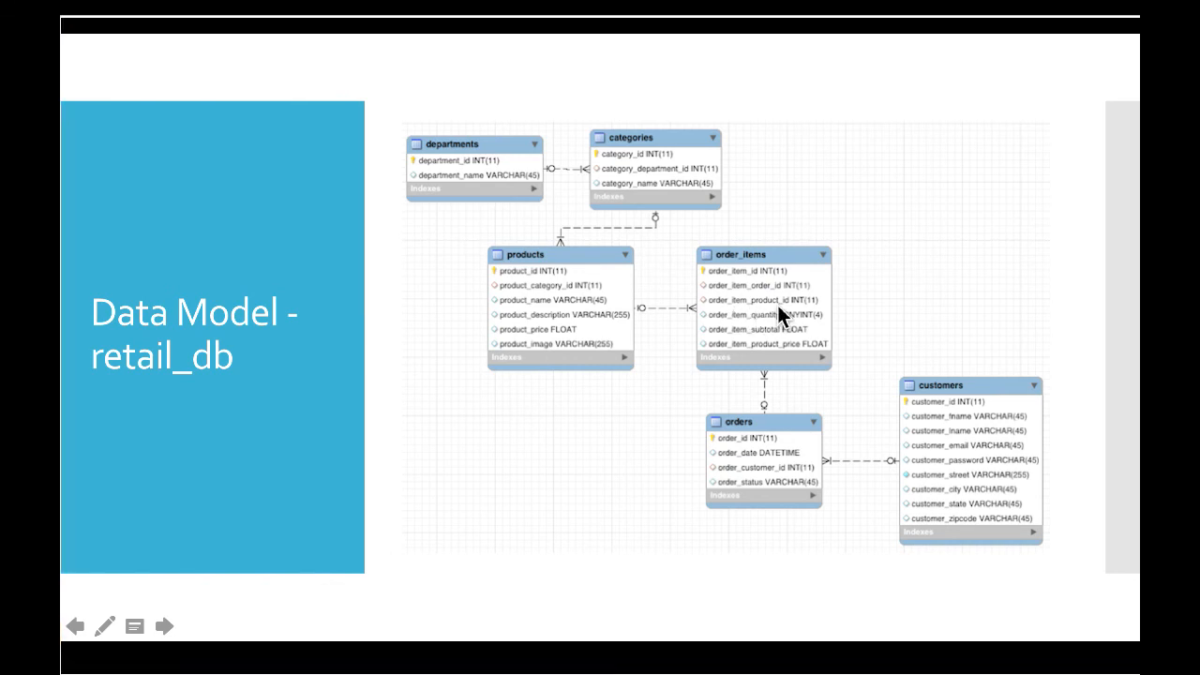
{"action": "mouse_move", "coordinate": [567, 322]}
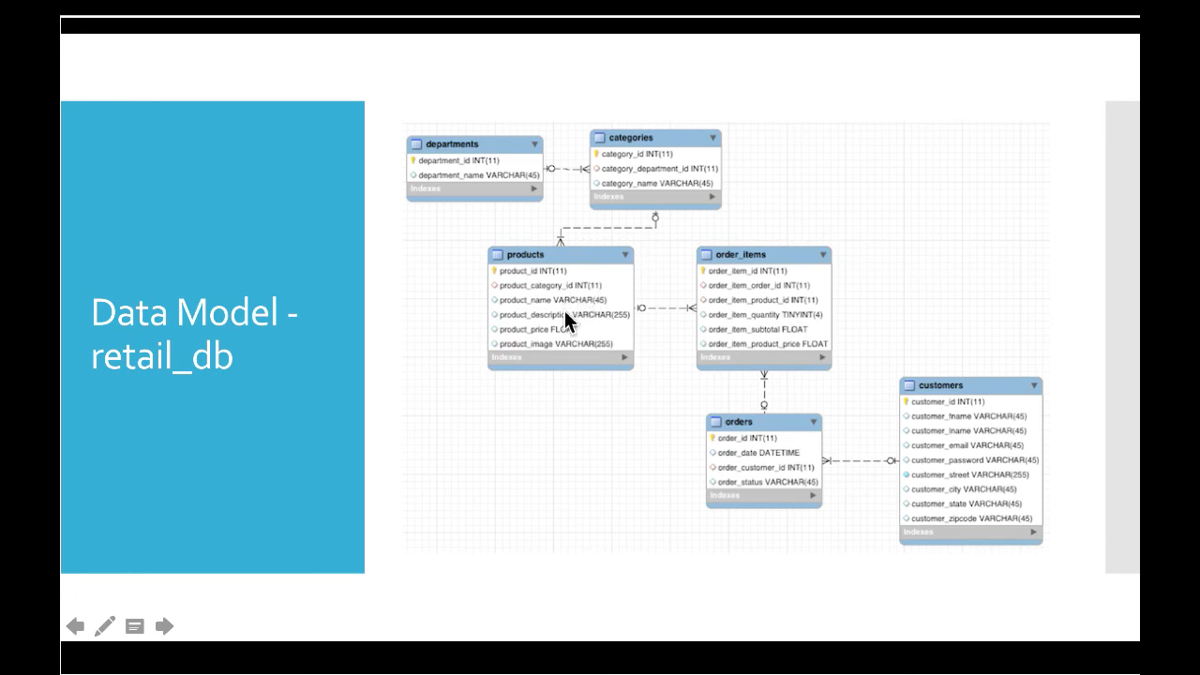
{"action": "mouse_move", "coordinate": [551, 322]}
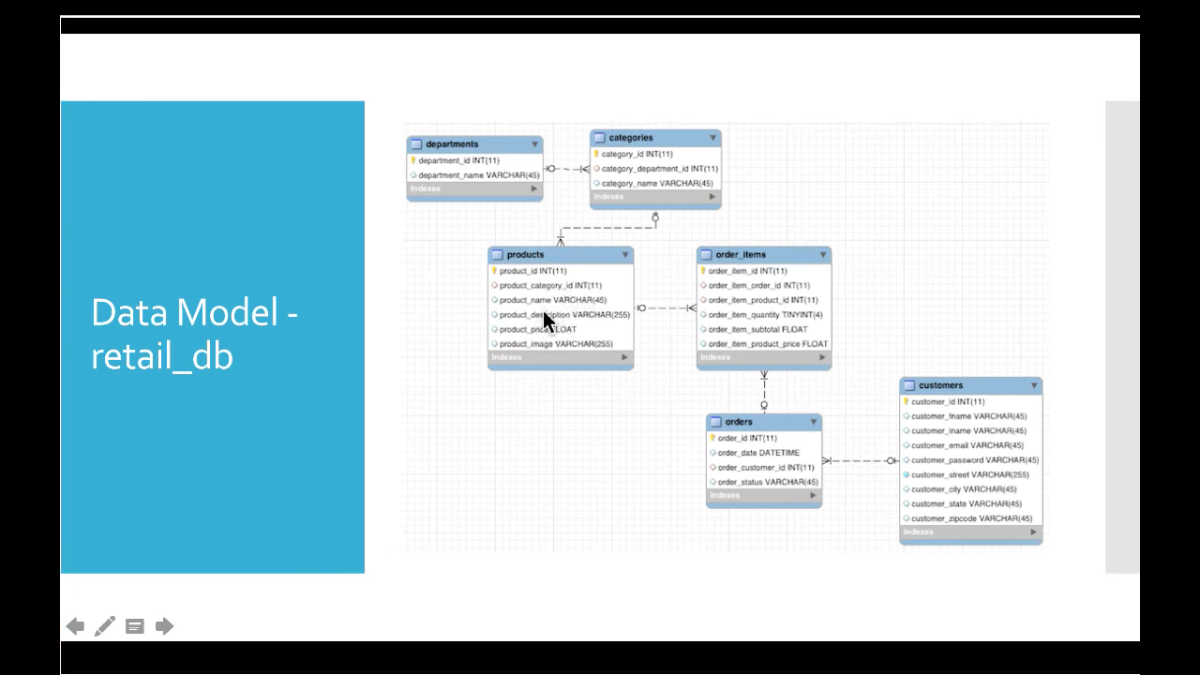
{"action": "mouse_move", "coordinate": [765, 315]}
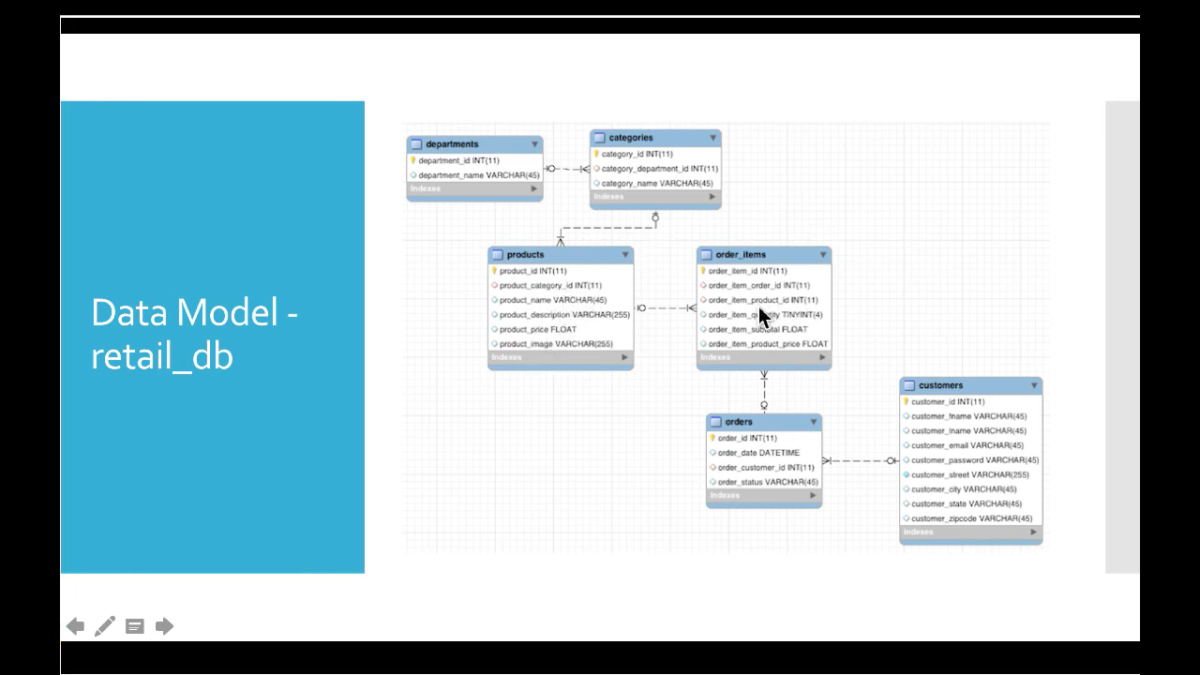
{"action": "mouse_move", "coordinate": [661, 172]}
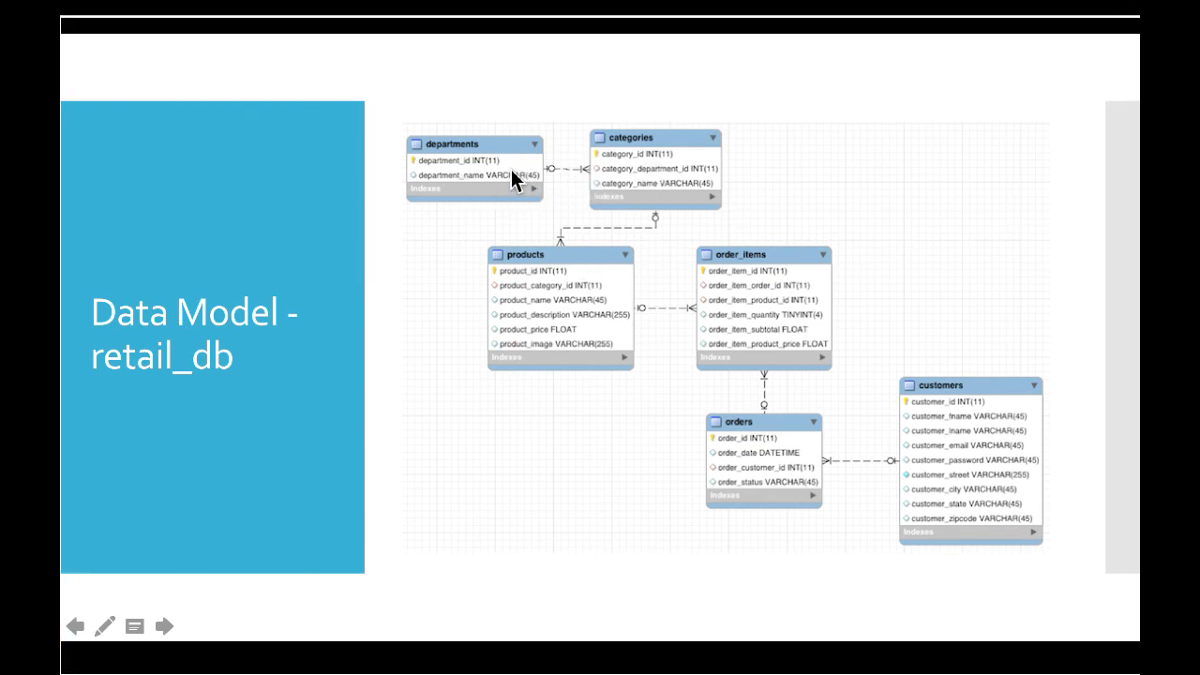
{"action": "mouse_move", "coordinate": [636, 173]}
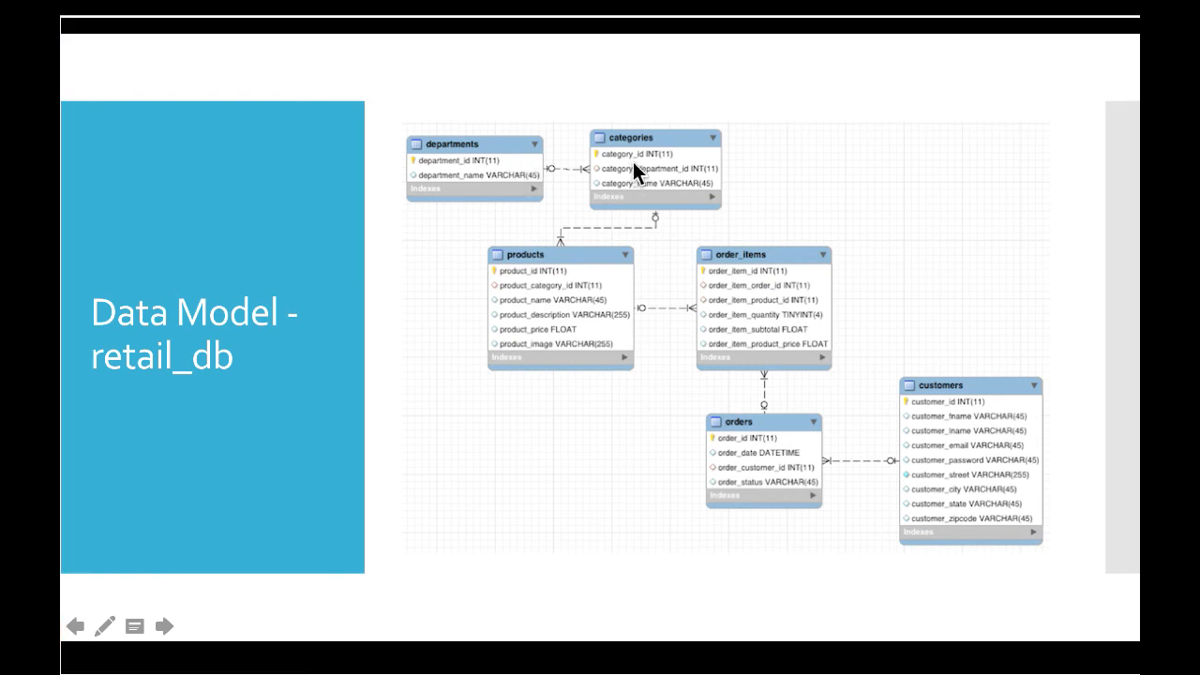
{"action": "mouse_move", "coordinate": [574, 285]}
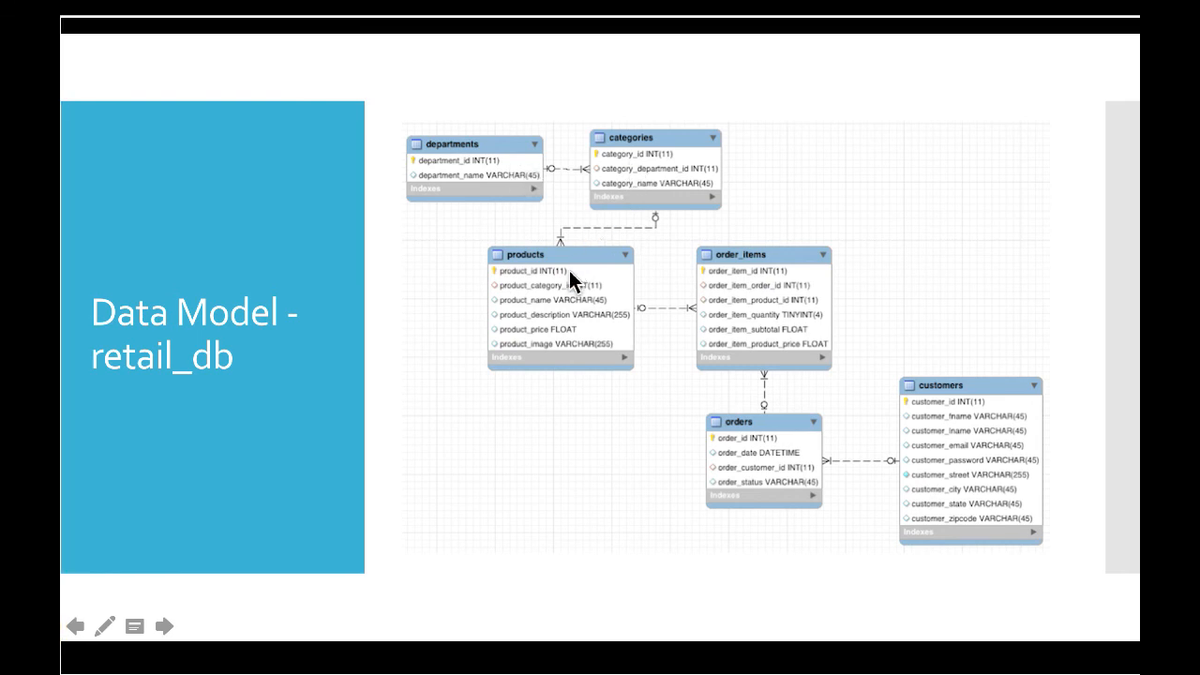
{"action": "mouse_move", "coordinate": [554, 141]}
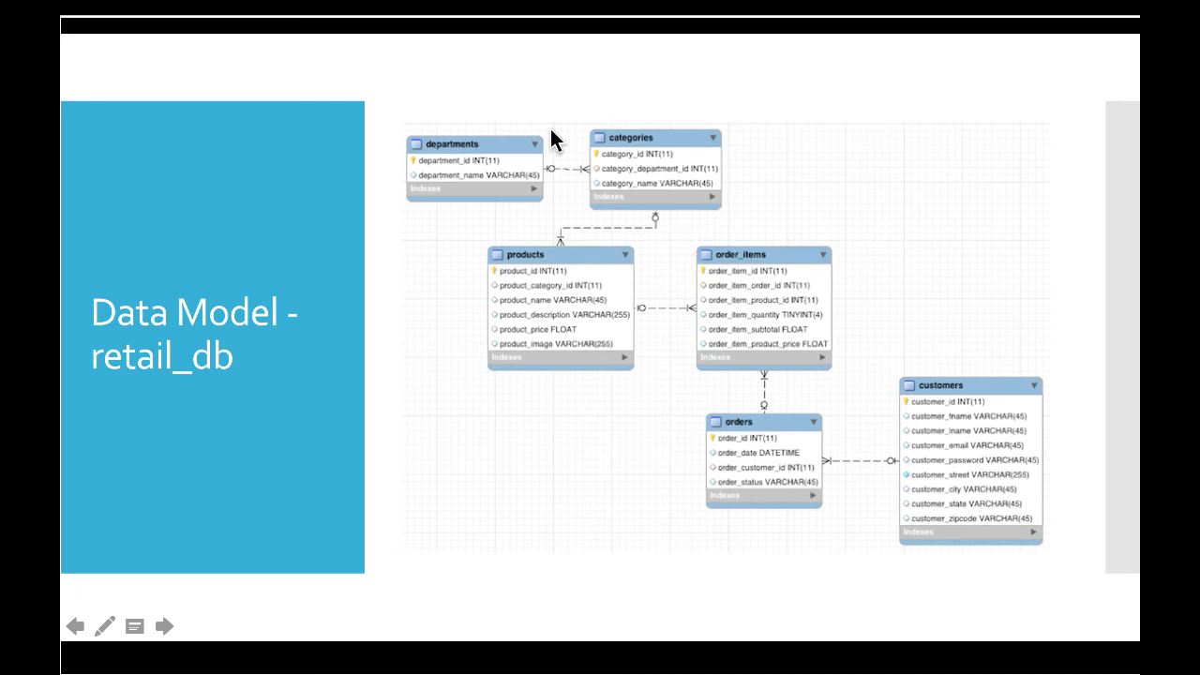
{"action": "mouse_move", "coordinate": [931, 435]}
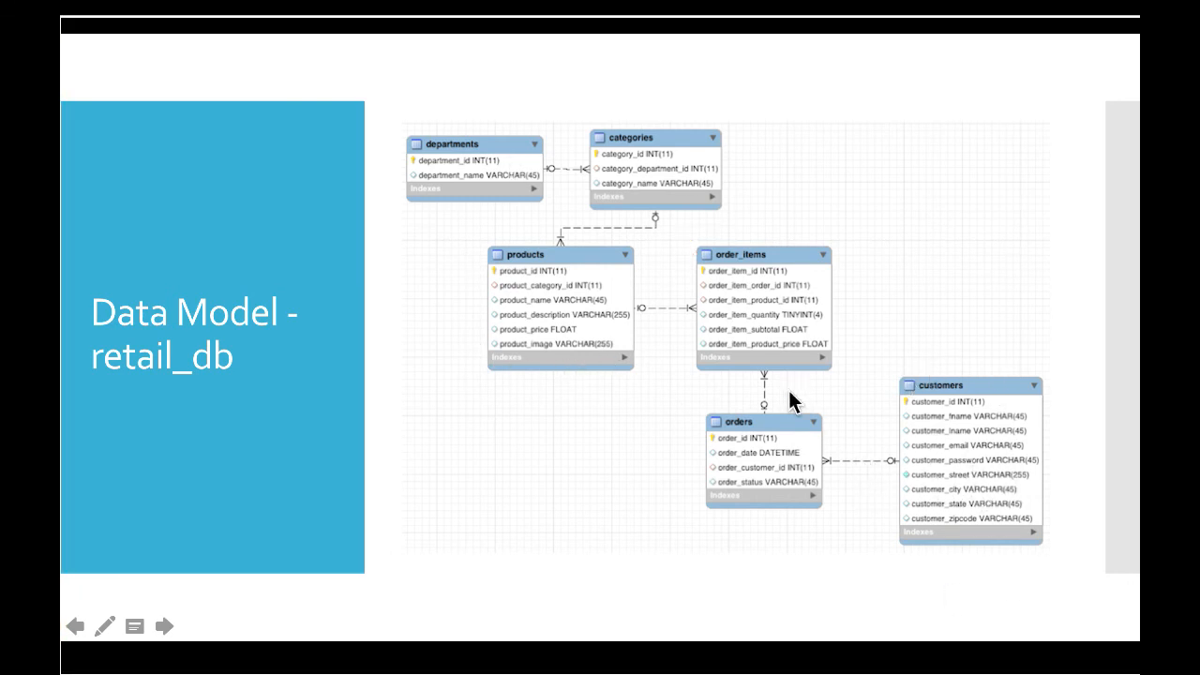
{"action": "mouse_move", "coordinate": [784, 355]}
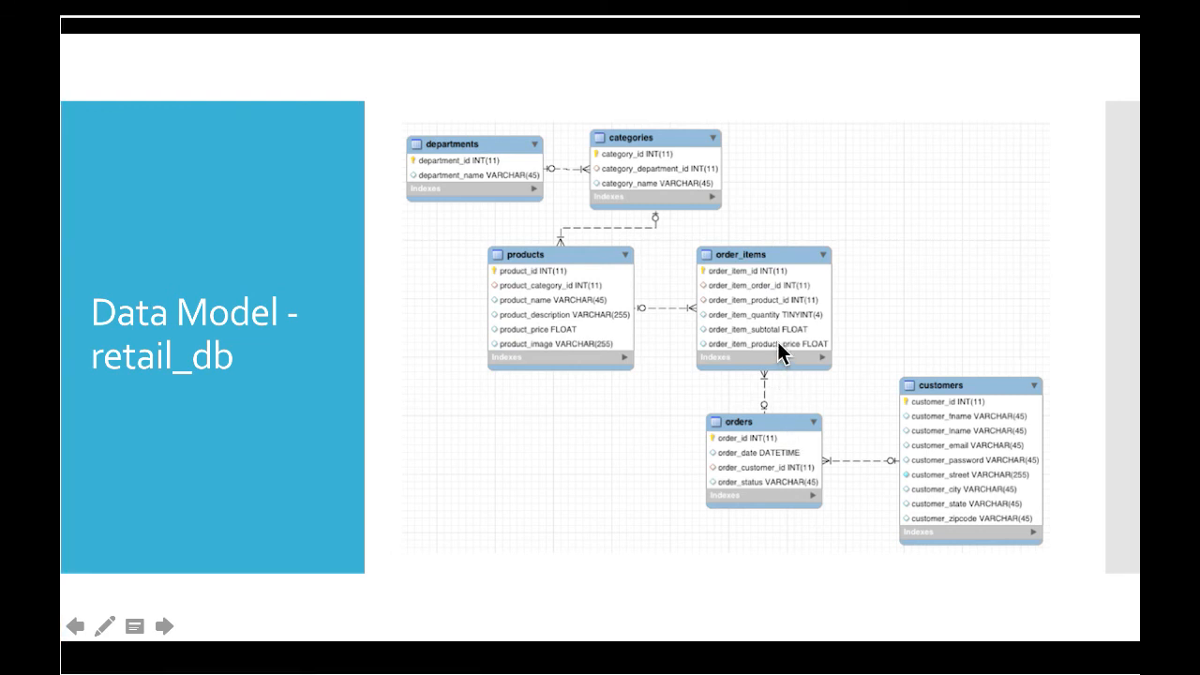
{"action": "mouse_move", "coordinate": [777, 364]}
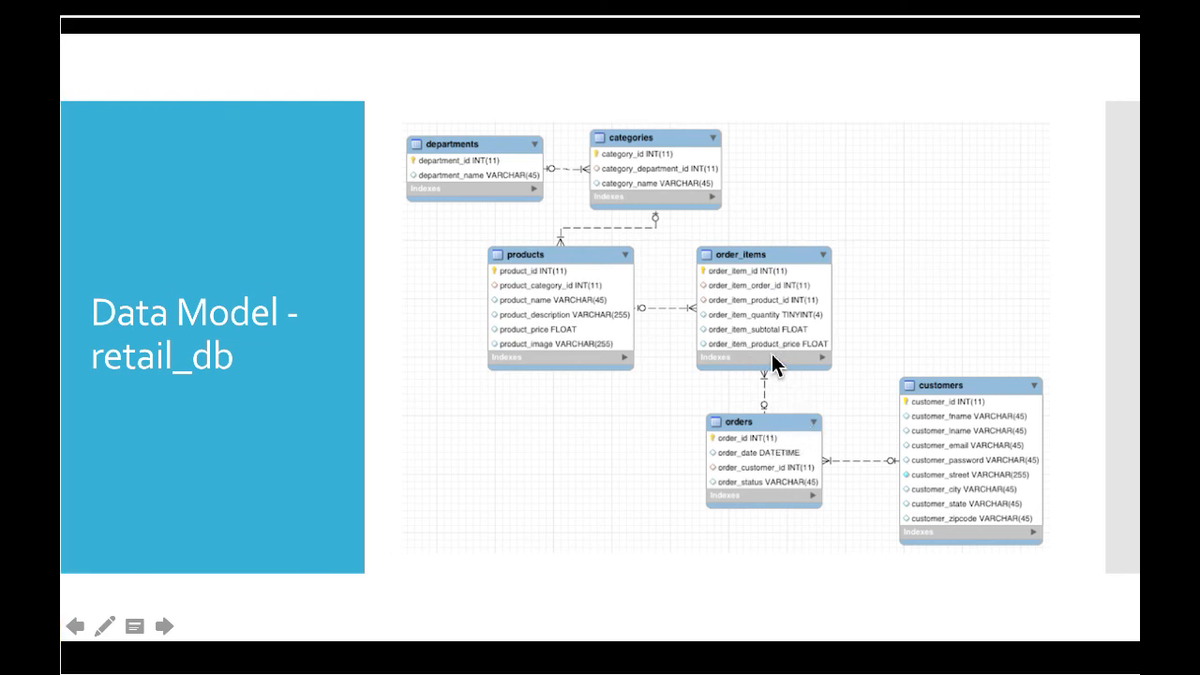
{"action": "mouse_move", "coordinate": [767, 466]}
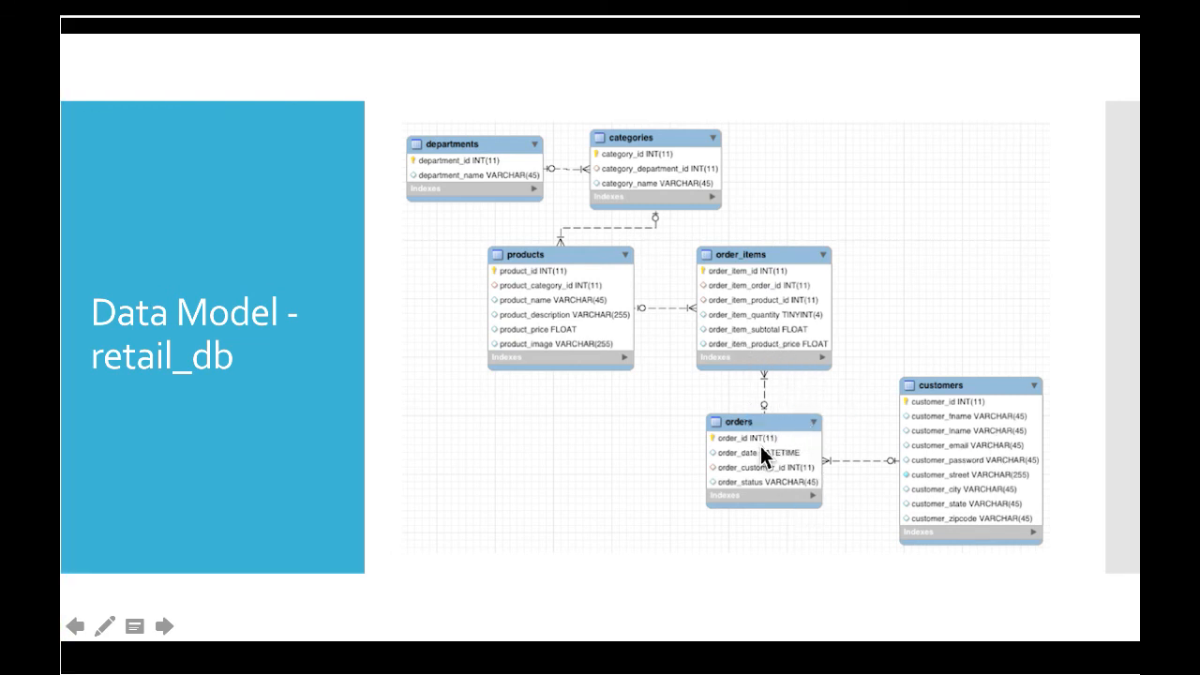
{"action": "mouse_move", "coordinate": [507, 227]}
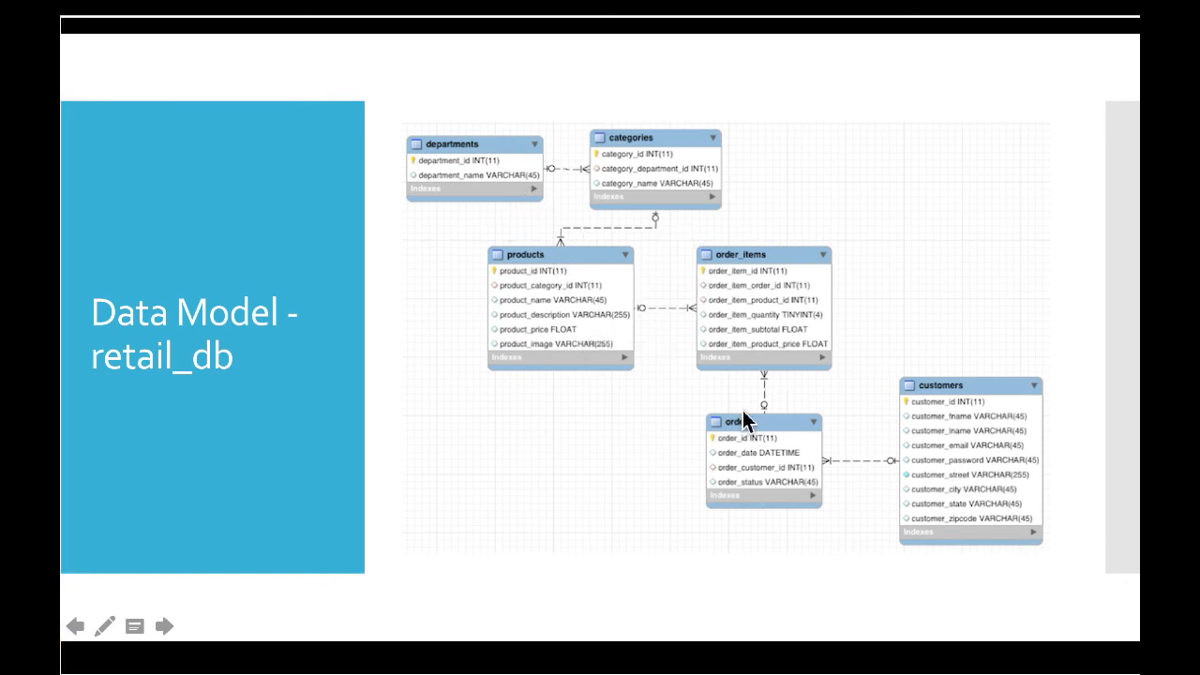
{"action": "mouse_move", "coordinate": [723, 364]}
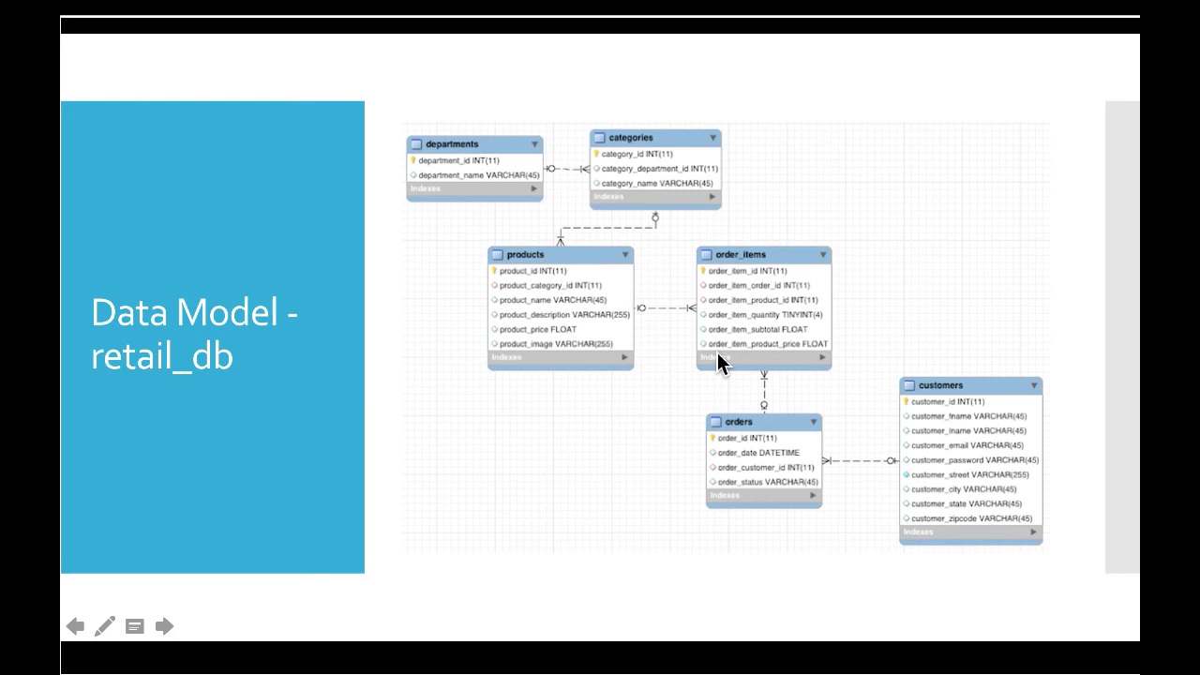